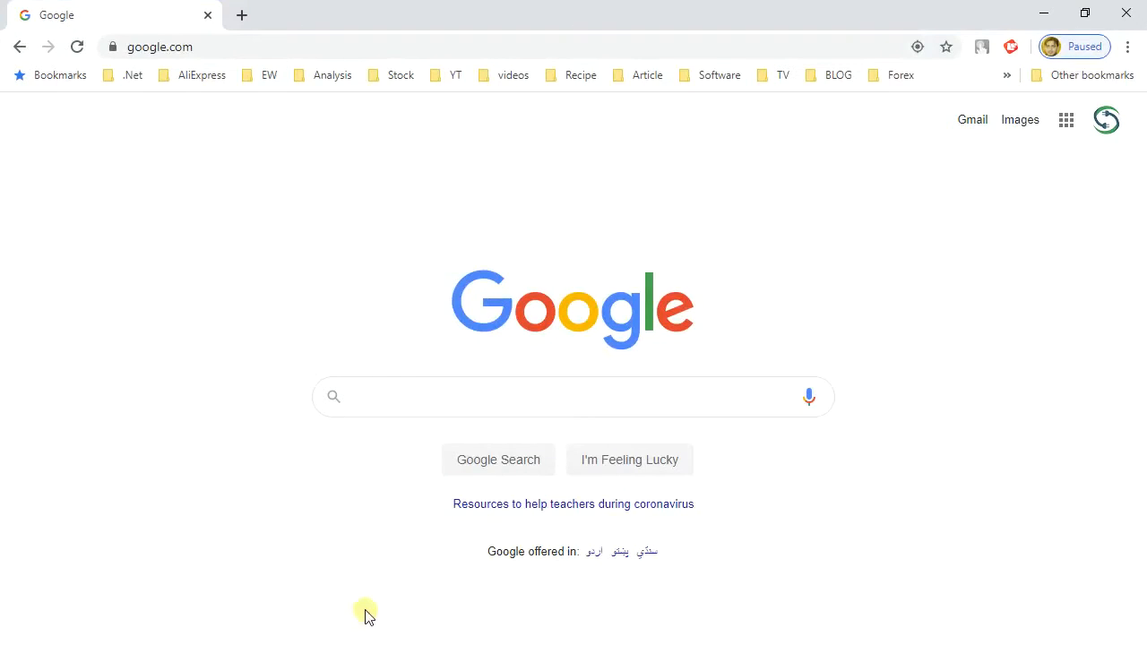
Search Google for 'ORACLE DATABASE XE' and choose the Oracle Database Express Edition result
click(159, 46)
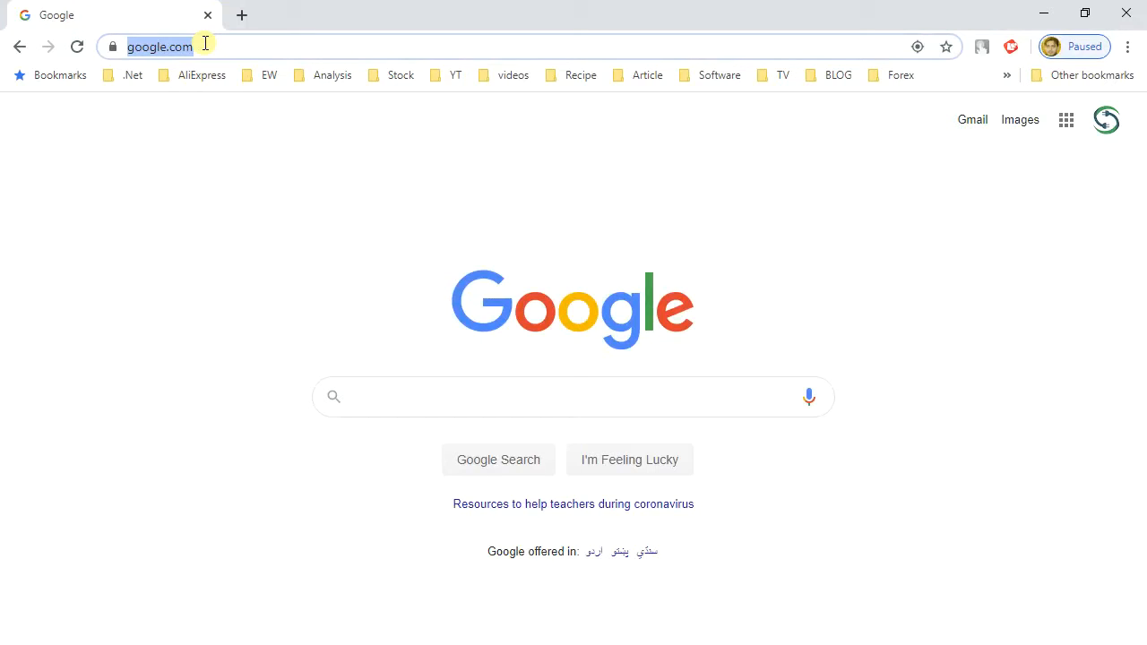
text(ORACLE DATABASE XE)
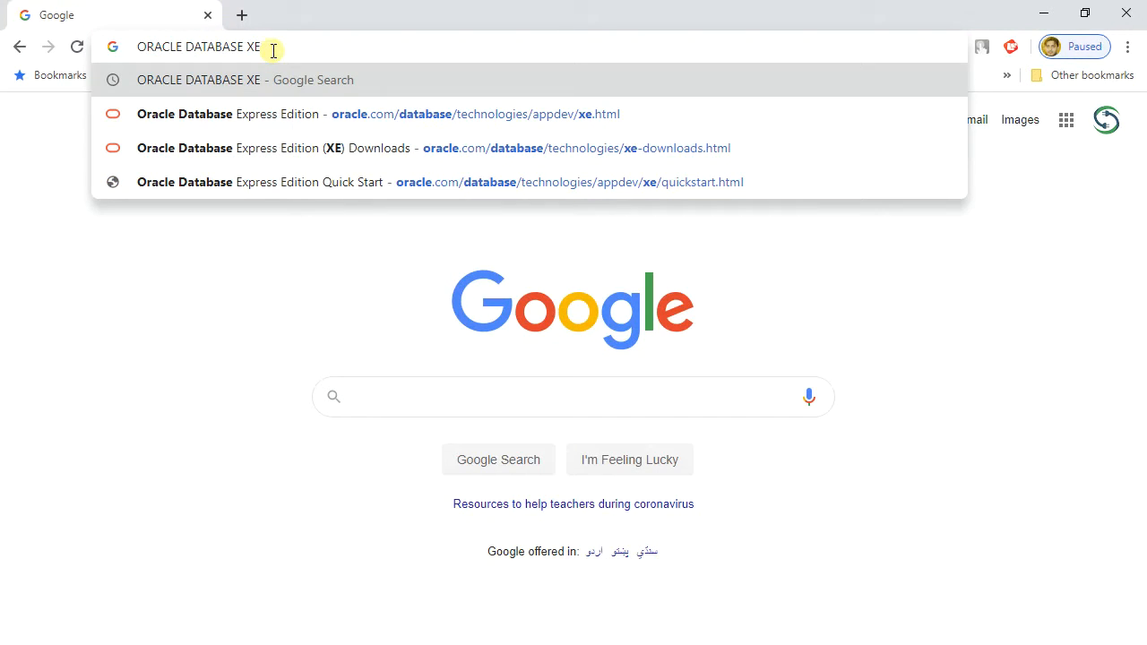
key(Return)
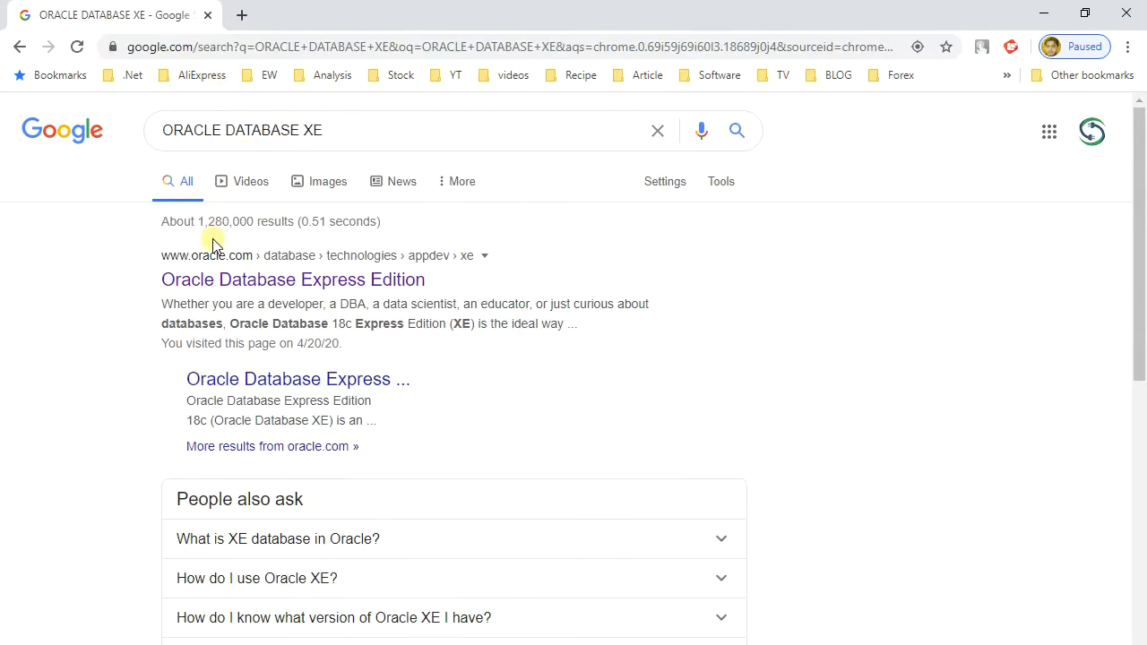
mouse_move(222, 285)
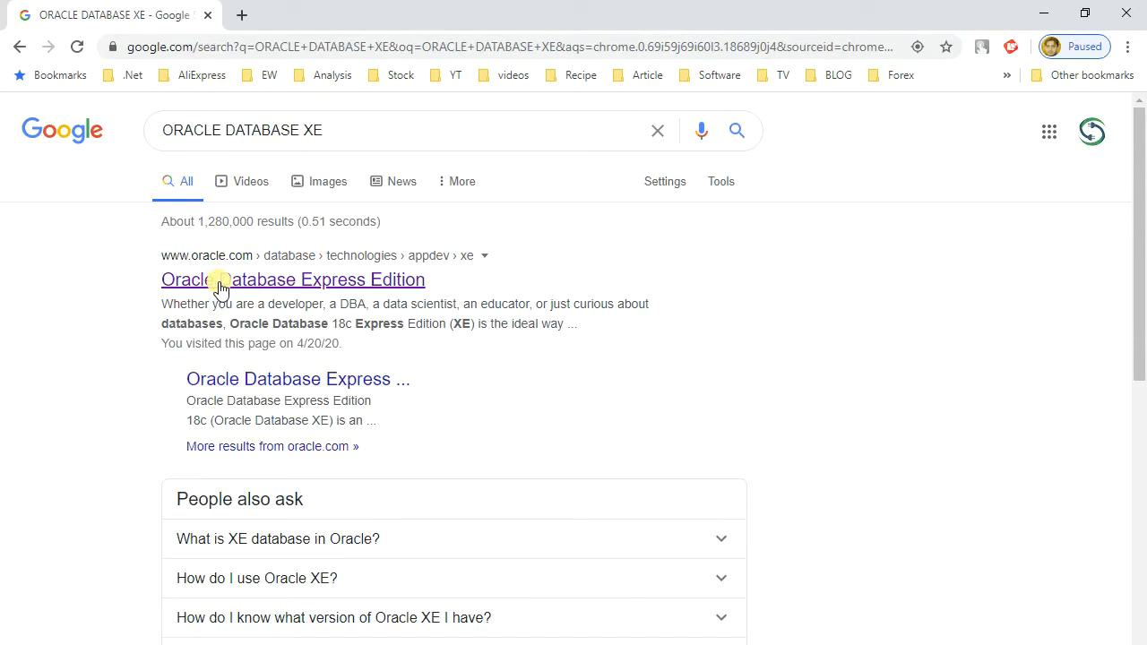
click(294, 280)
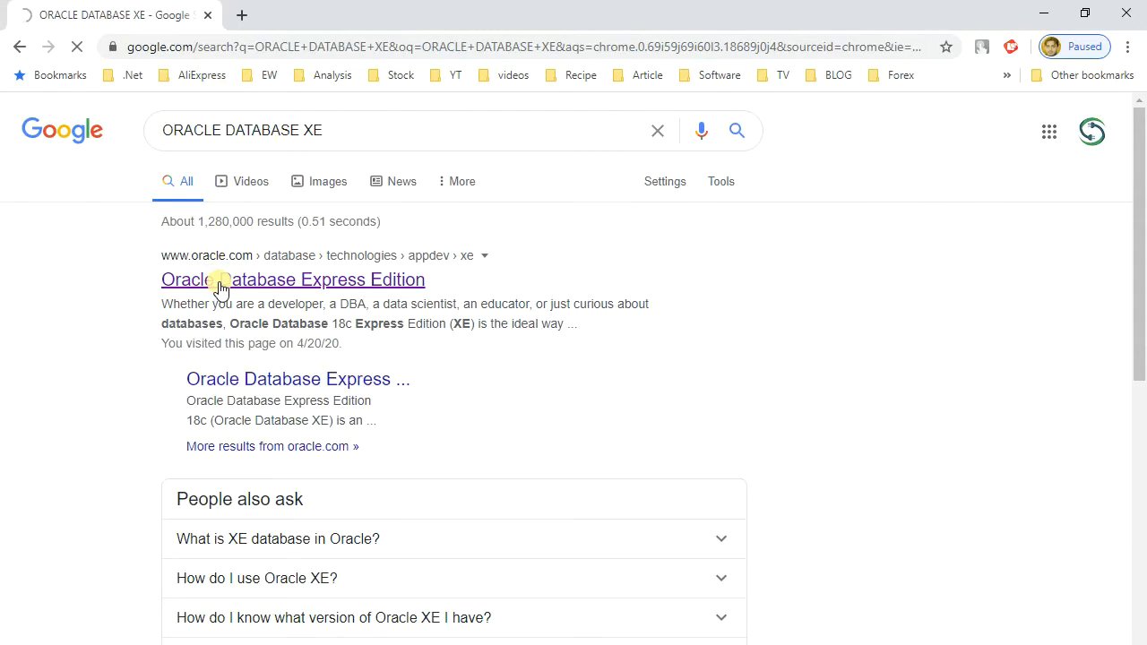
From the Oracle XE page, reach the Downloads table listing the 18c Linux and Windows installers
click(294, 280)
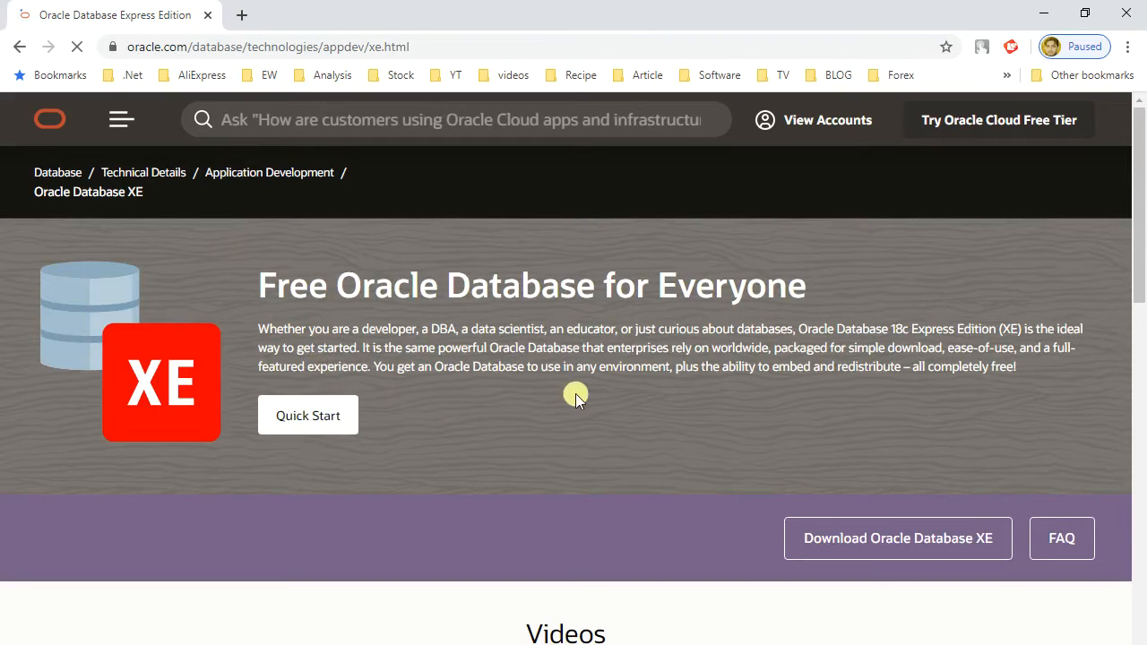
mouse_move(746, 420)
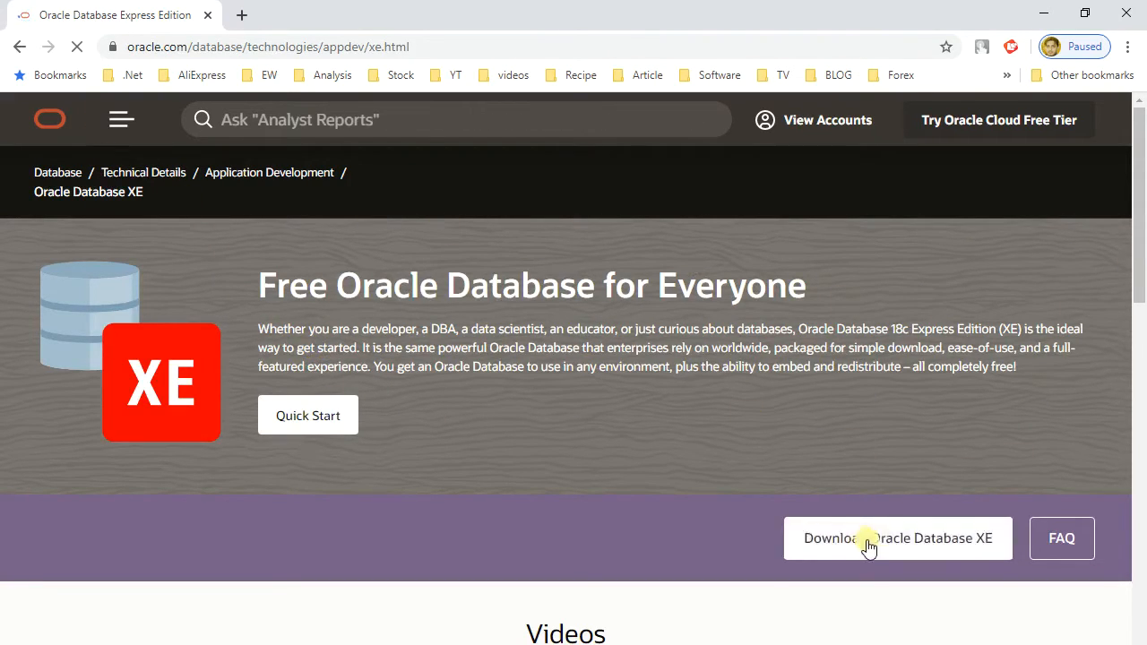
click(897, 537)
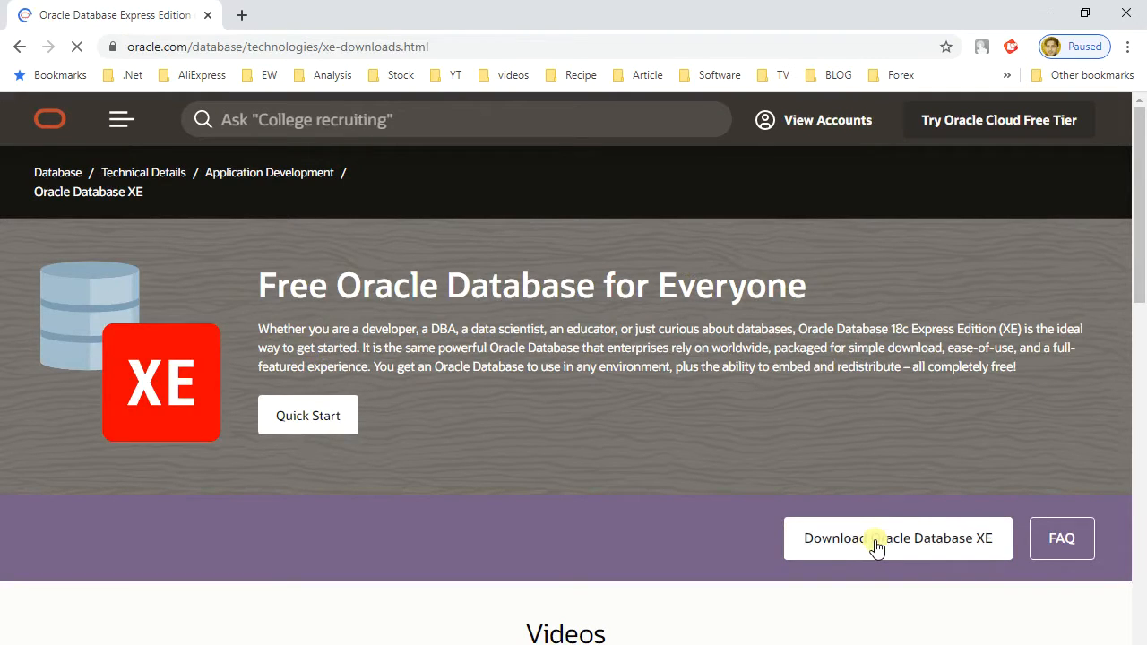
click(896, 538)
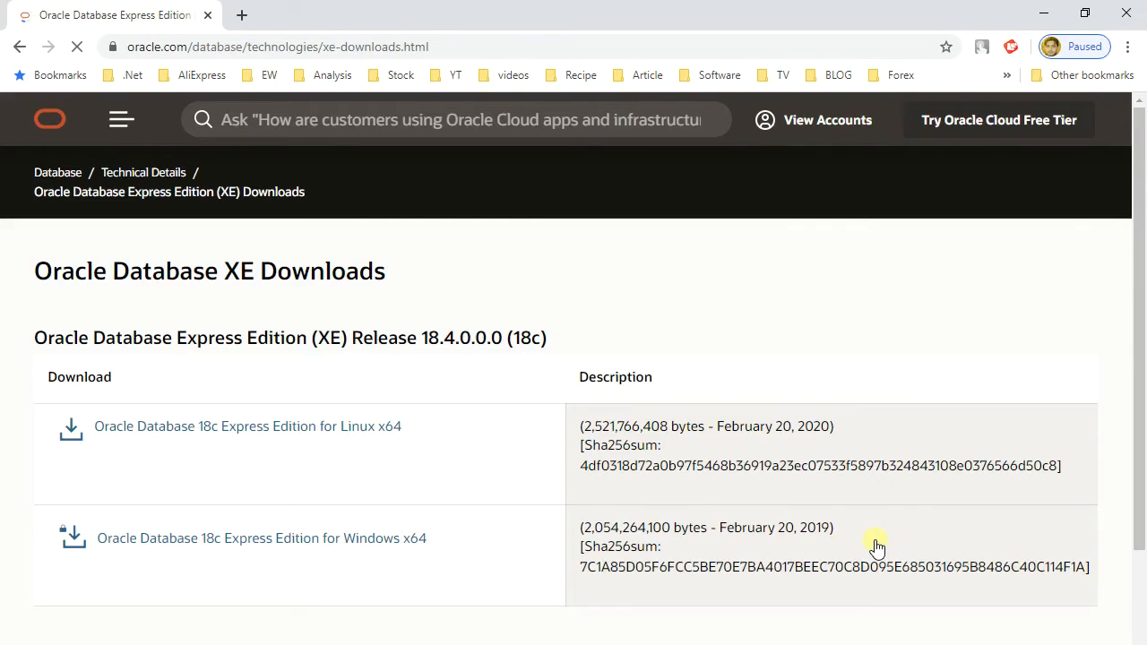
scroll(down, 3)
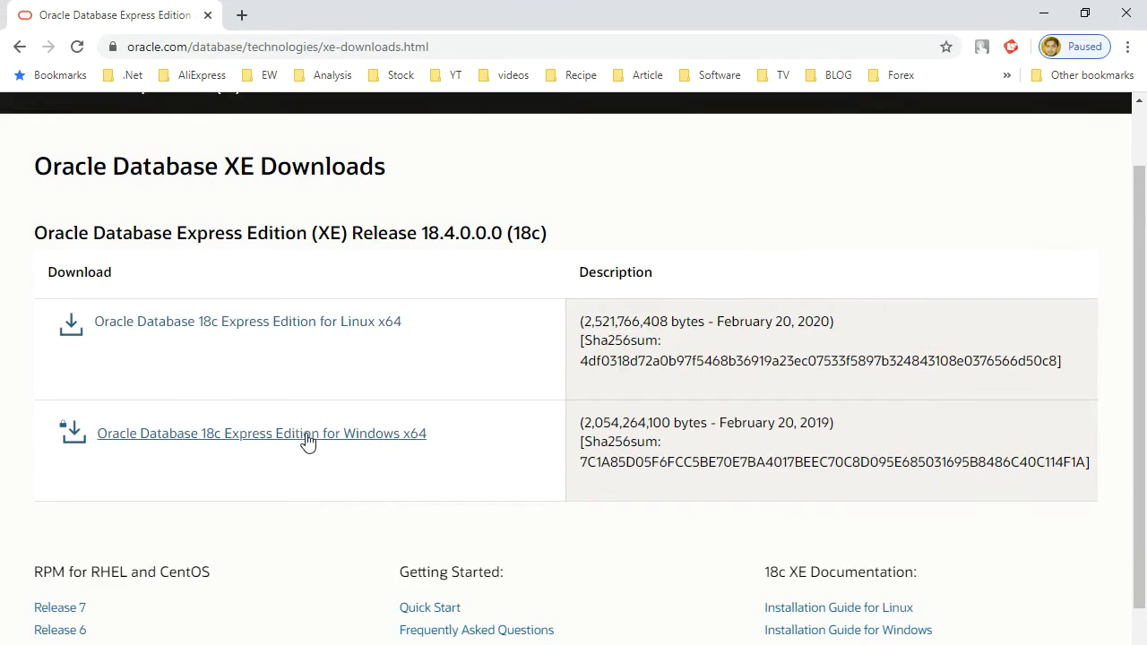
Accept the license for the 18c Windows x64 edition and request OracleXE184_Win64.zip
click(262, 432)
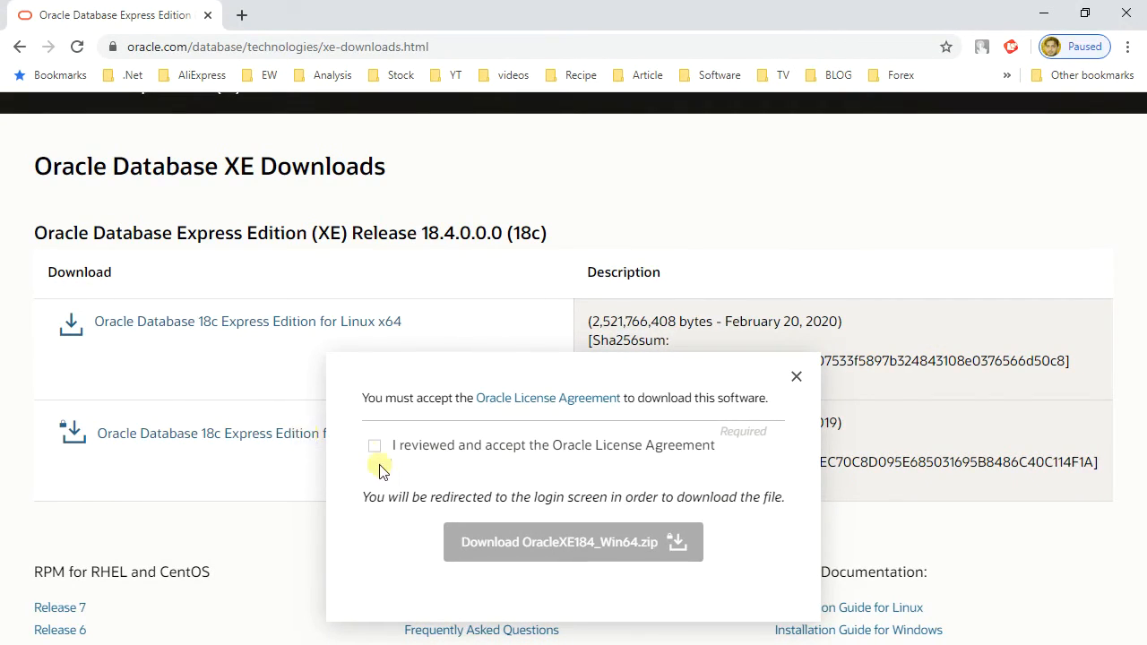
click(372, 444)
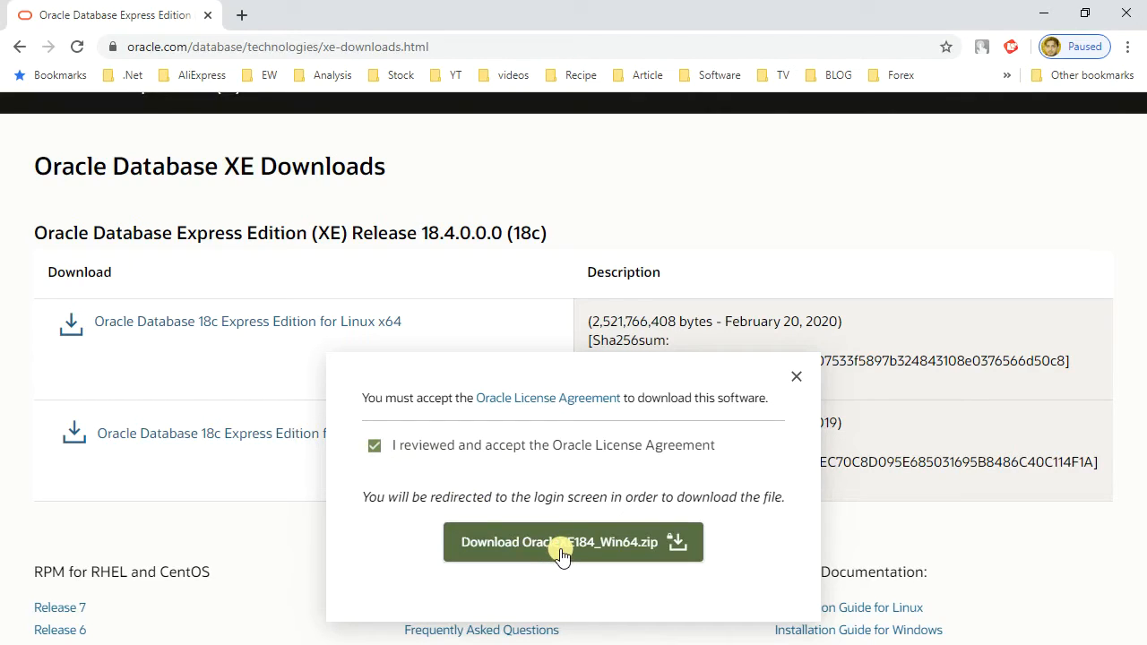
click(573, 541)
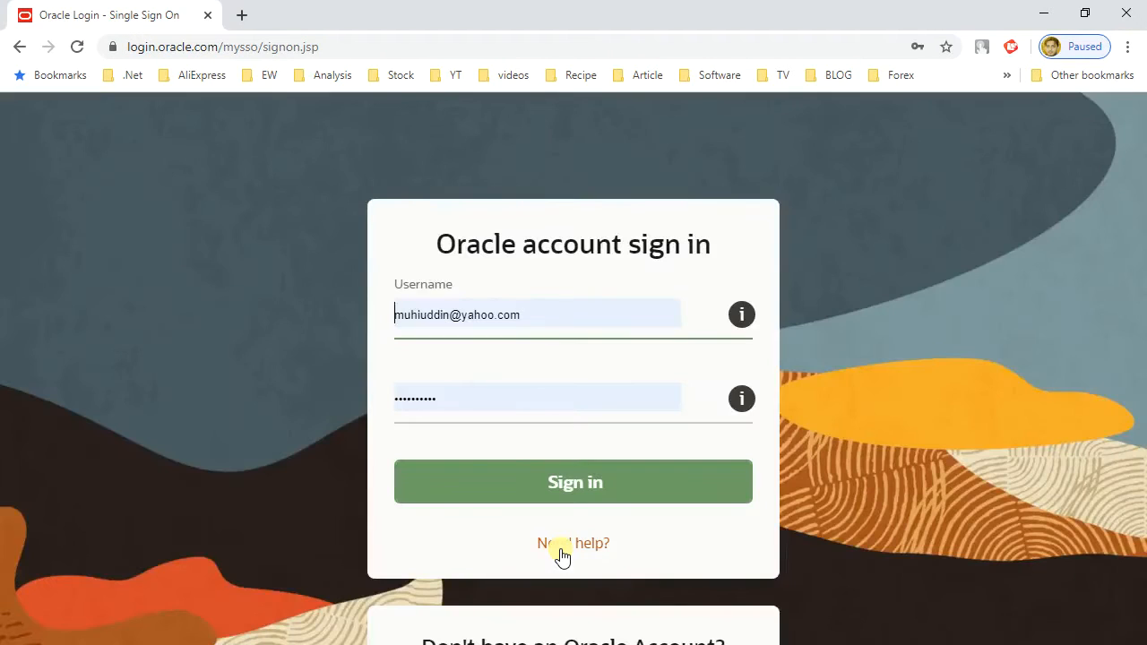
mouse_move(351, 395)
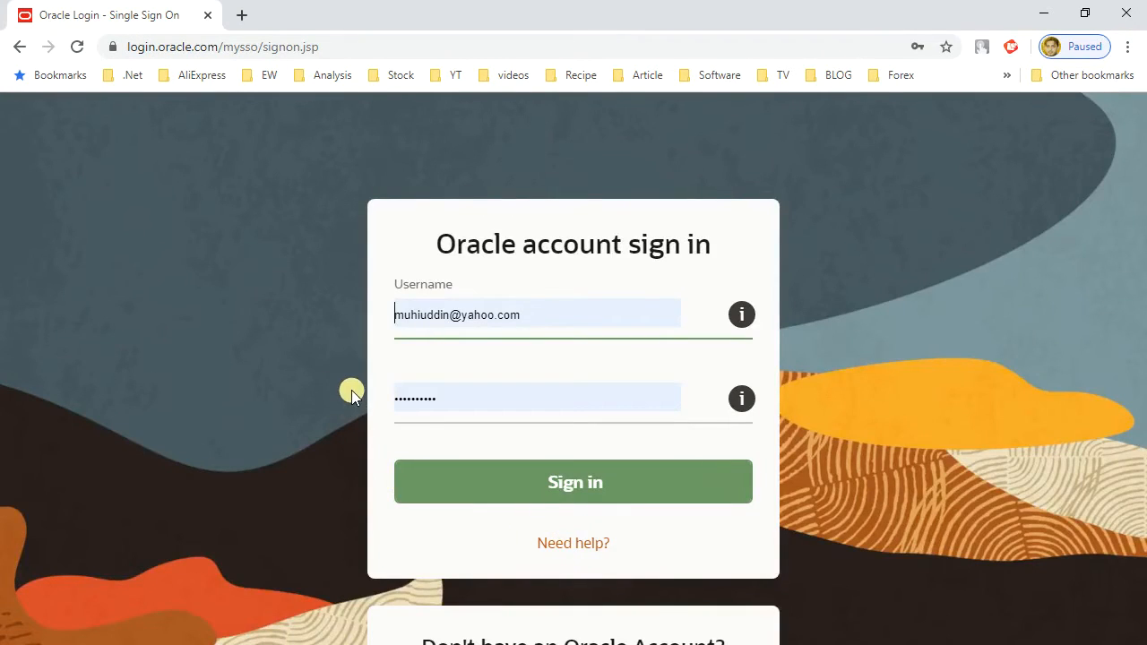
mouse_move(742, 398)
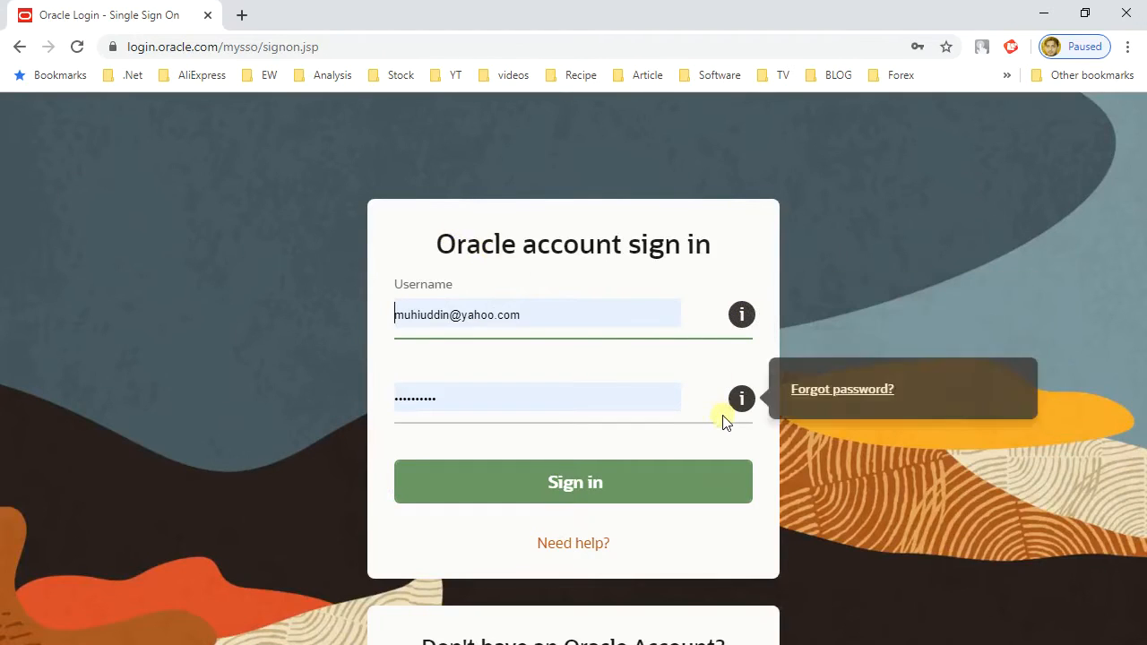
mouse_move(574, 495)
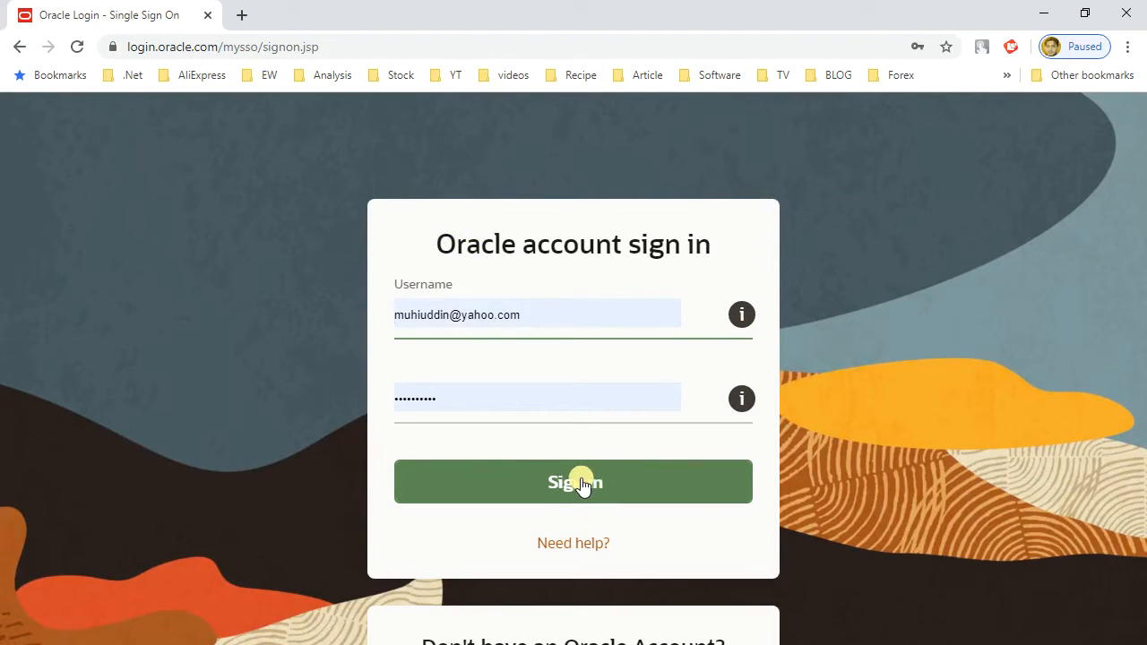
Sign in to the Oracle account and save OracleXE184_Win64.zip into Downloads
click(574, 480)
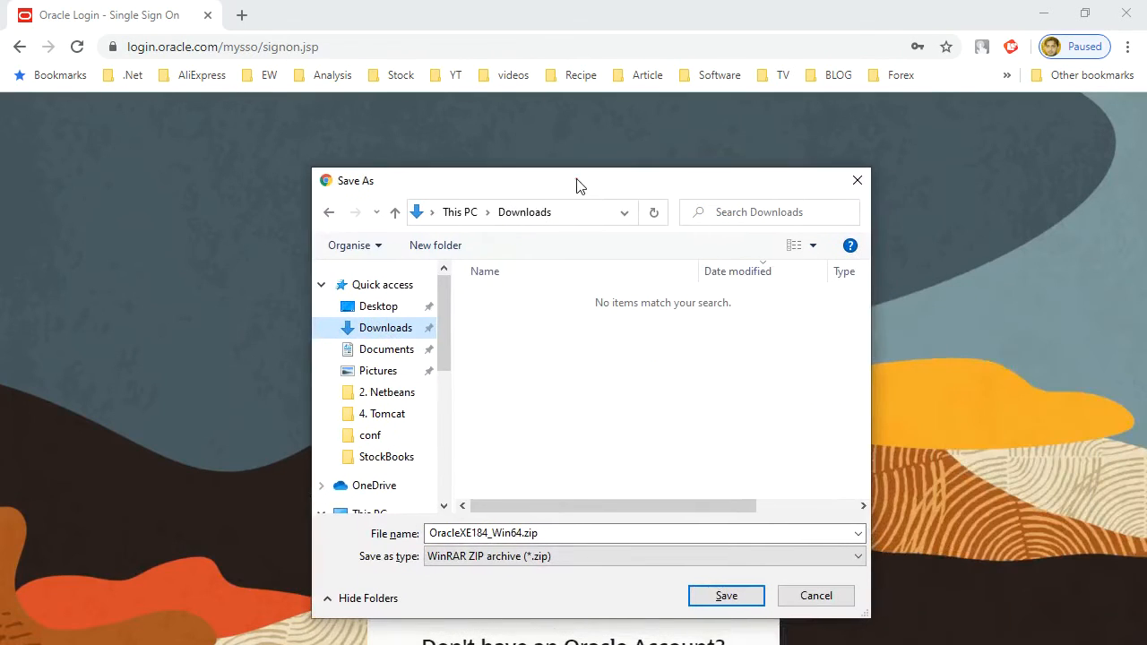
click(726, 595)
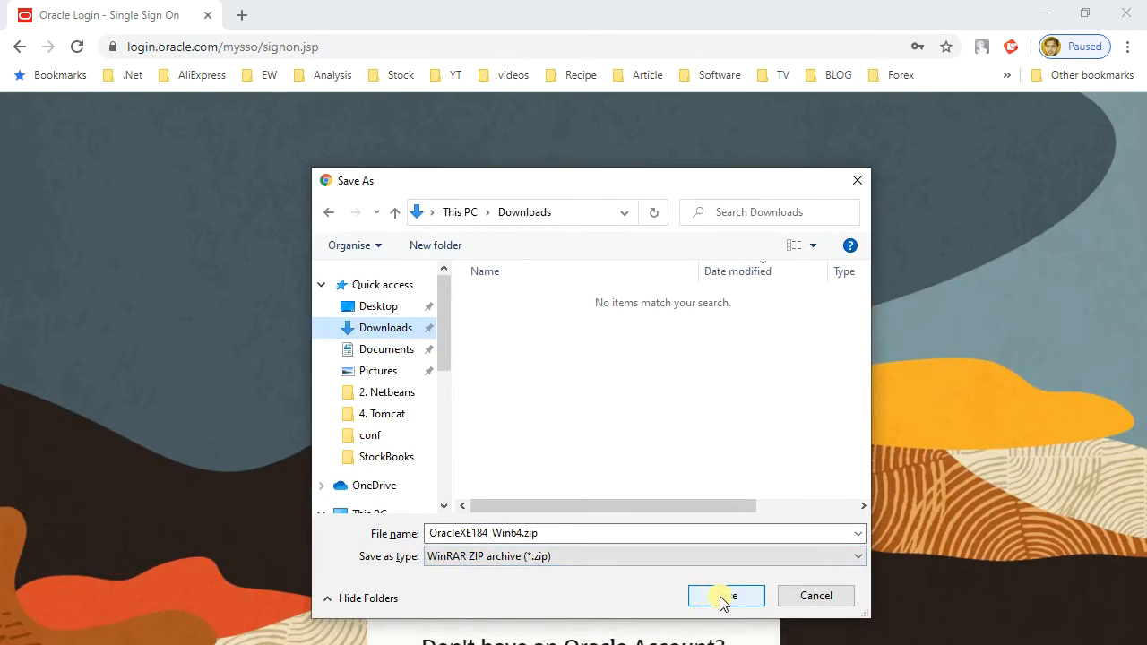
click(726, 595)
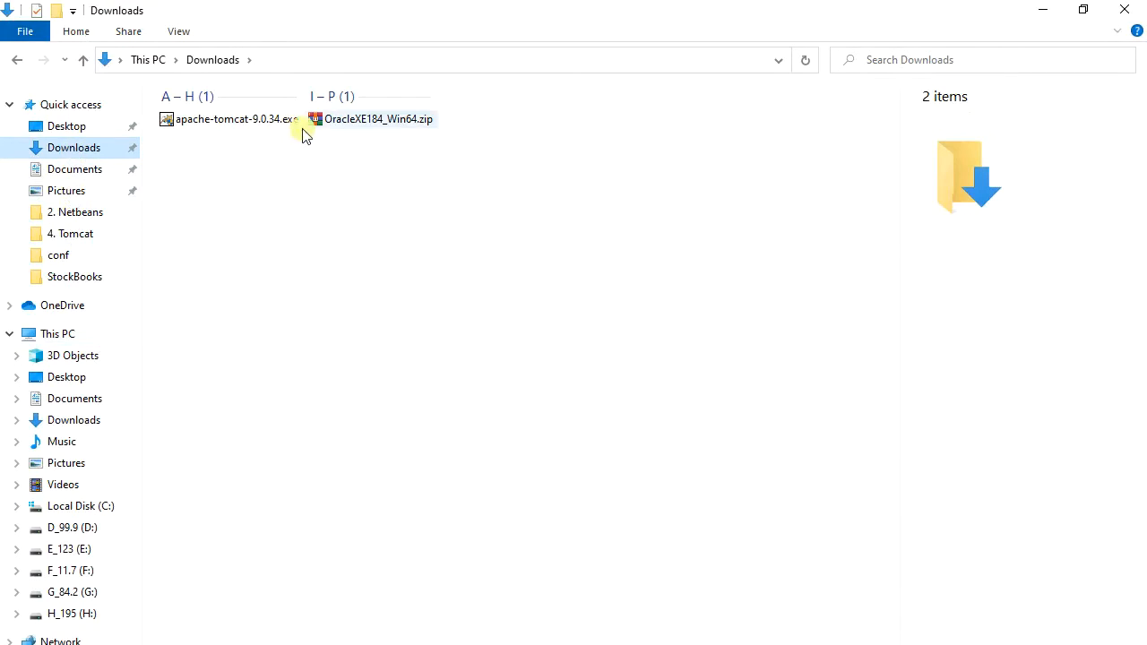
Open OracleXE184_Win64.zip in WinRAR and return to the Downloads folder
right_click(371, 118)
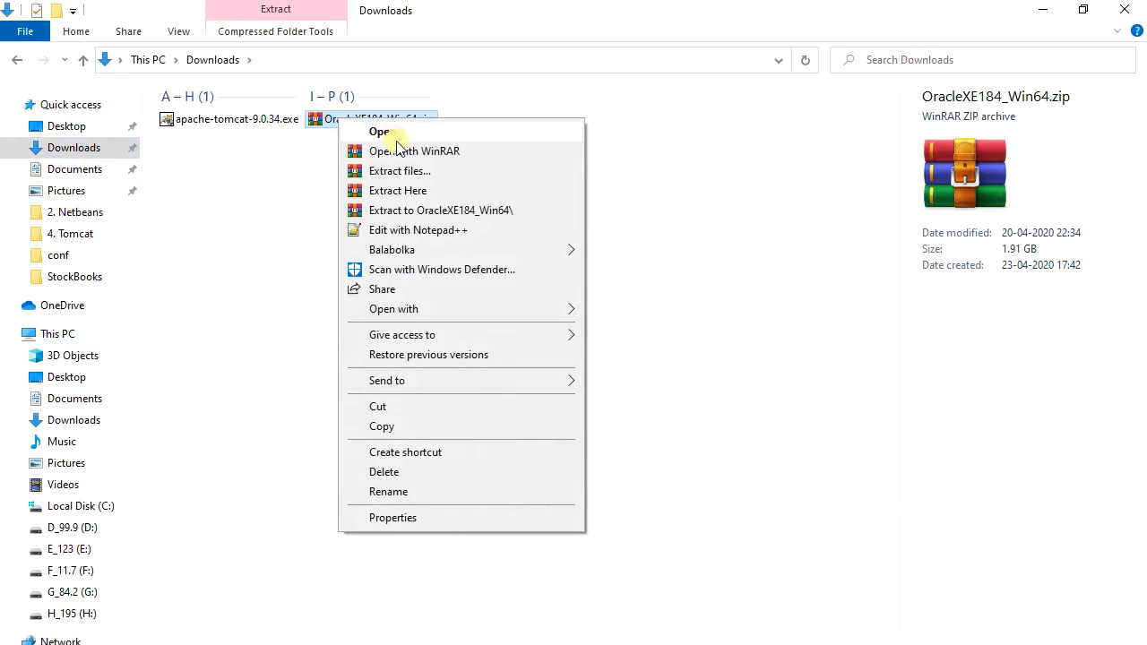
mouse_move(416, 150)
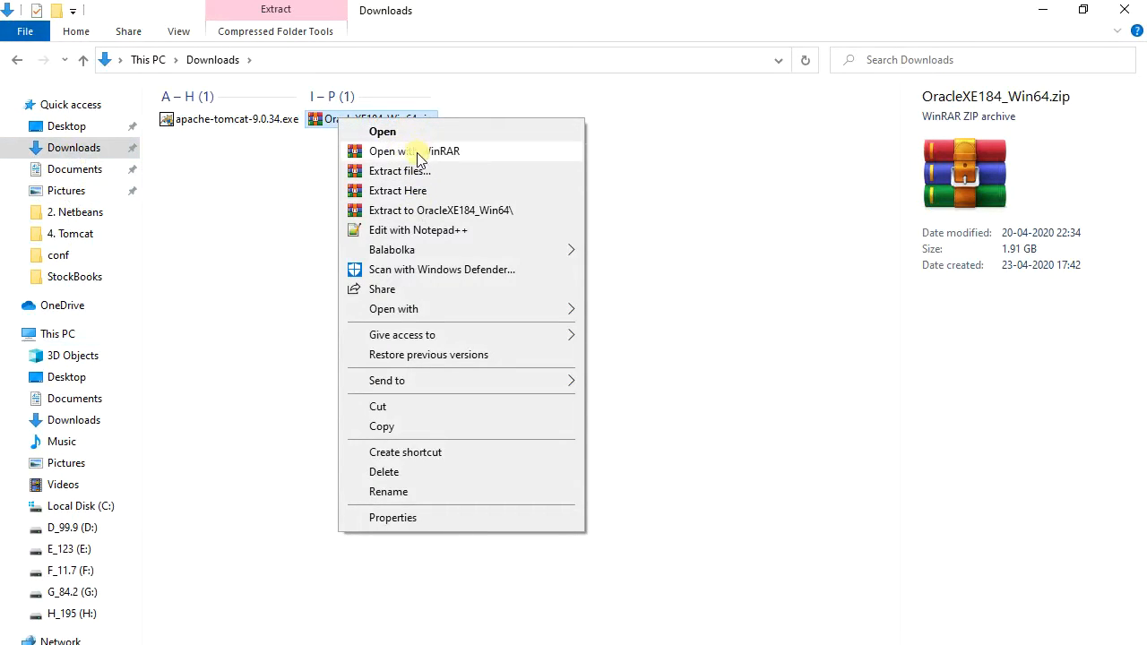
mouse_move(375, 137)
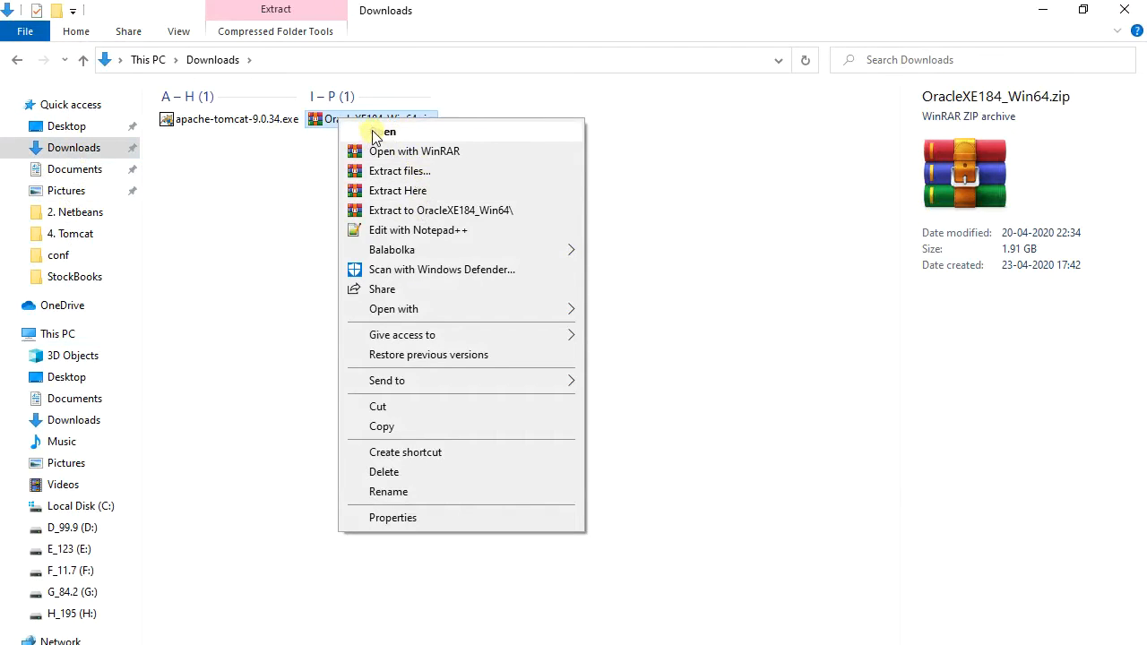
click(414, 150)
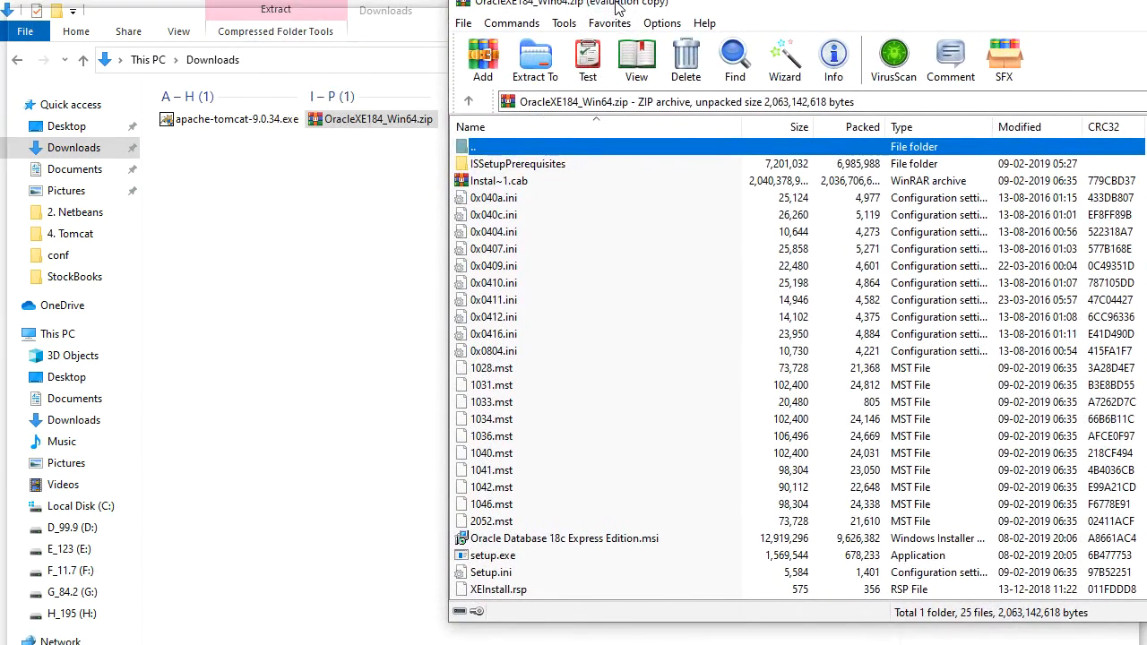
click(1075, 17)
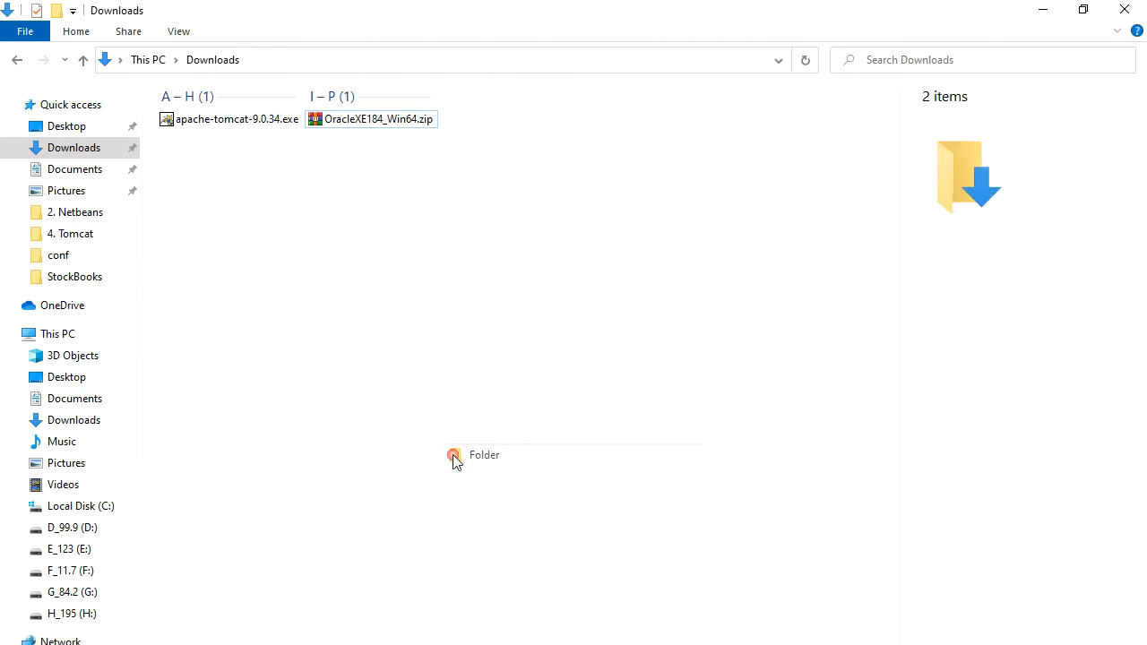
Create a new folder named ORACLE in Downloads and open it
text(OR)
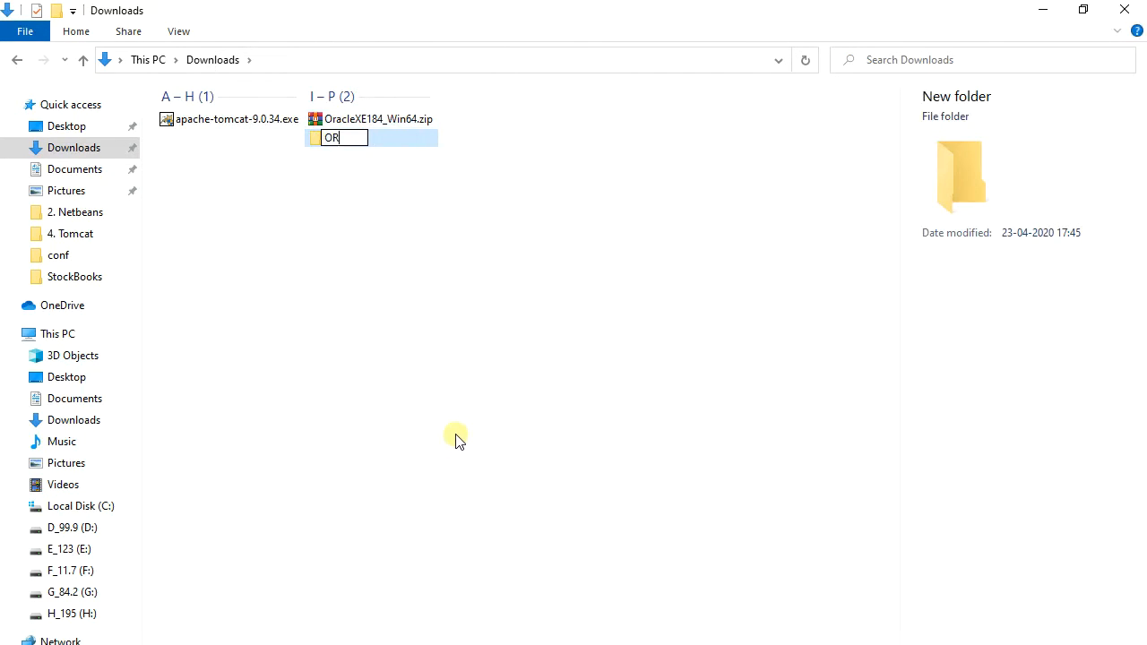
text(ACLE)
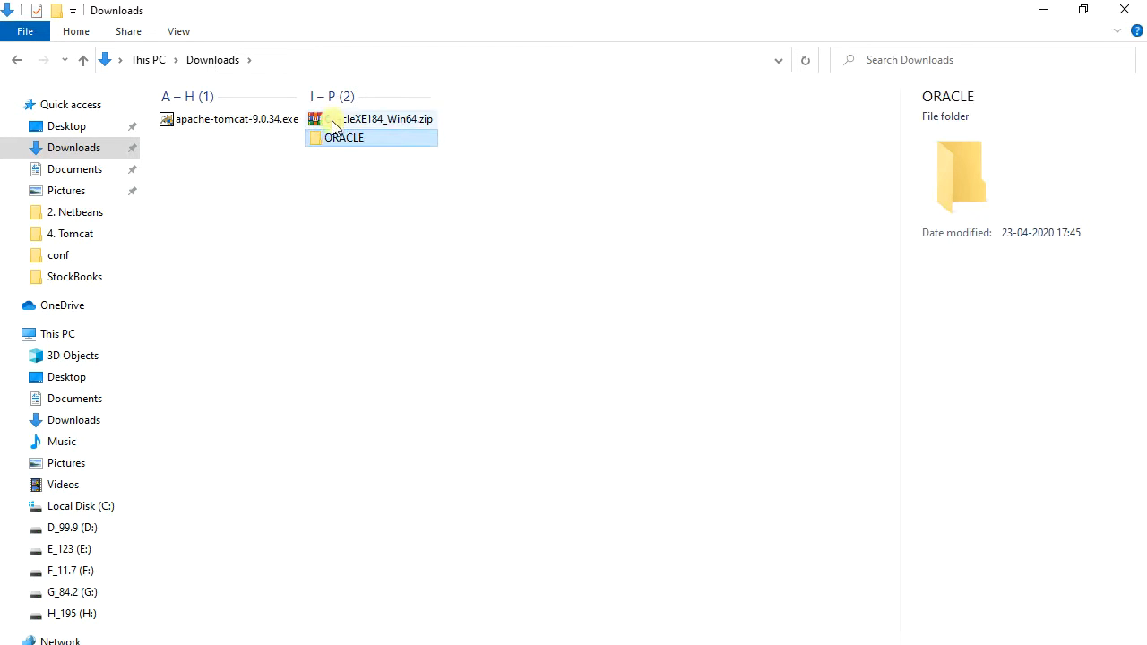
double_click(376, 118)
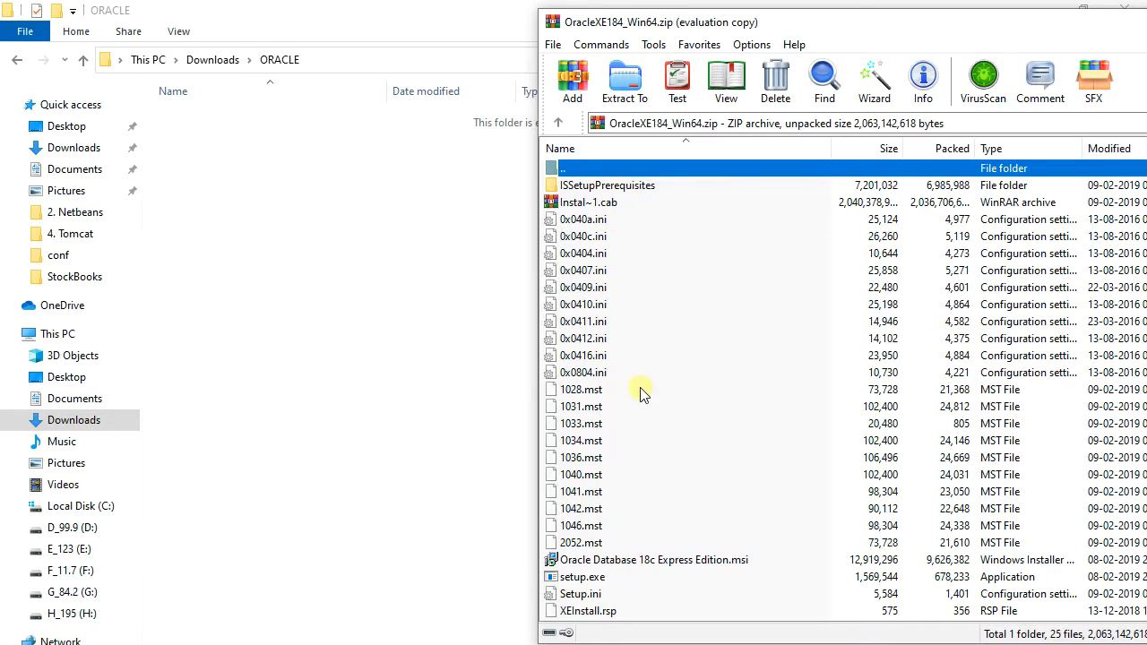
Extract all archive contents into Downloads\ORACLE and close WinRAR
key(ctrl+a)
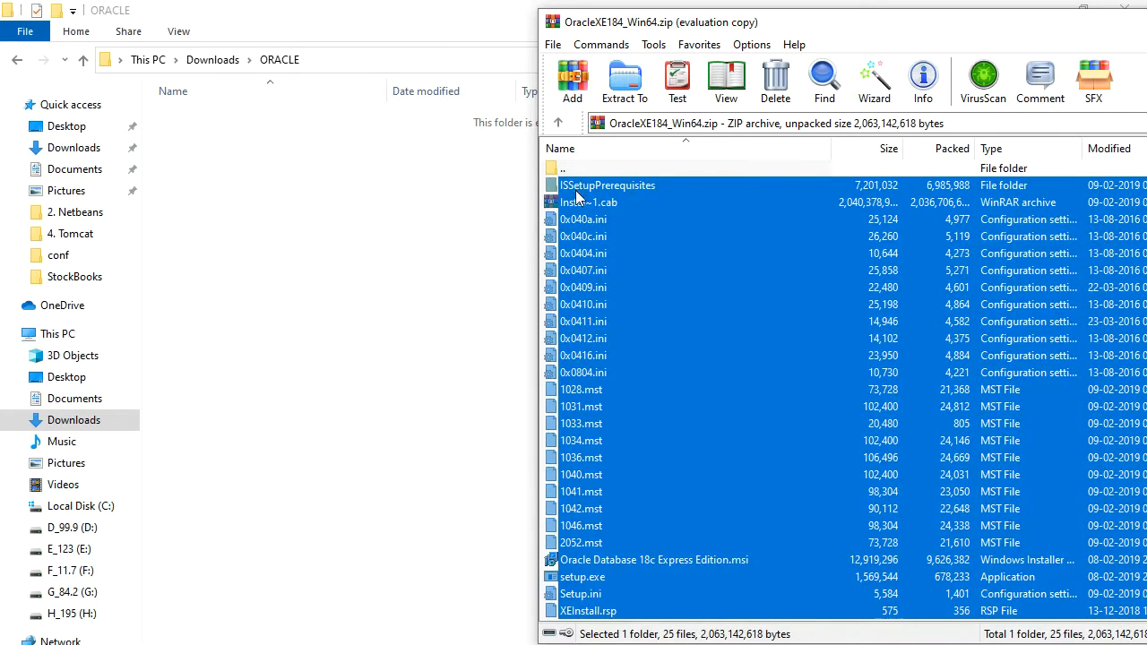
click(624, 81)
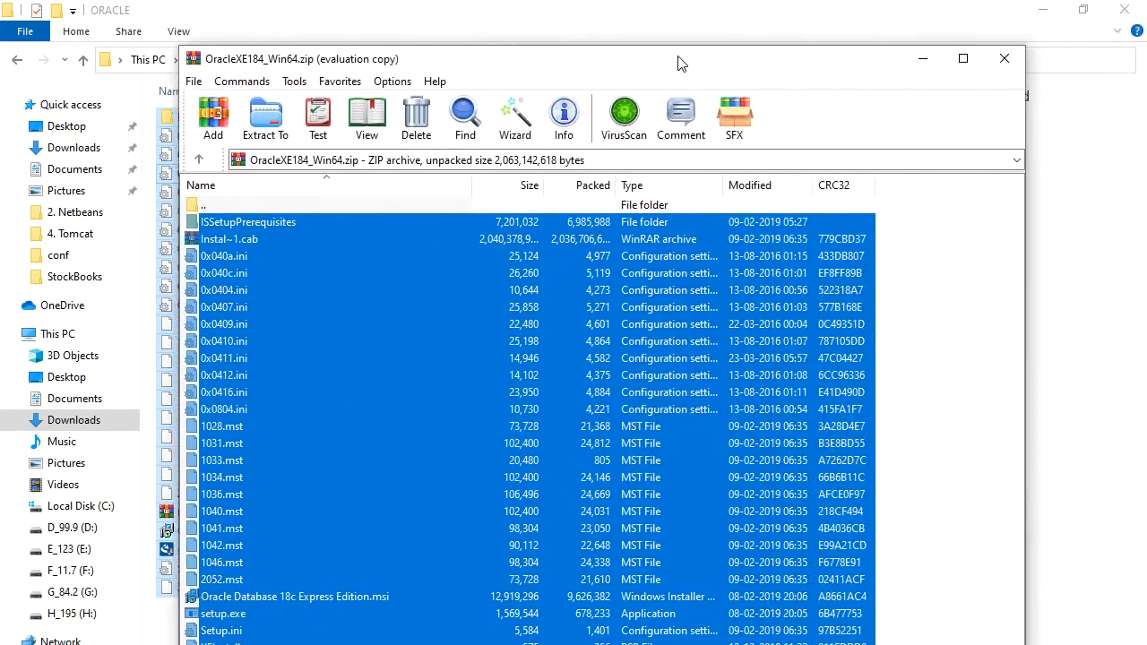
click(1003, 57)
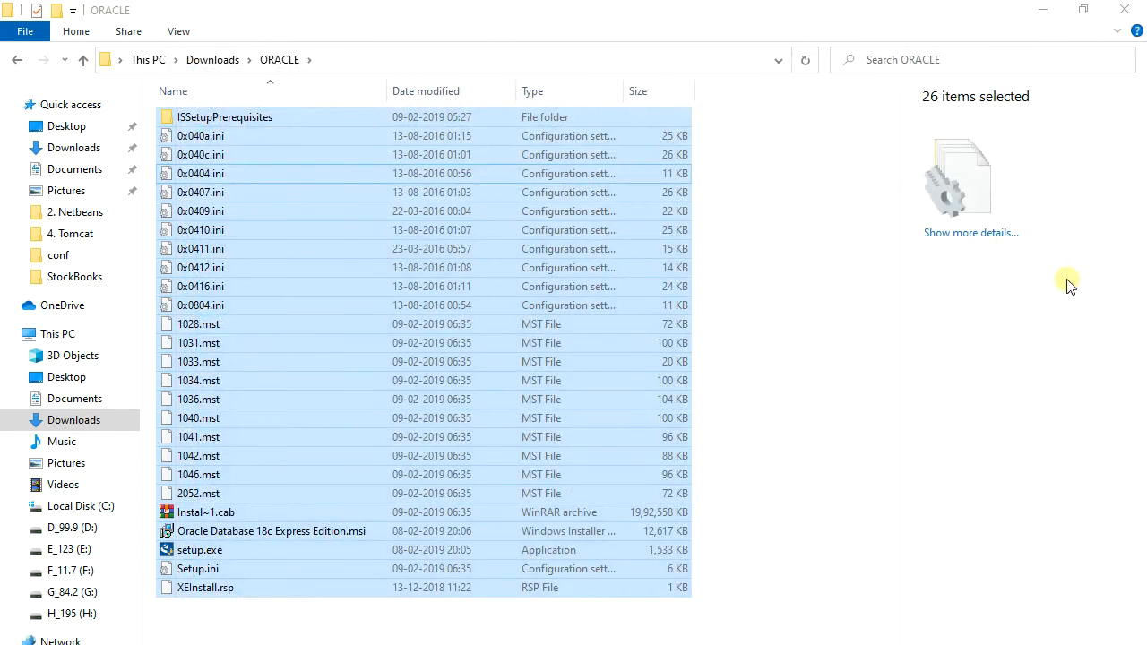
mouse_move(448, 627)
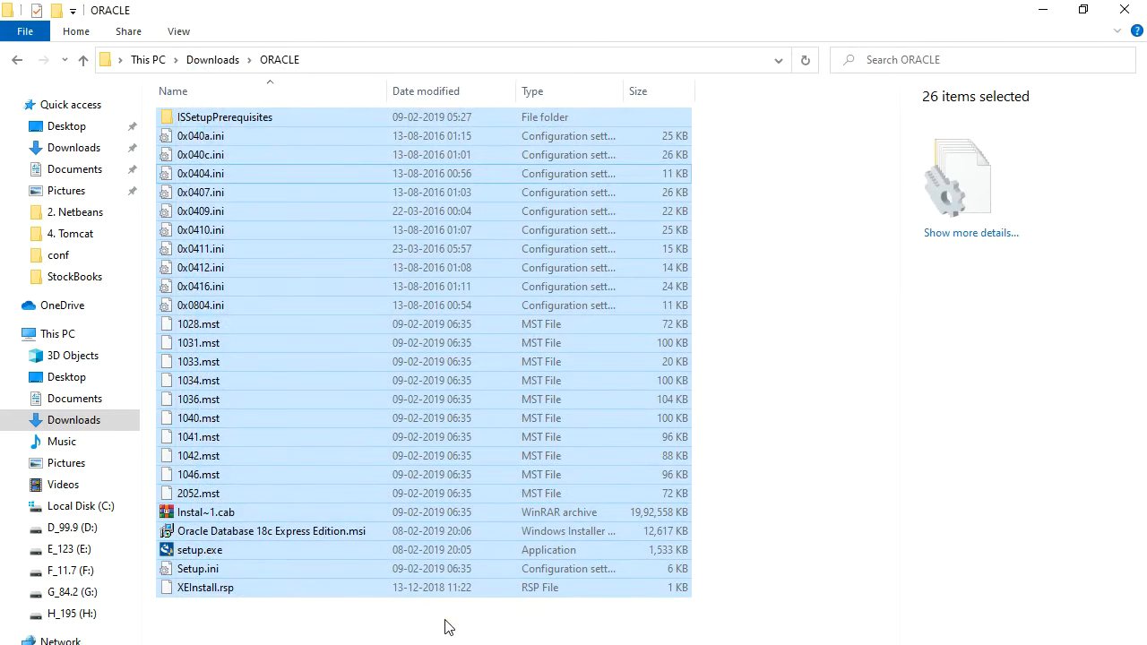
Run setup.exe from the ORACLE folder to launch the 18c Express Edition installer
click(574, 618)
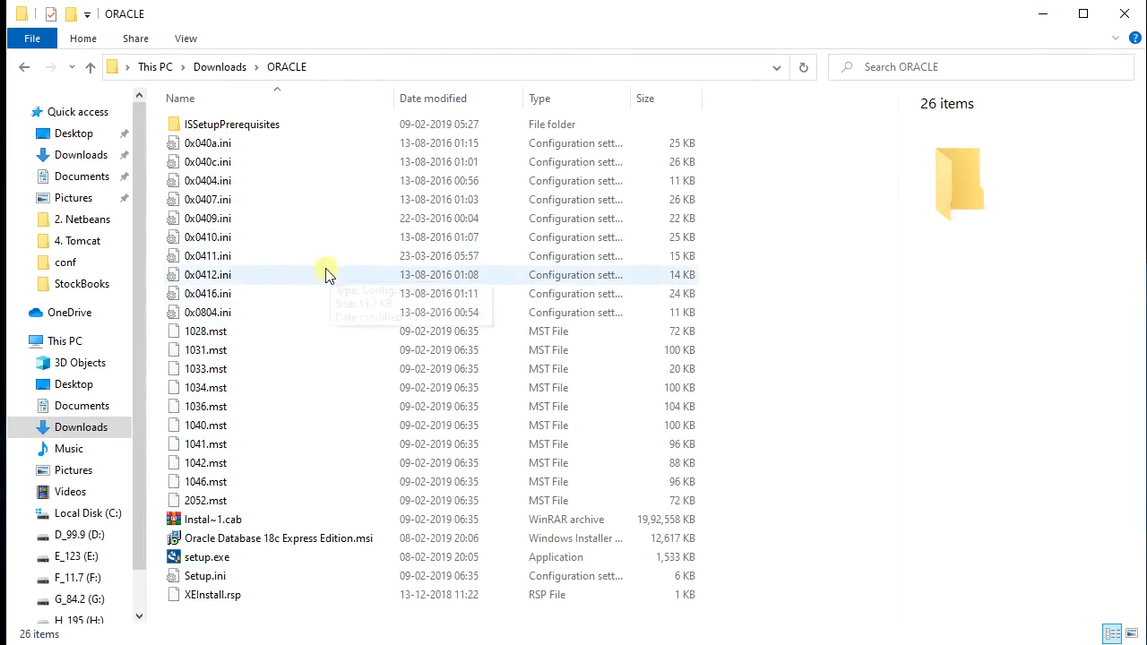
click(279, 538)
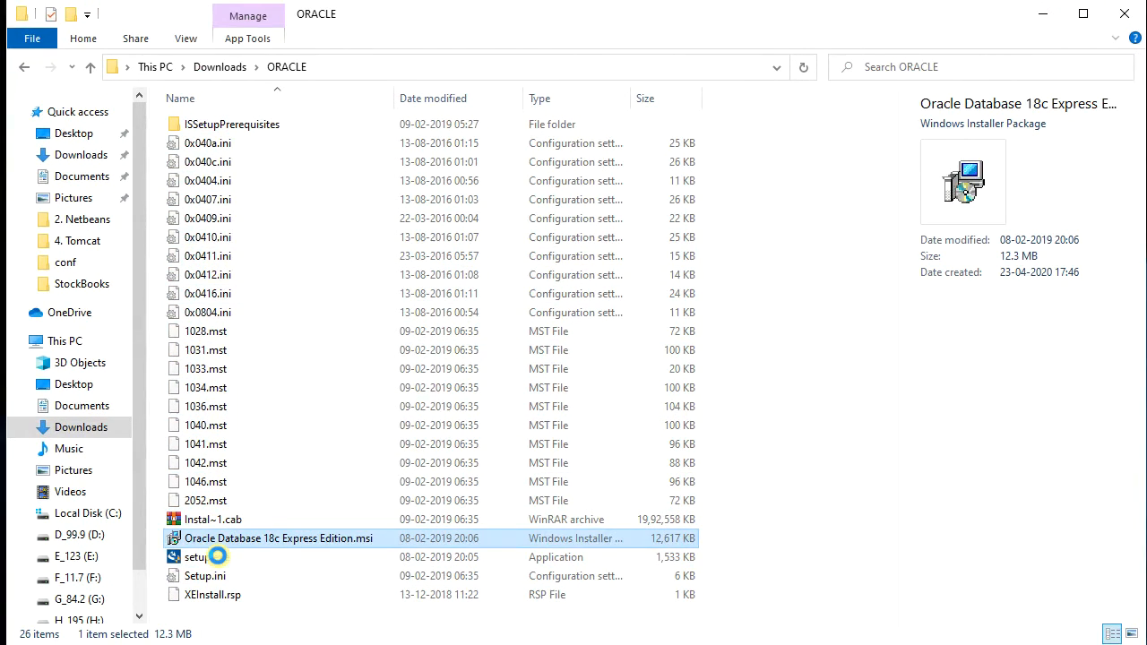
right_click(204, 556)
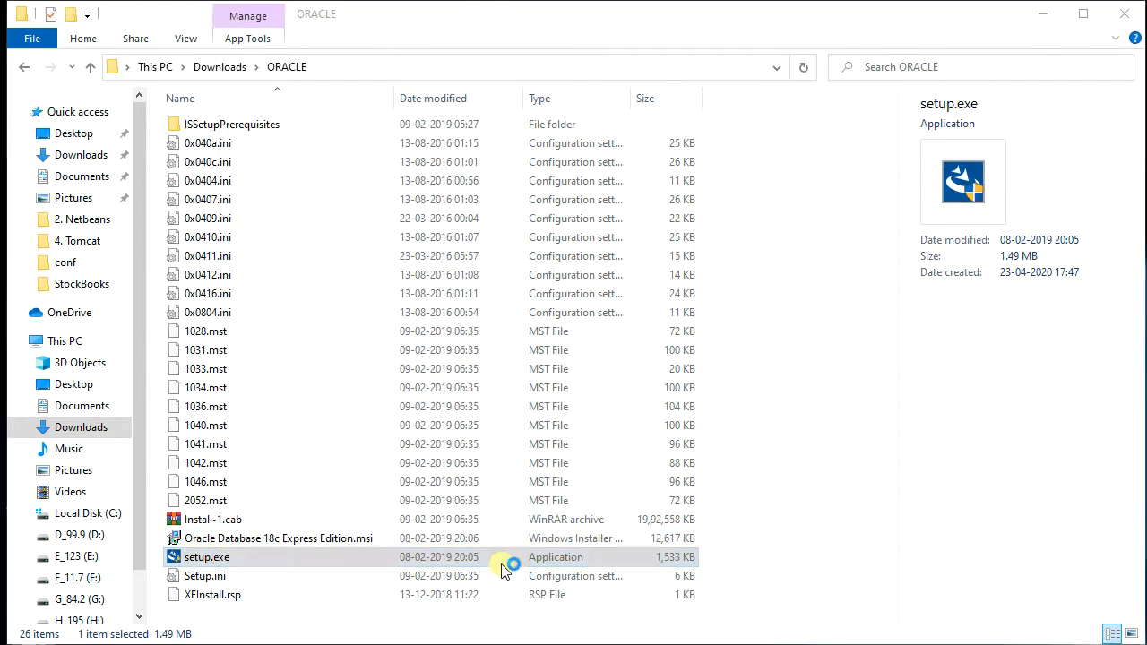
double_click(208, 556)
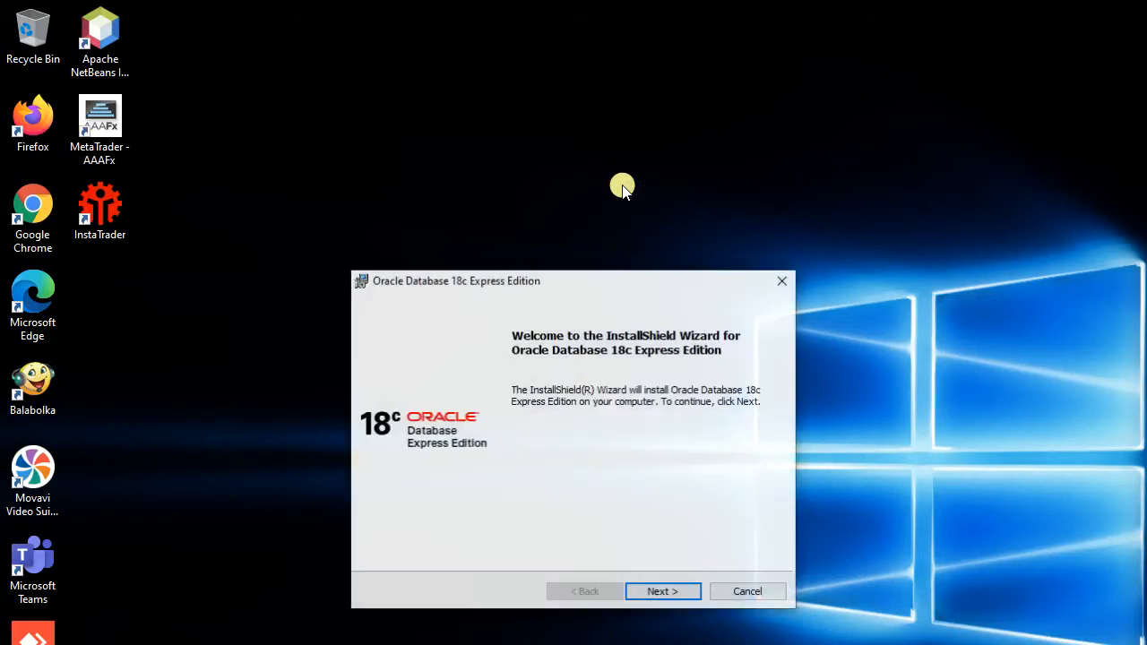
mouse_move(631, 534)
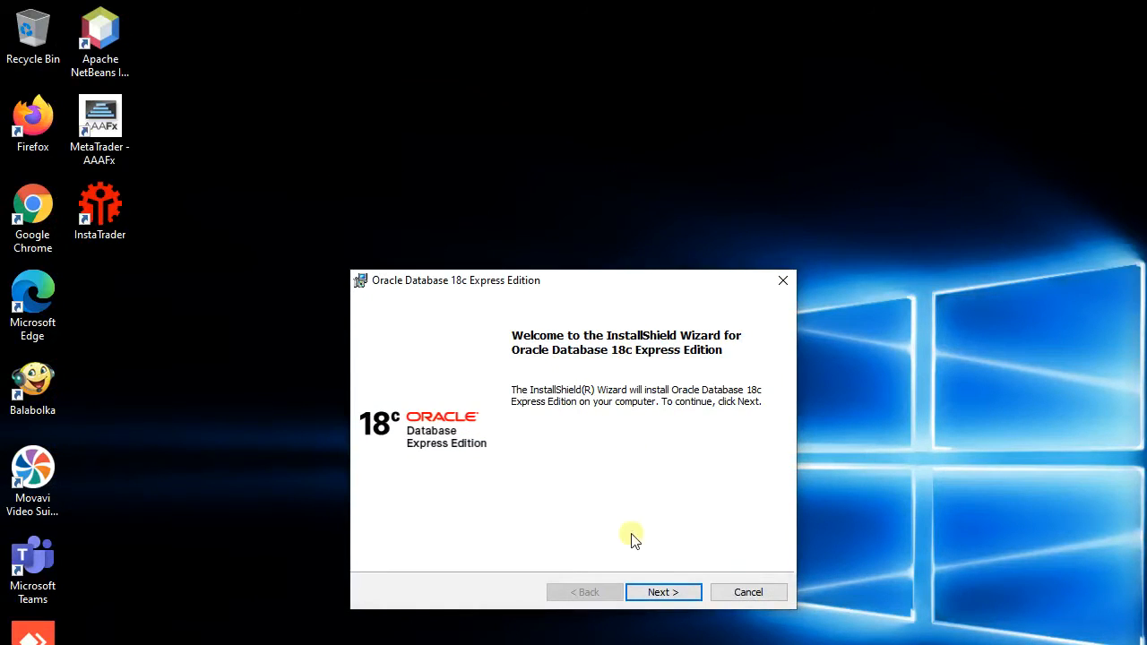
Accept the license terms and keep the default destination folder, reaching the Summary page
click(663, 591)
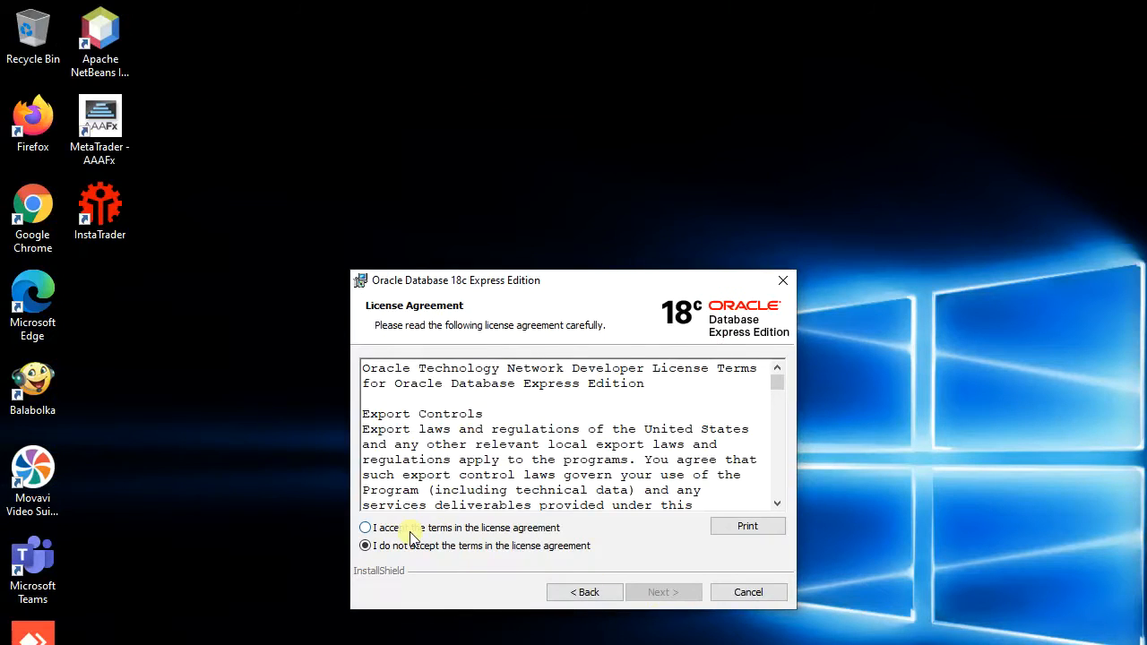
click(365, 527)
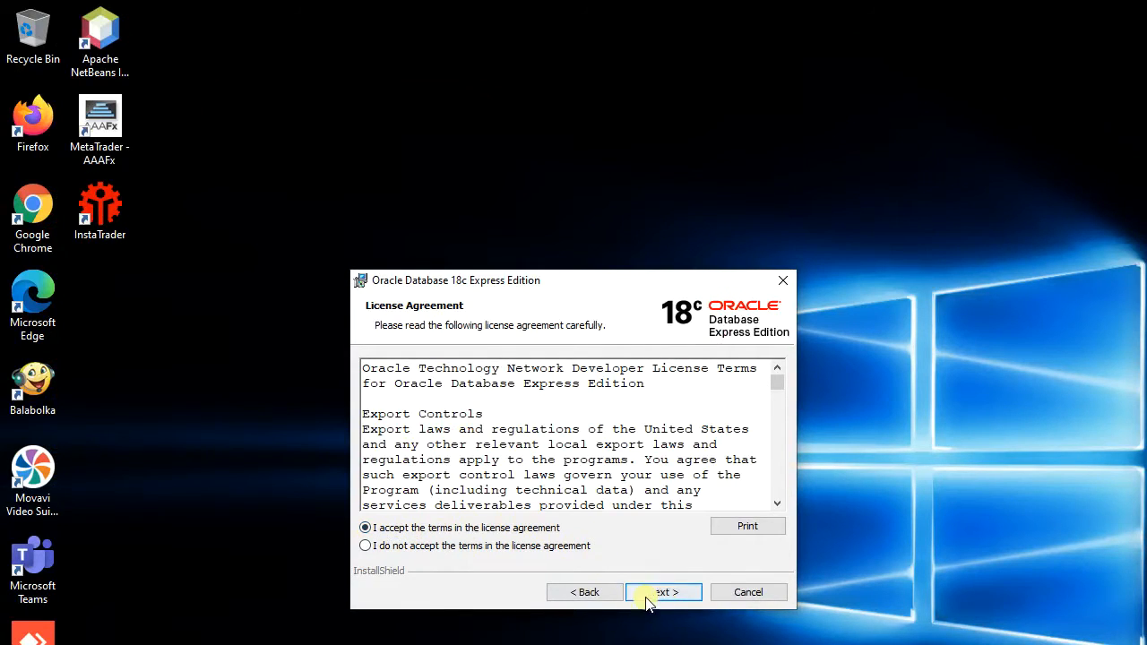
click(663, 591)
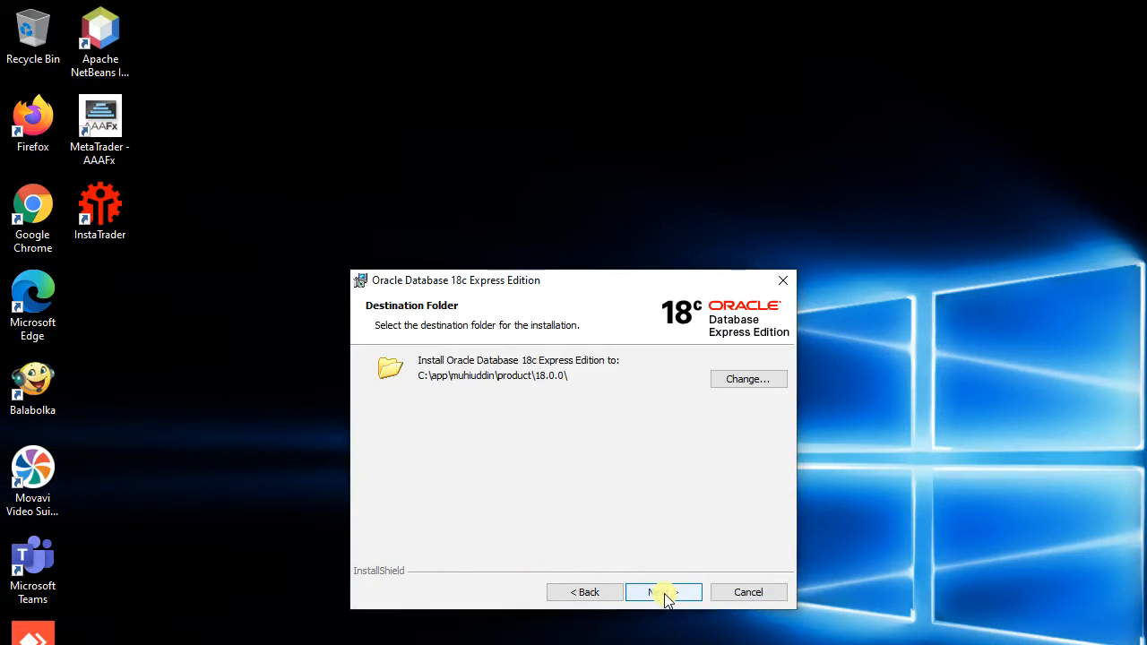
mouse_move(556, 380)
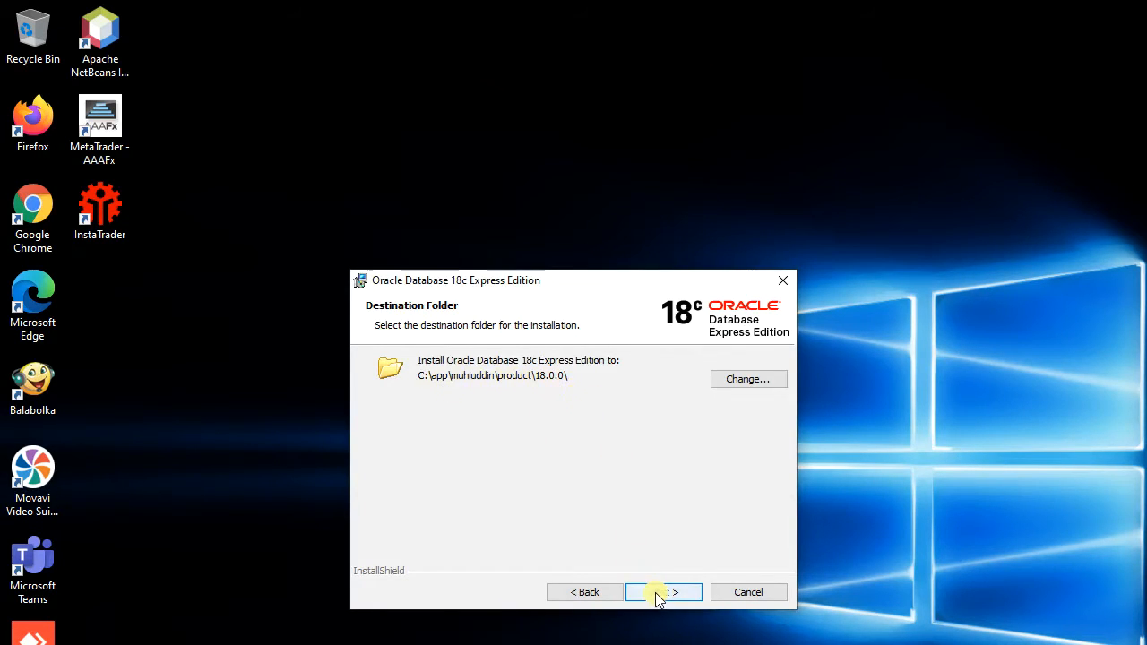
click(663, 592)
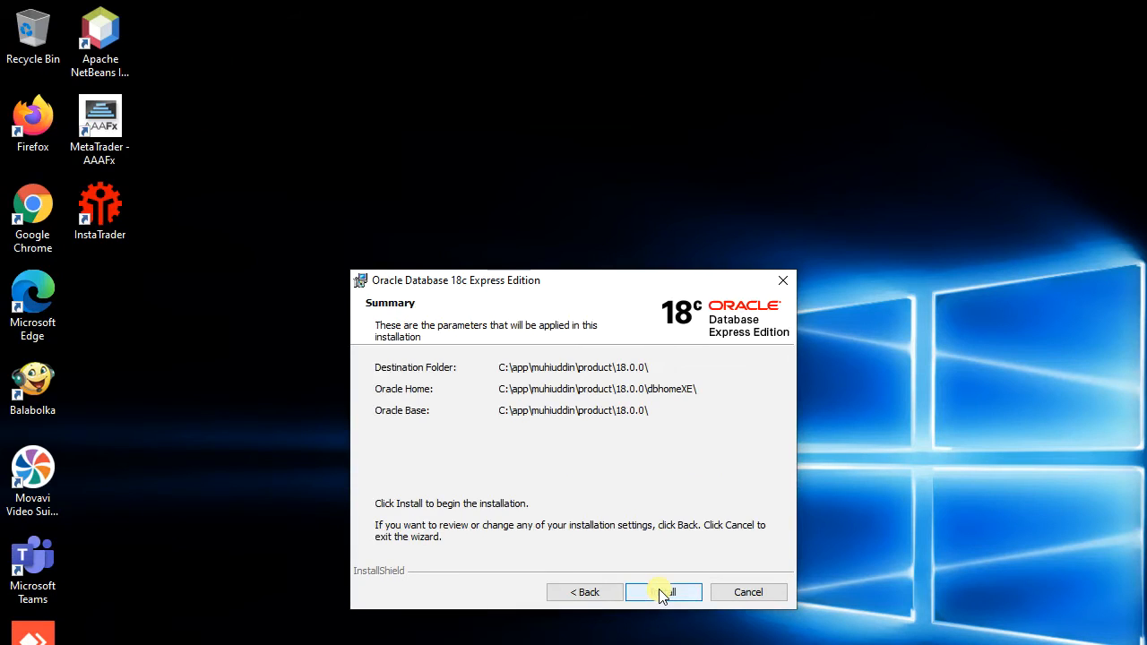
mouse_move(548, 421)
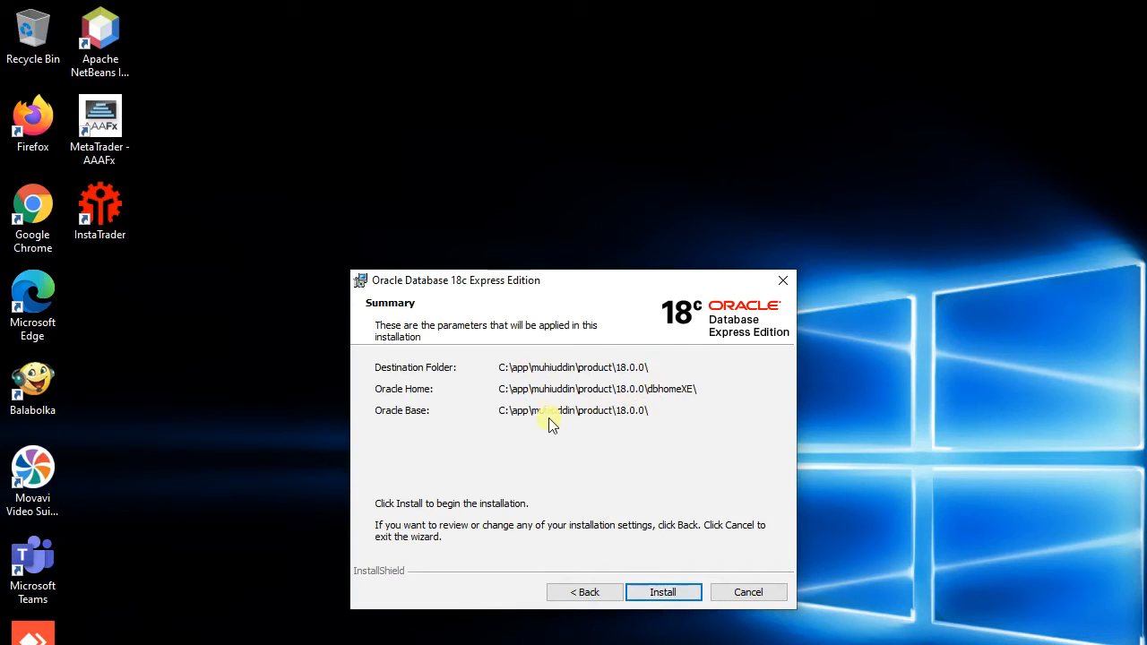
mouse_move(565, 448)
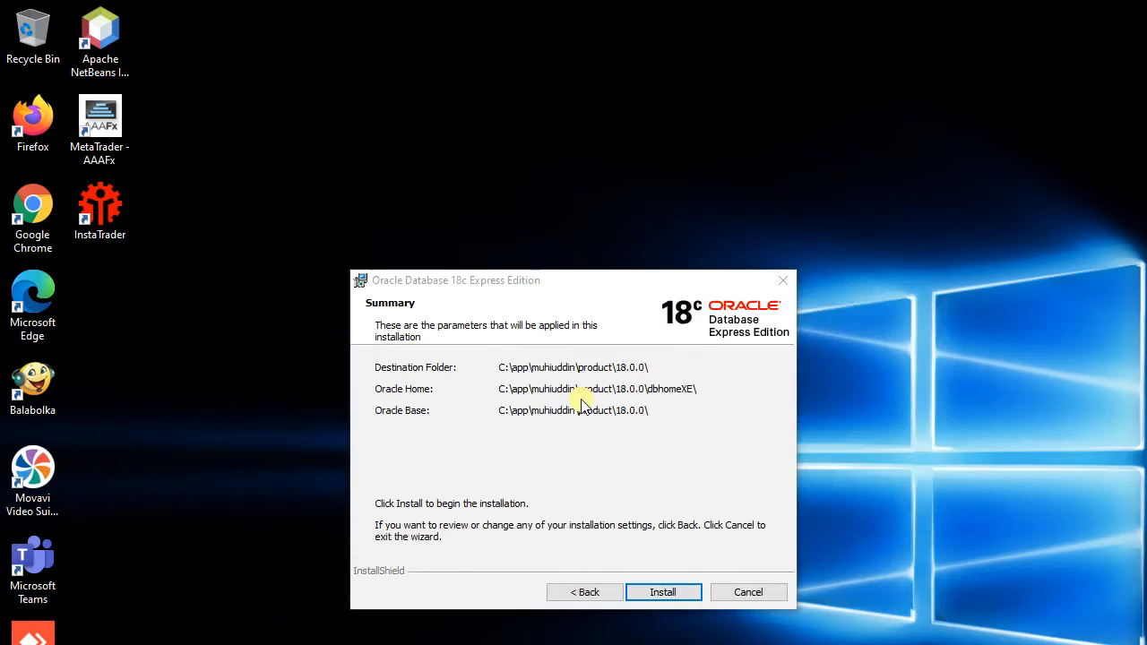
Start the installation and let it run to the success page with connection details
click(663, 591)
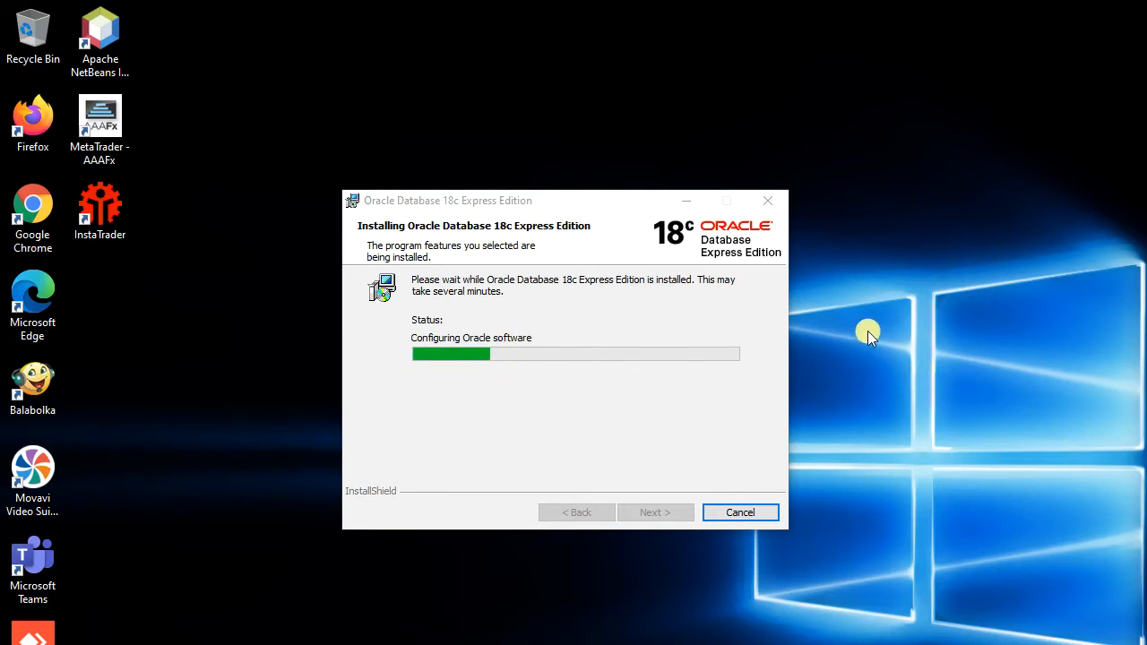
mouse_move(500, 398)
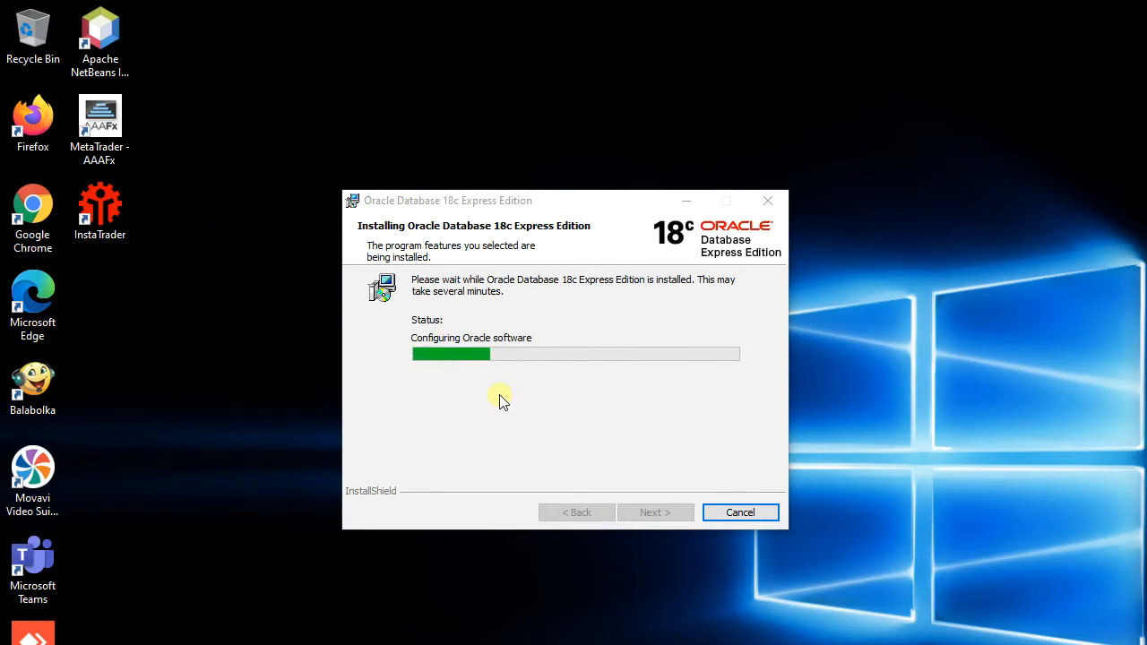
mouse_move(1018, 437)
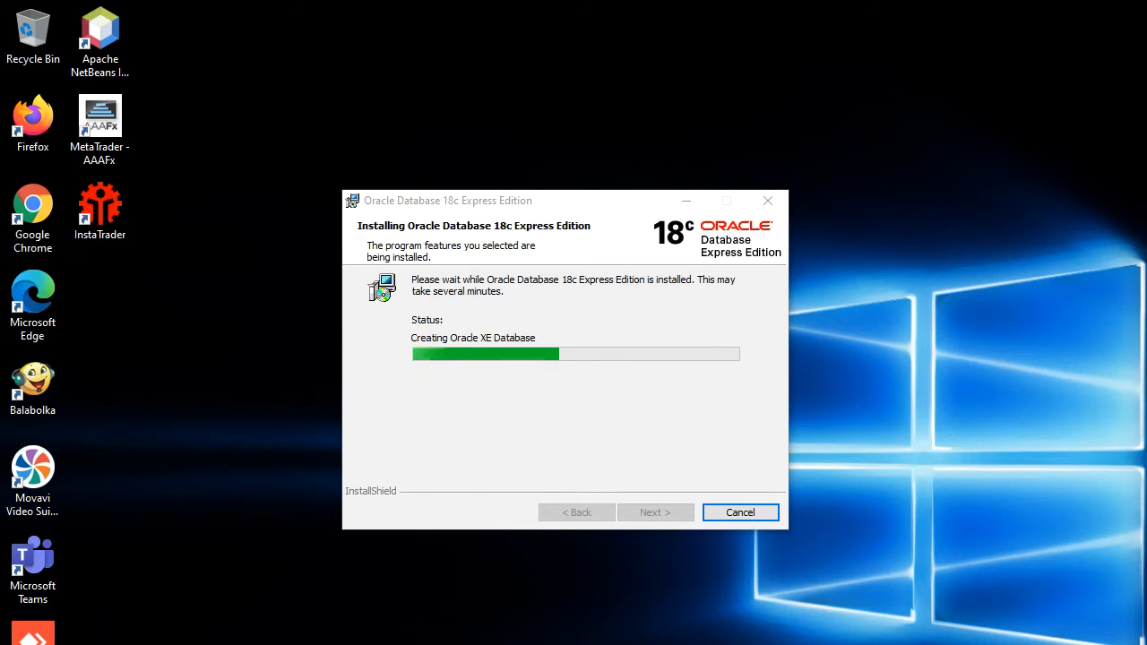
mouse_move(305, 516)
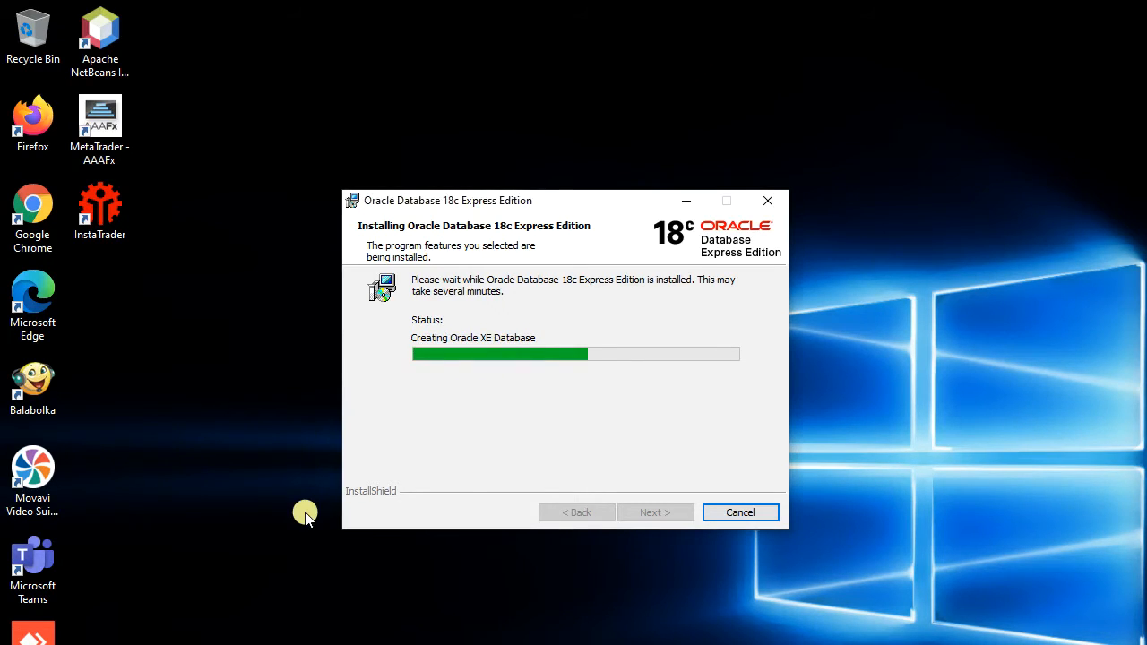
mouse_move(541, 402)
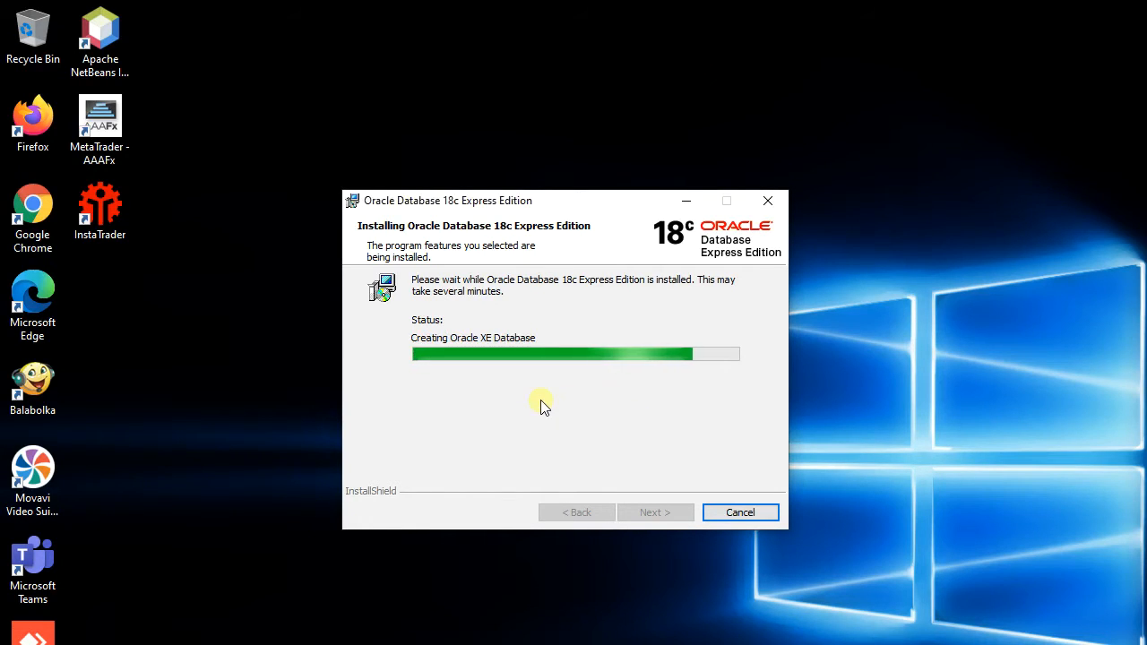
mouse_move(782, 439)
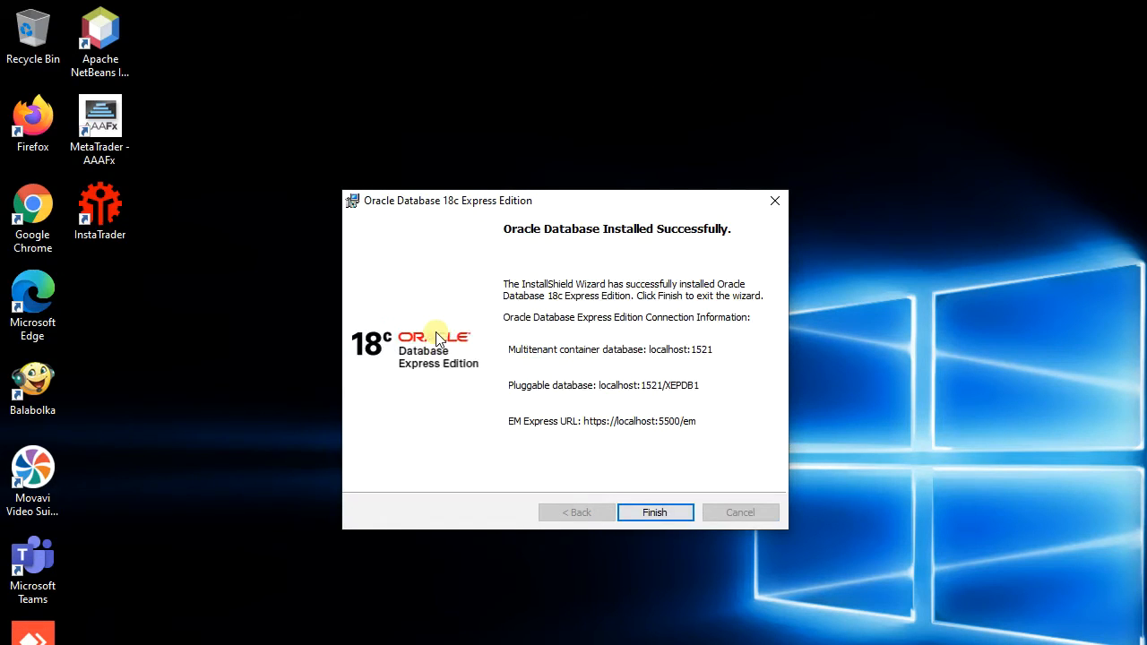
mouse_move(645, 444)
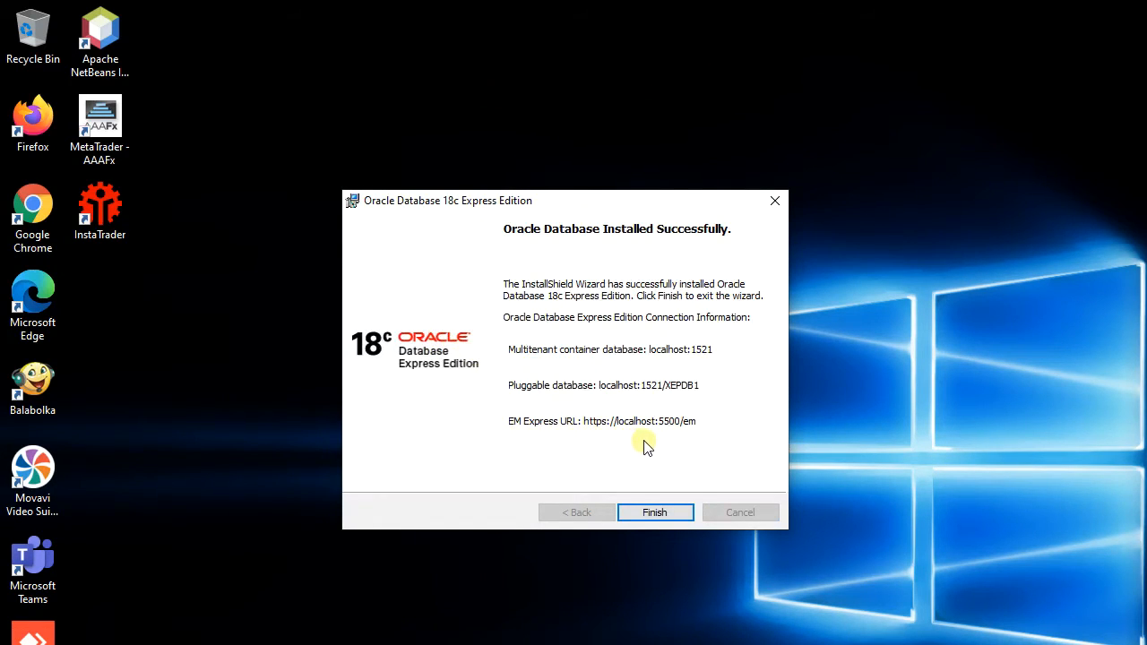
Close the finished installer wizard, change to C:\ and begin typing 'sqlplus / as sysdba'
click(654, 513)
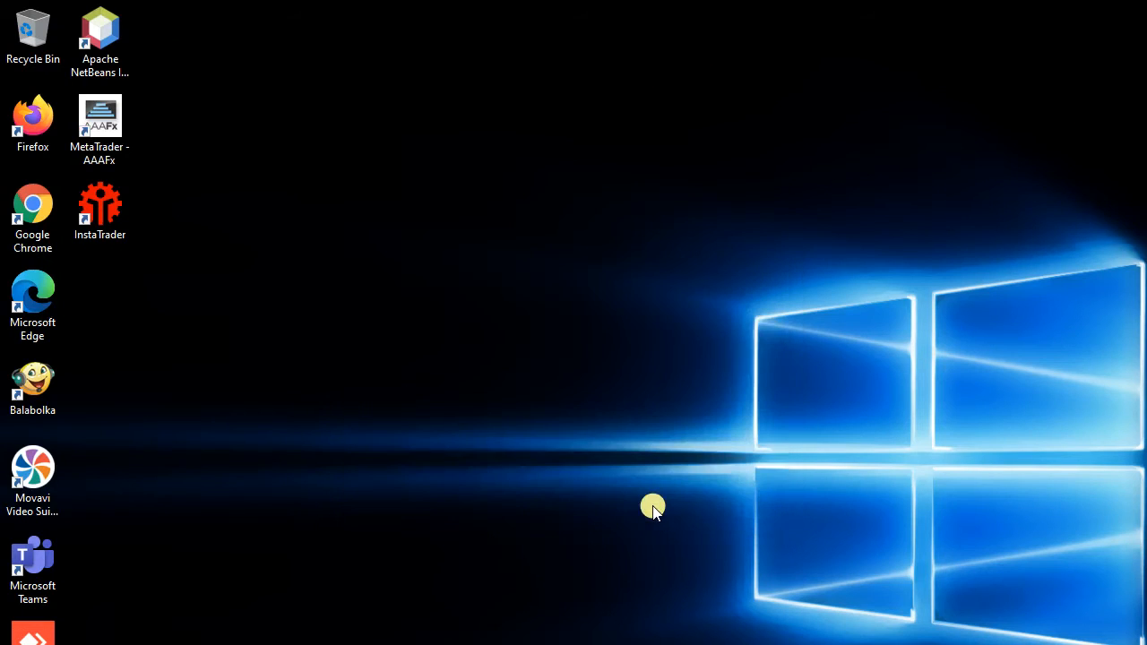
mouse_move(611, 437)
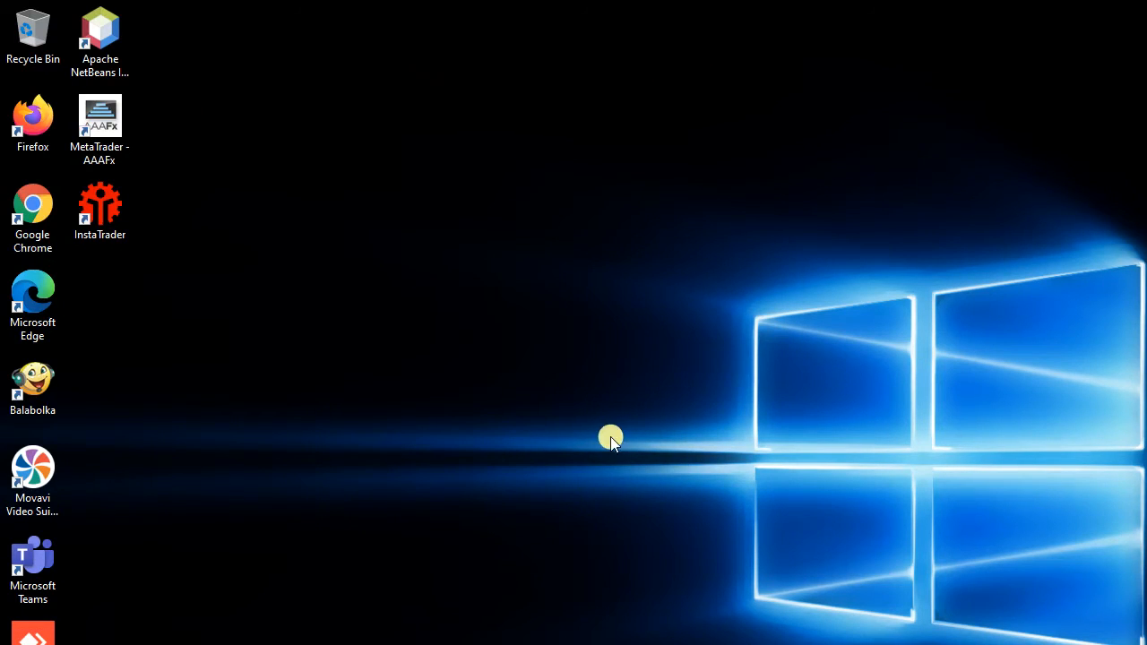
mouse_move(534, 616)
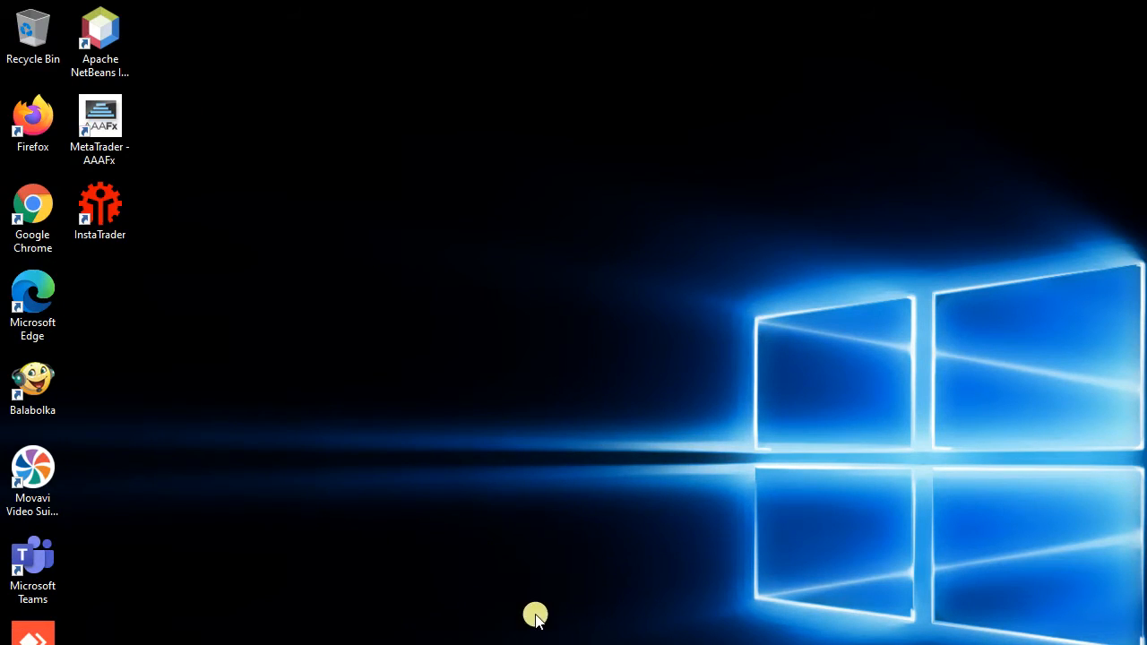
mouse_move(534, 616)
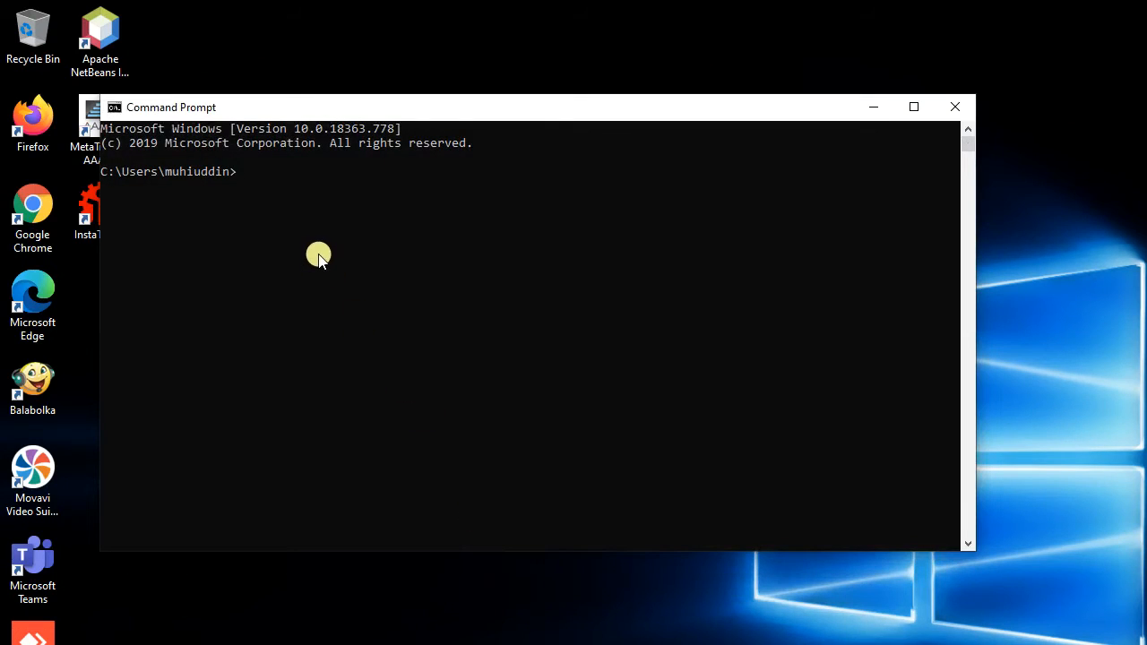
text(cd\)
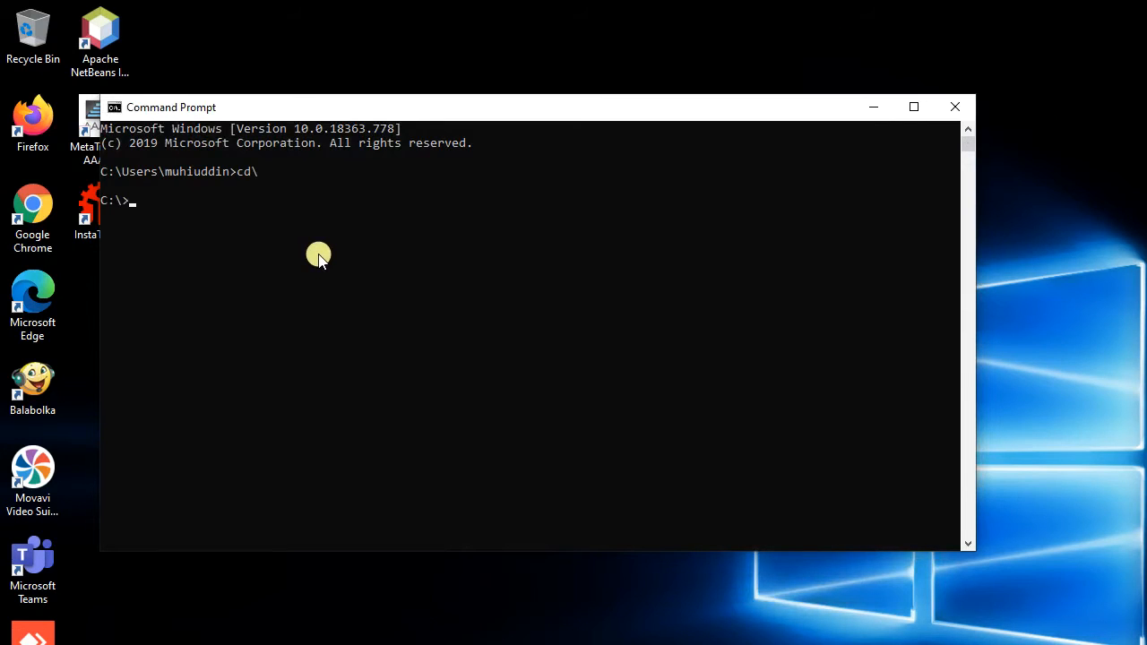
text(c)
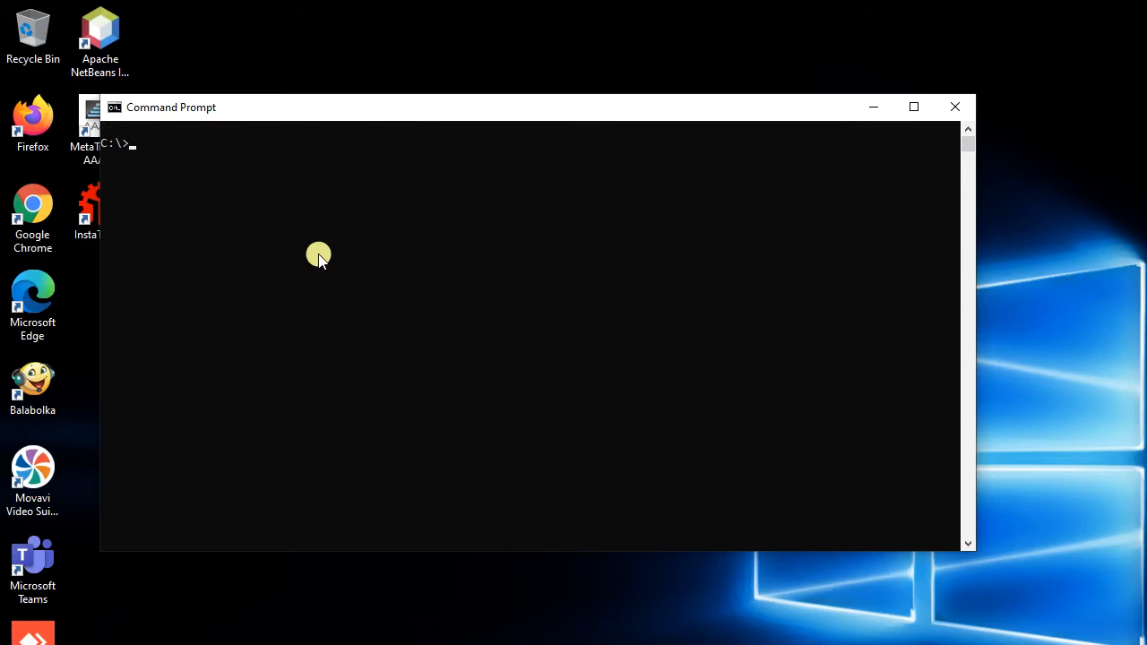
text(sqlpl)
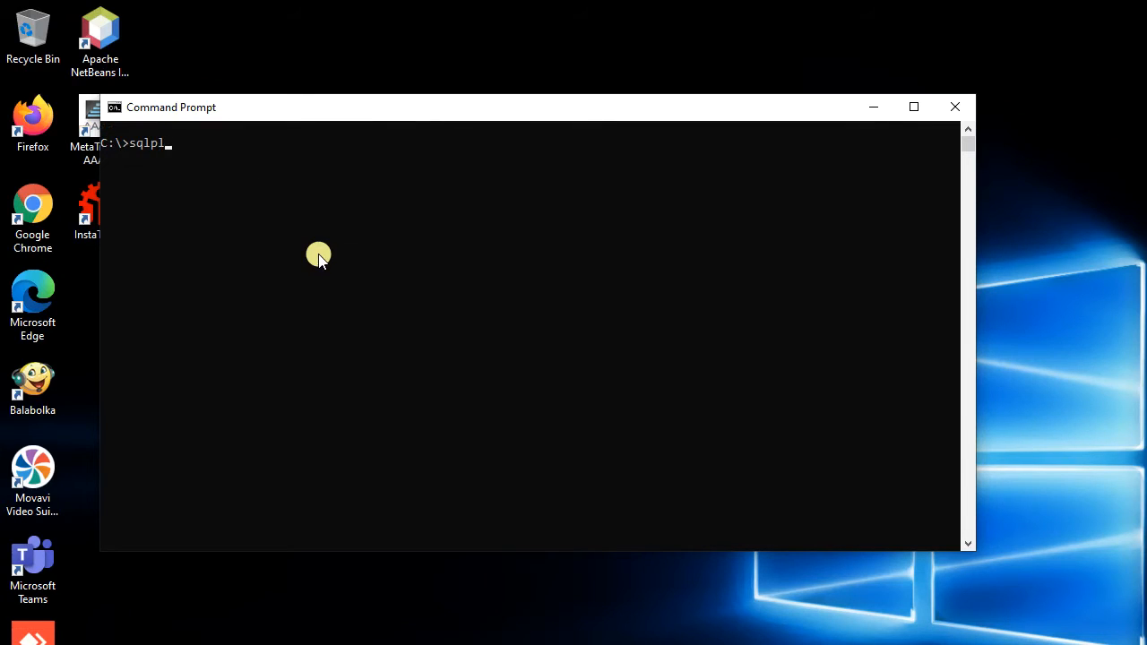
text(us /)
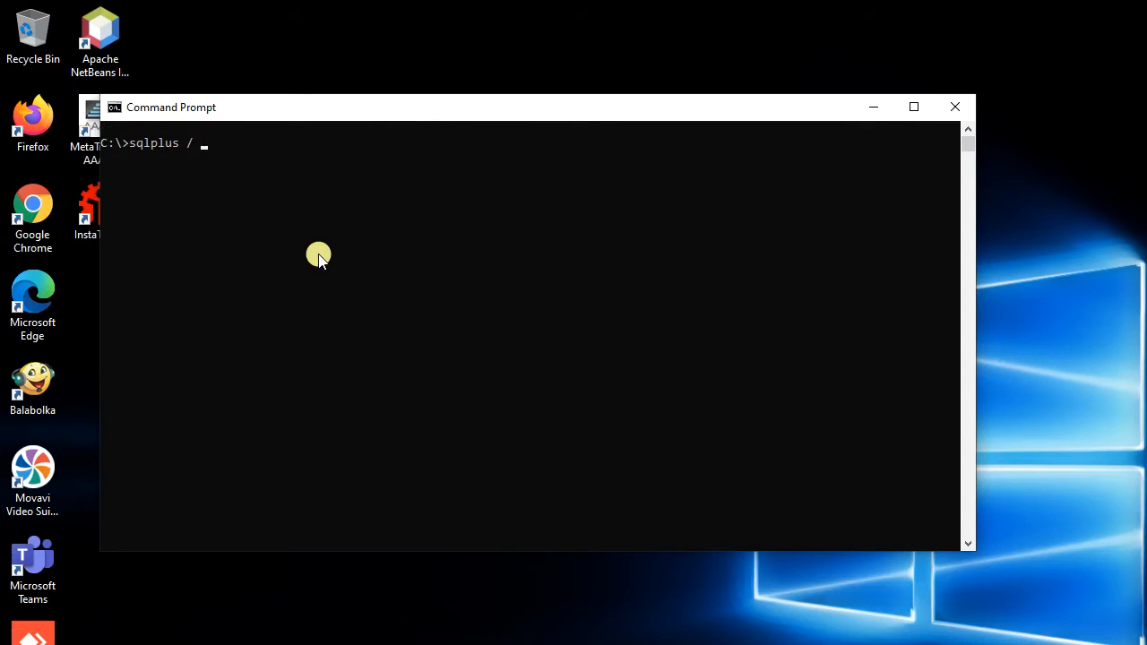
Connect SQL*Plus to the database as SYSDBA
text(as sysd)
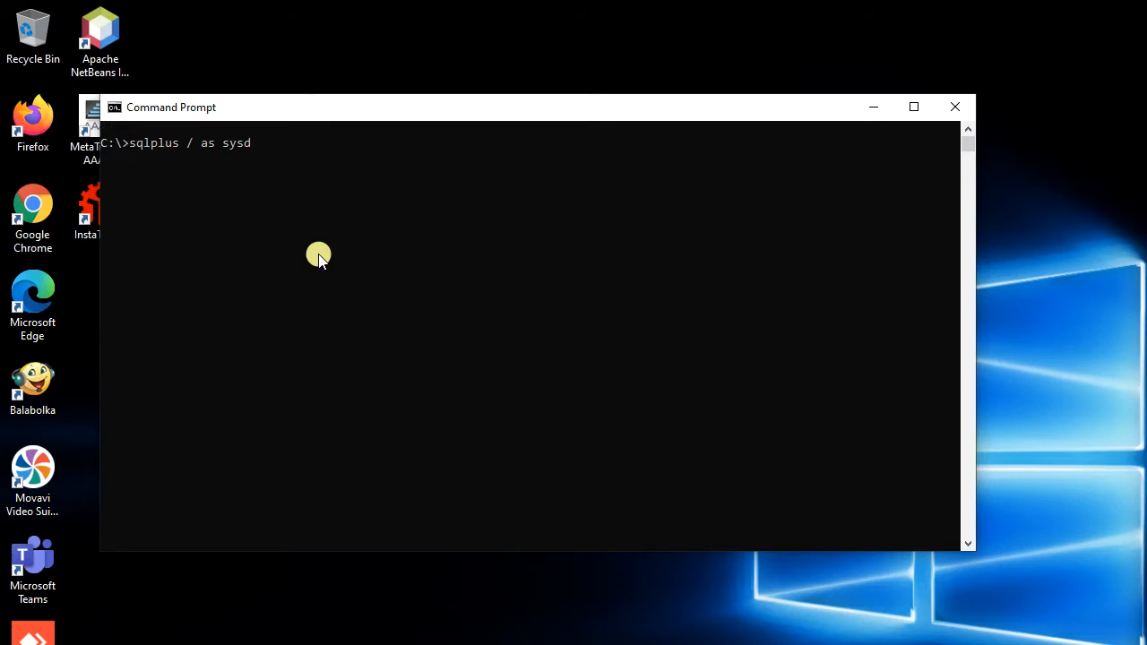
key(Return)
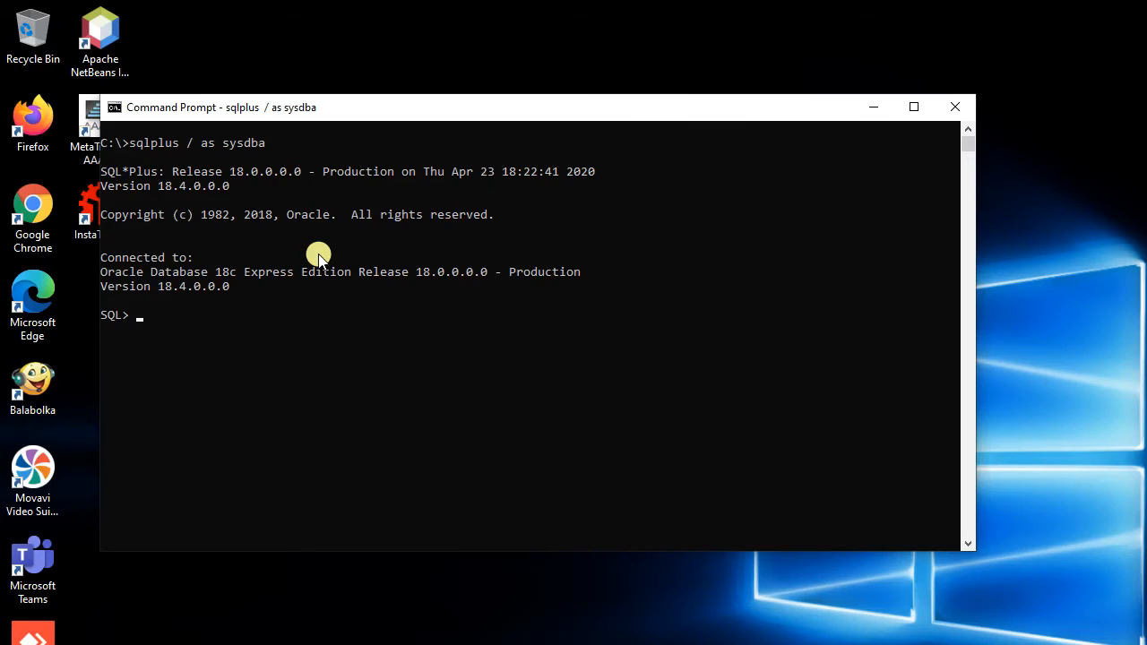
mouse_move(150, 319)
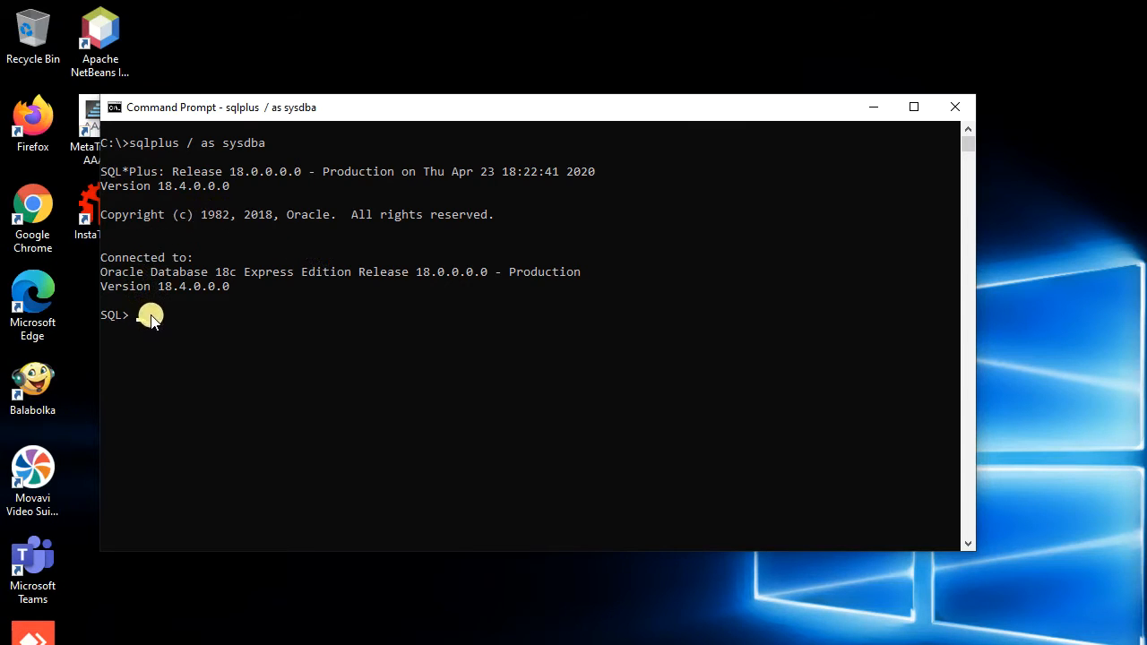
Query V$VERSION to display the Oracle Database 18c release banner
text(SEL)
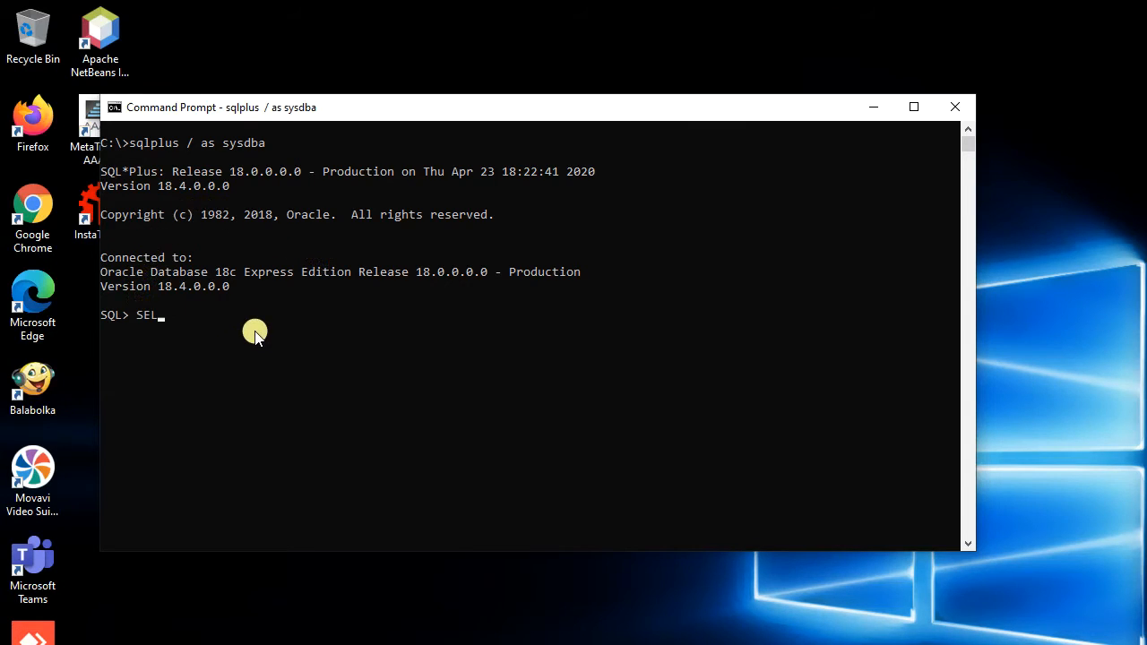
text(ECT)
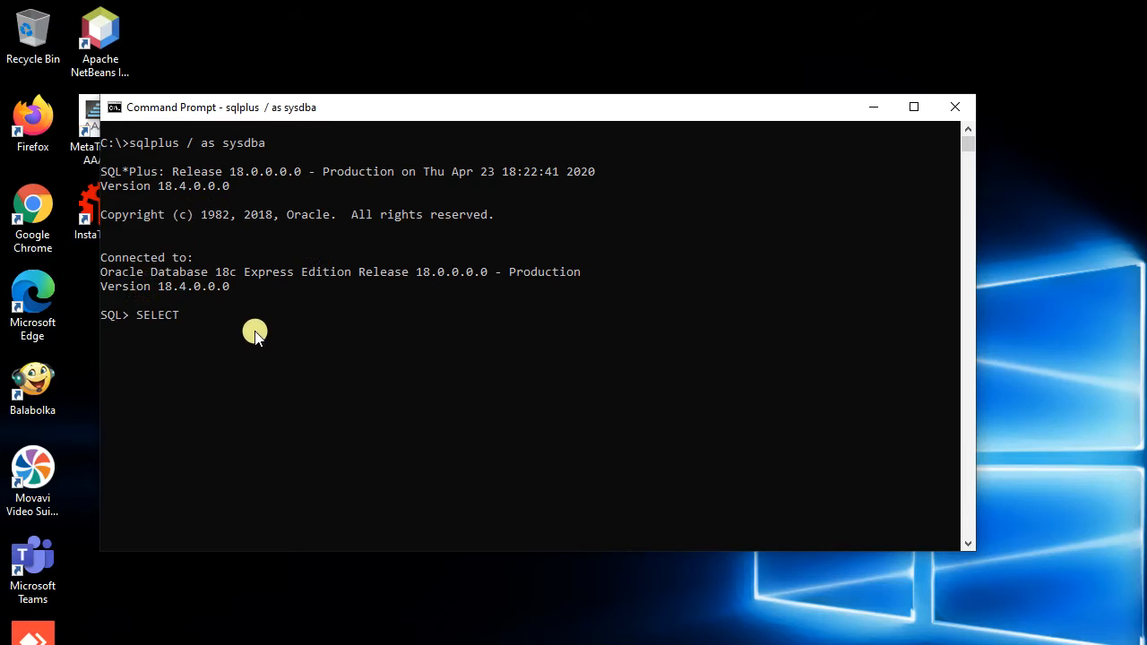
text(* FROM V)
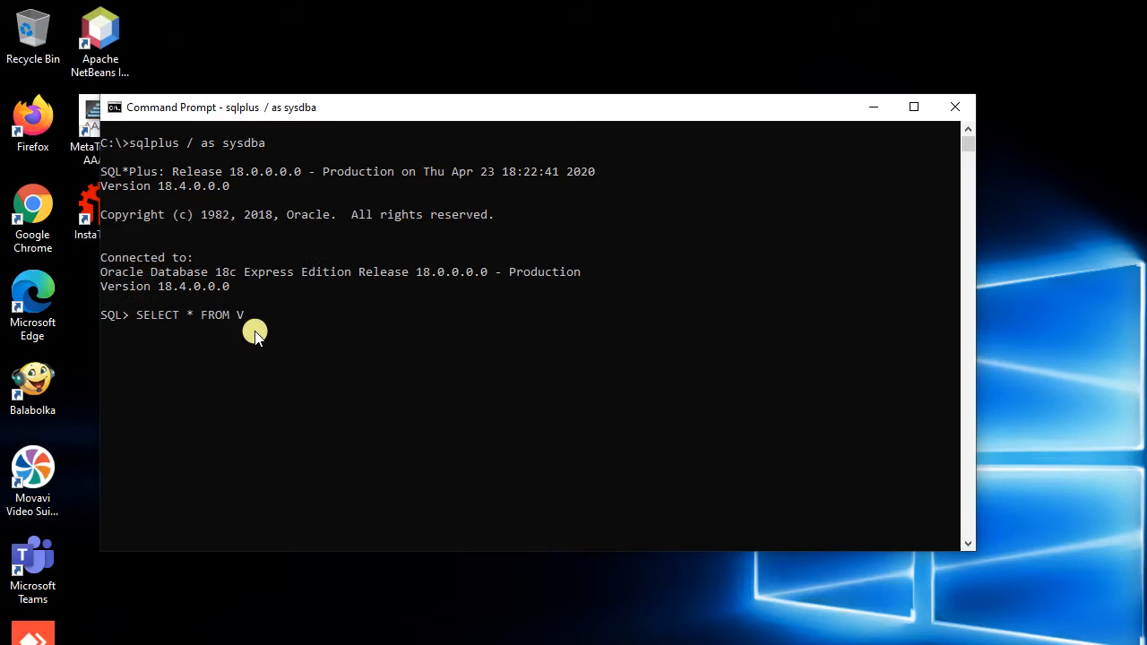
text($V)
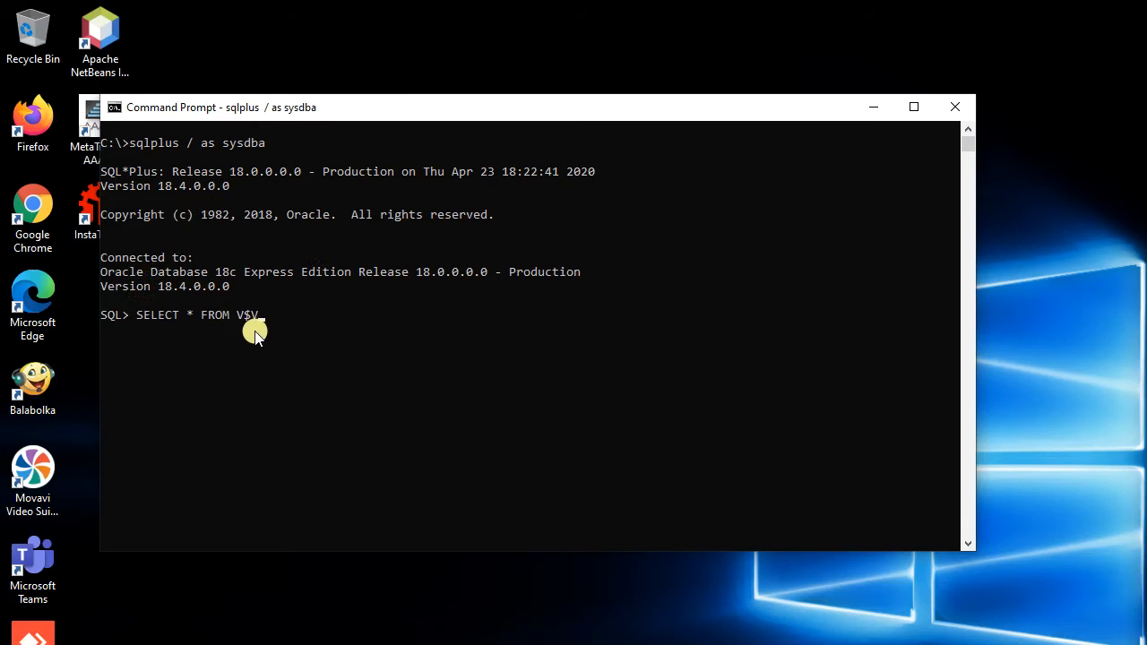
text(ERSION)
text(;)
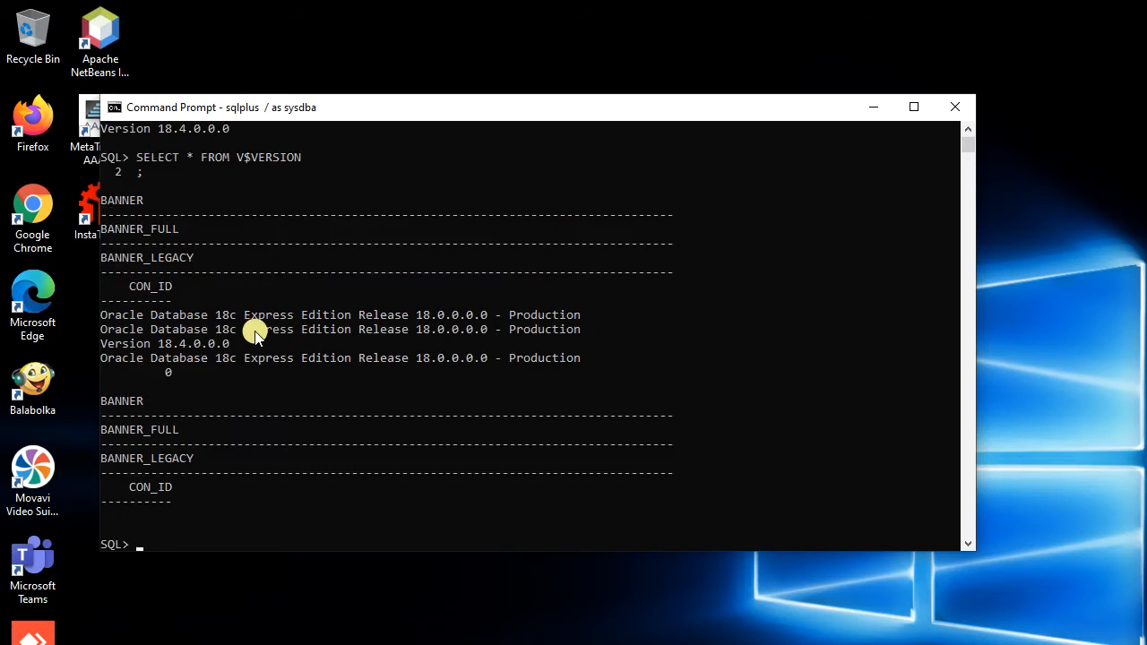
mouse_move(240, 319)
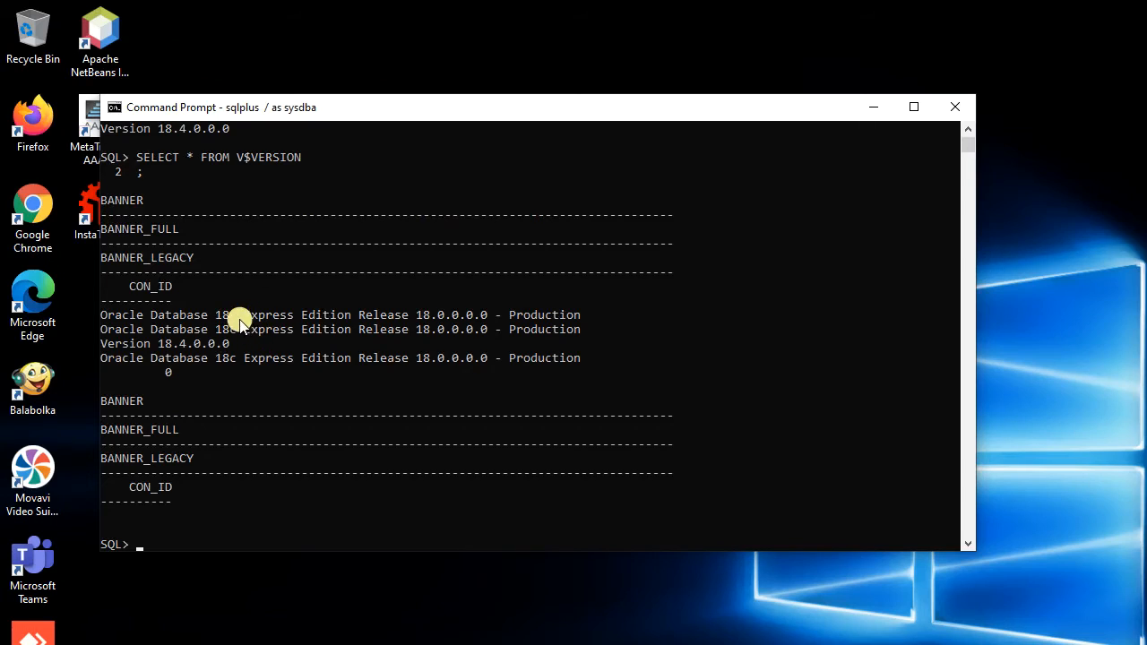
mouse_move(197, 397)
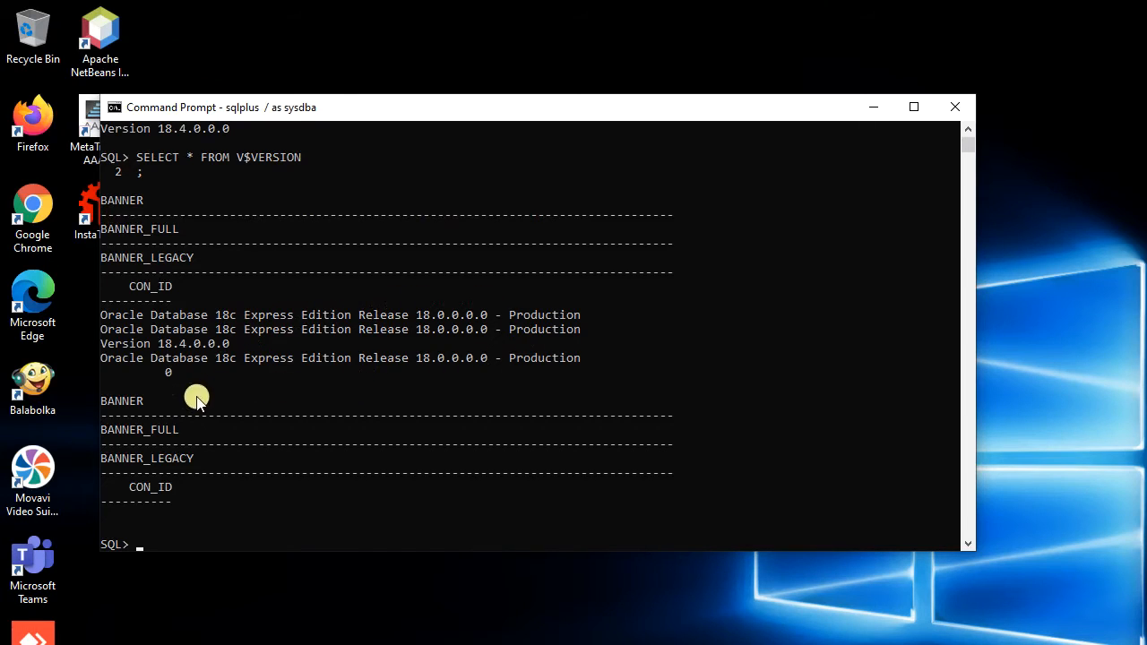
mouse_move(448, 494)
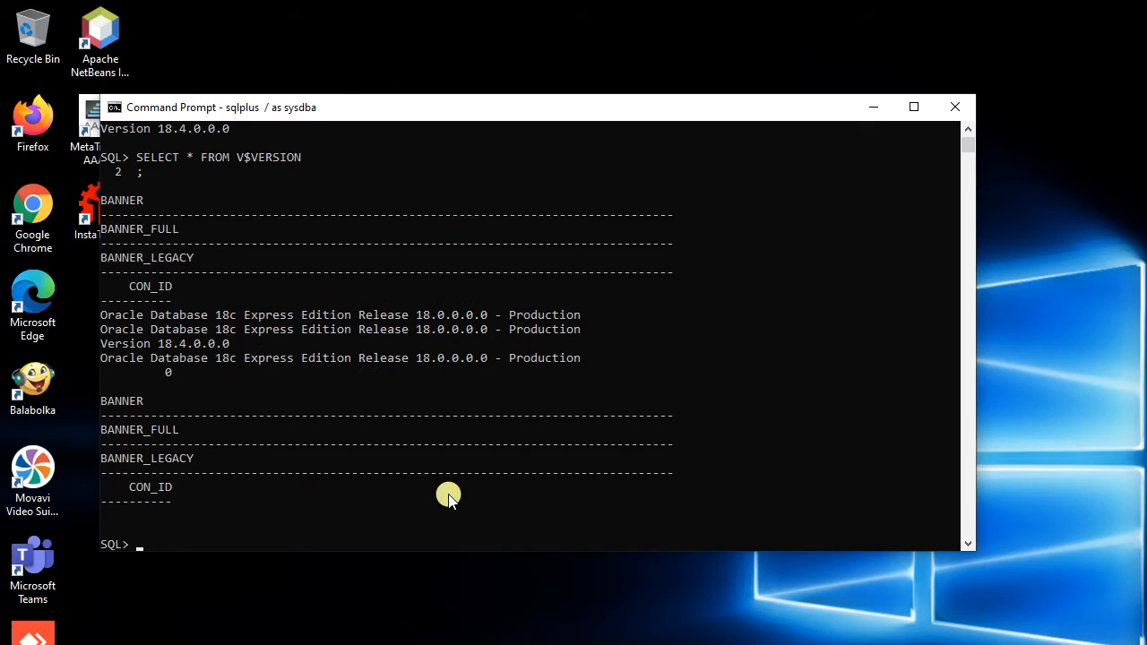
Query V$INSTANCE for instance name, host name, status and edition
text(SELECT * FROM)
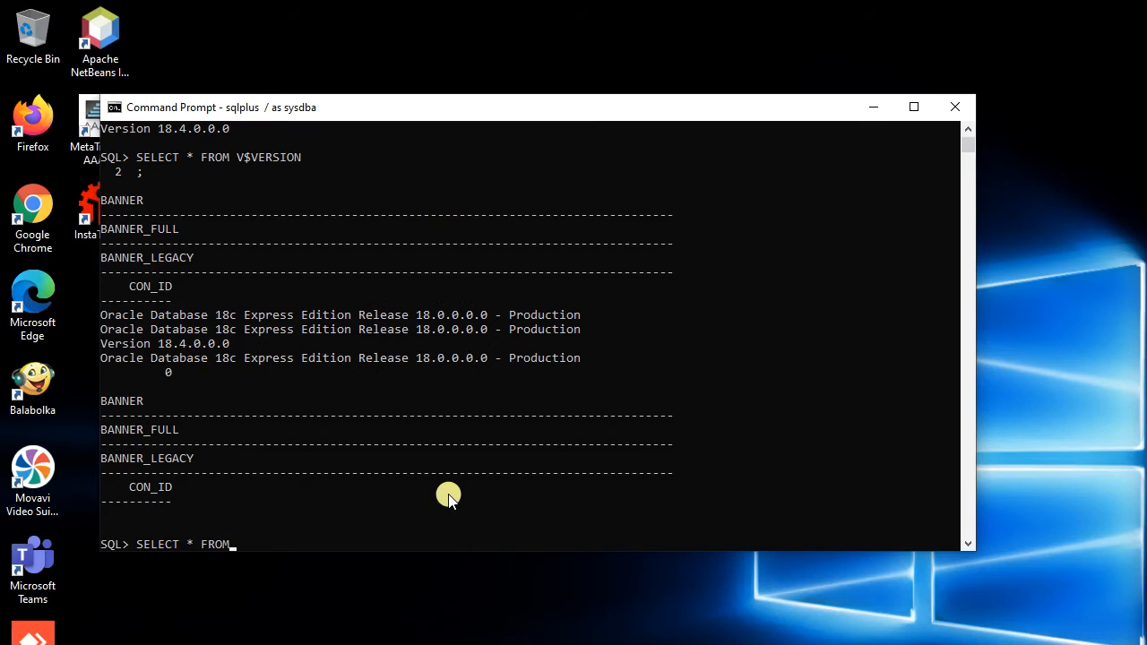
text(V$INS)
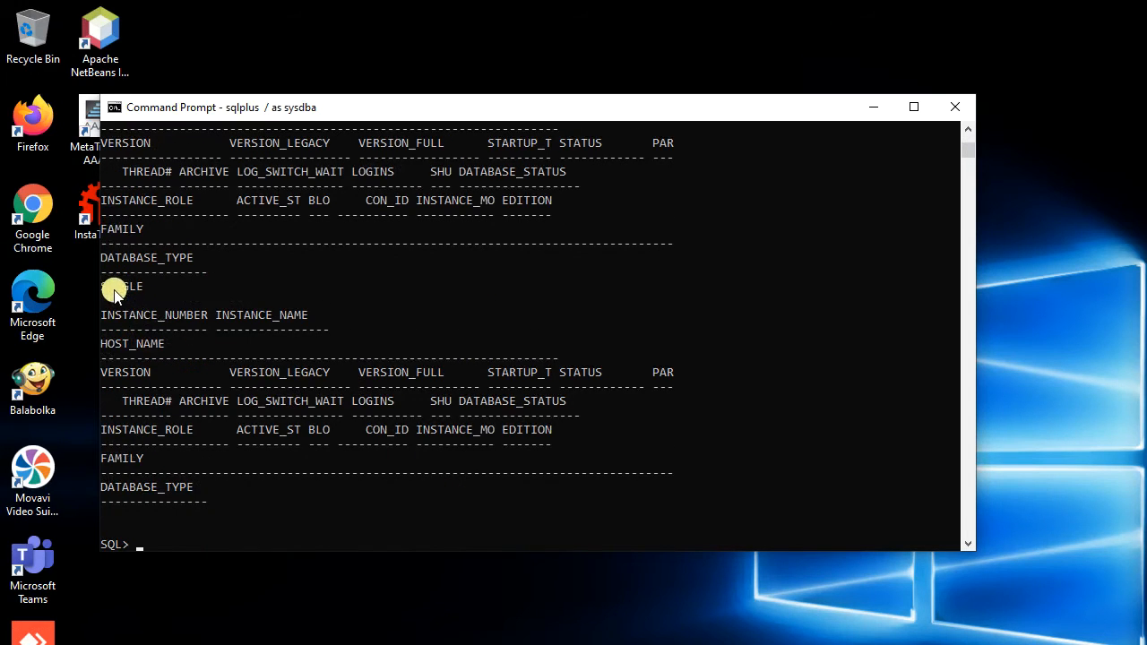
mouse_move(181, 427)
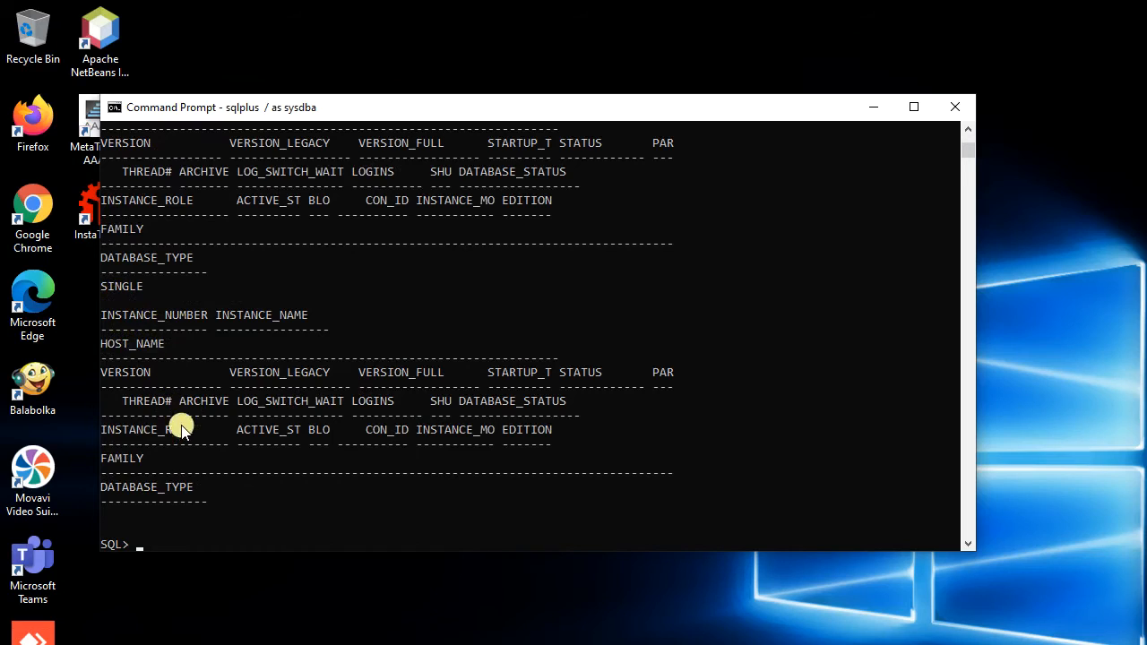
mouse_move(308, 473)
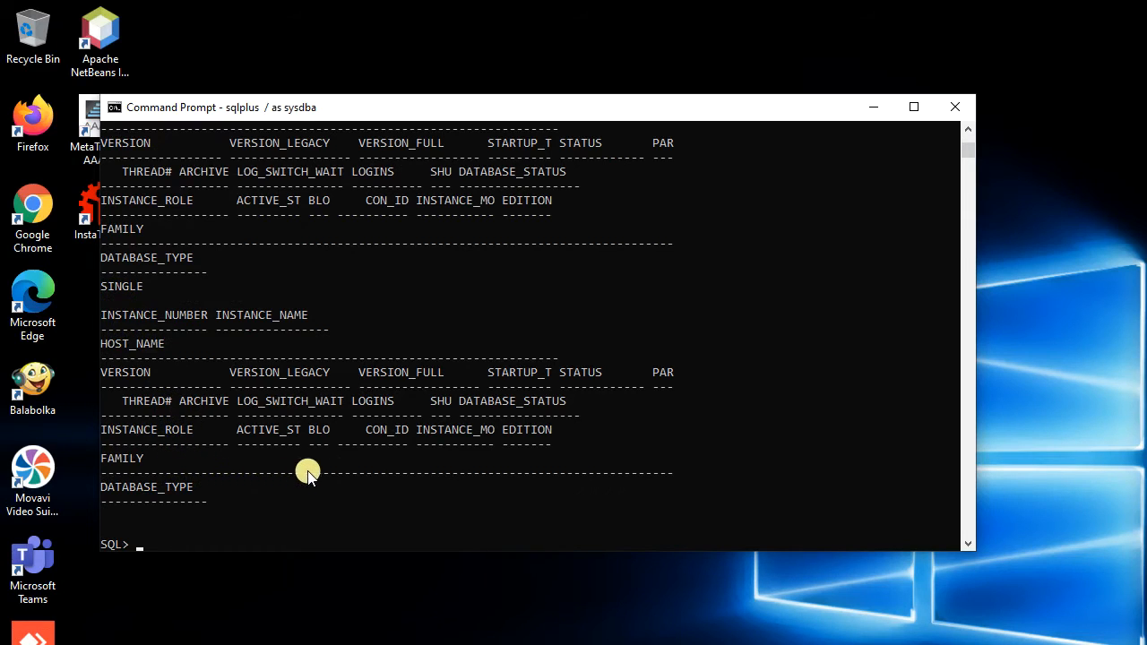
mouse_move(871, 108)
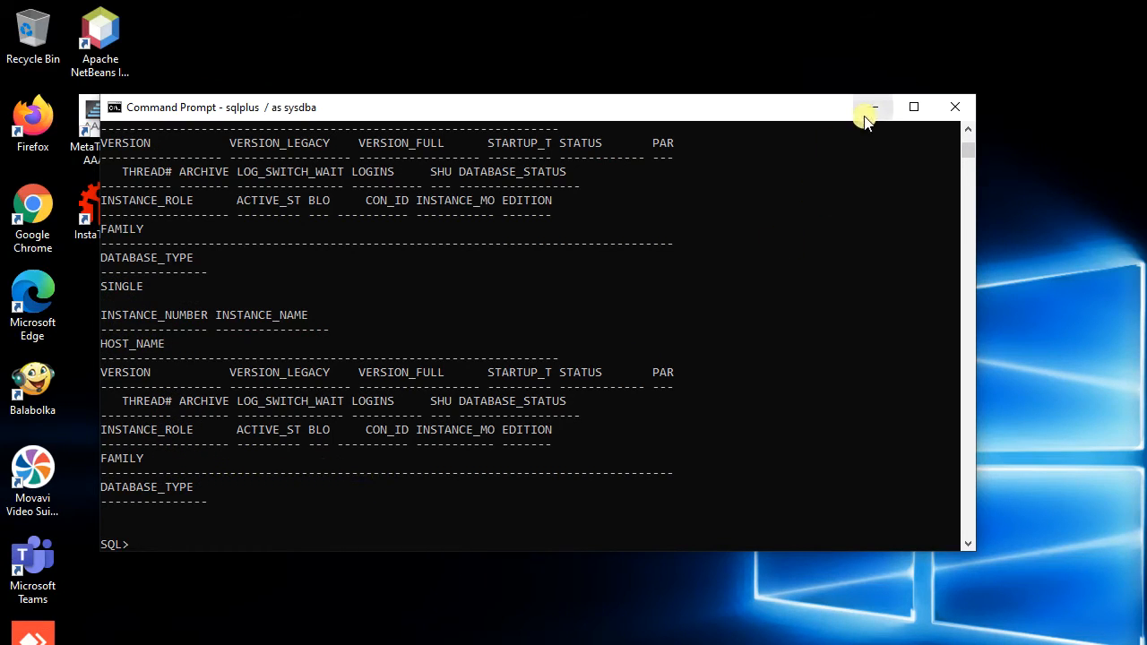
Attempt EM Express login as 'user' with a password, which is rejected as invalid
click(874, 108)
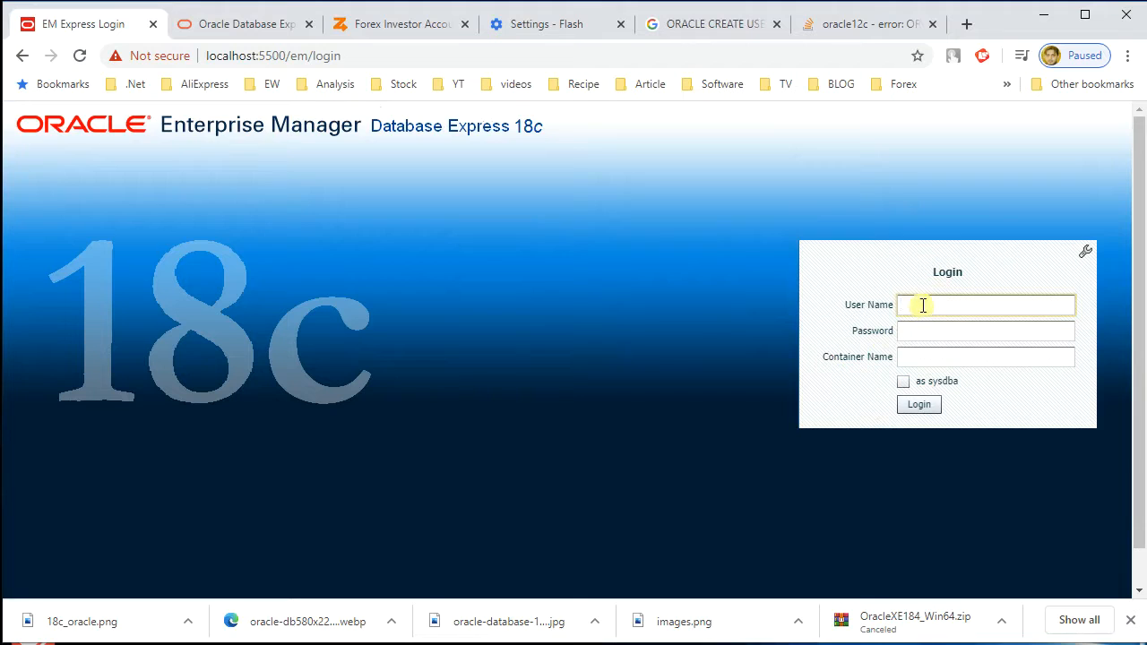
text(us)
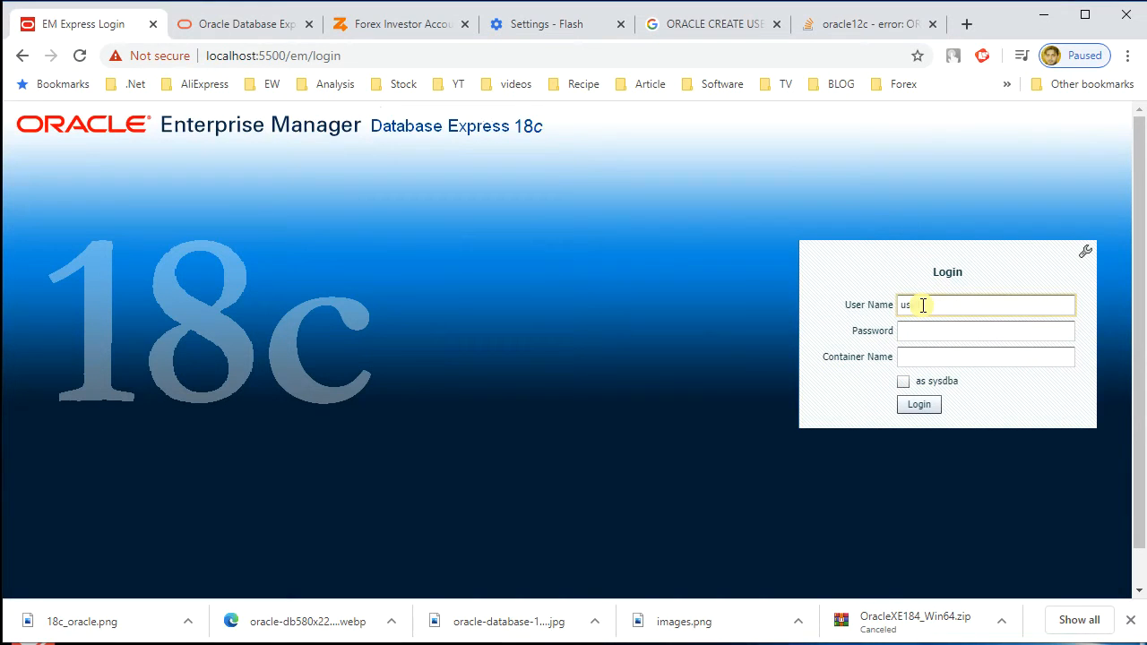
text(****)
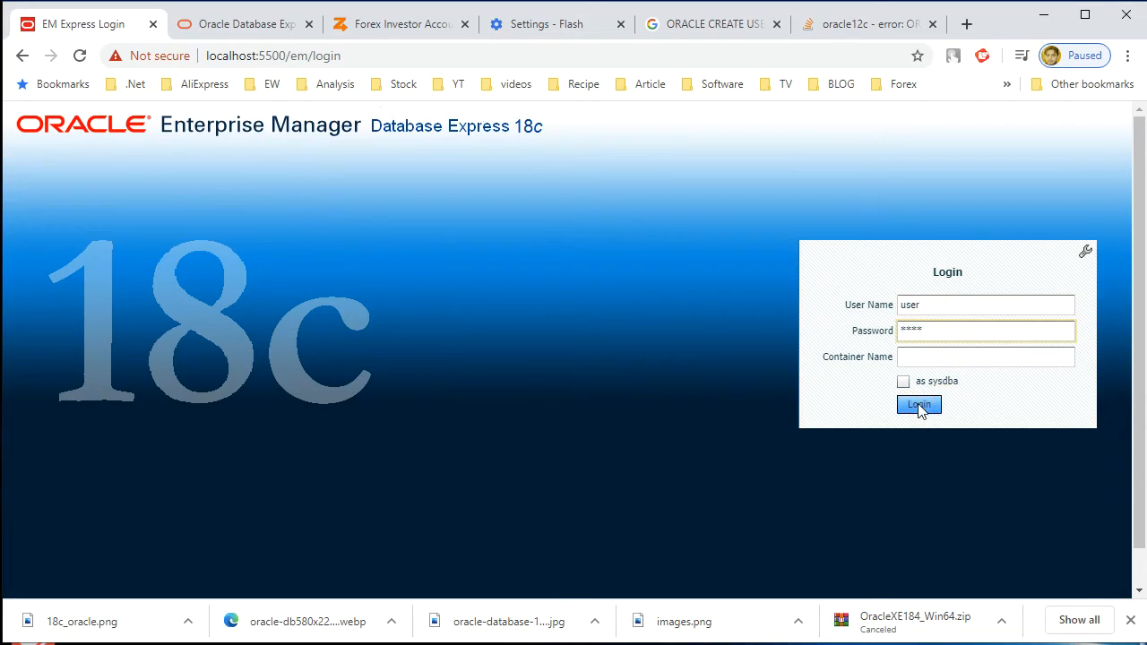
click(918, 405)
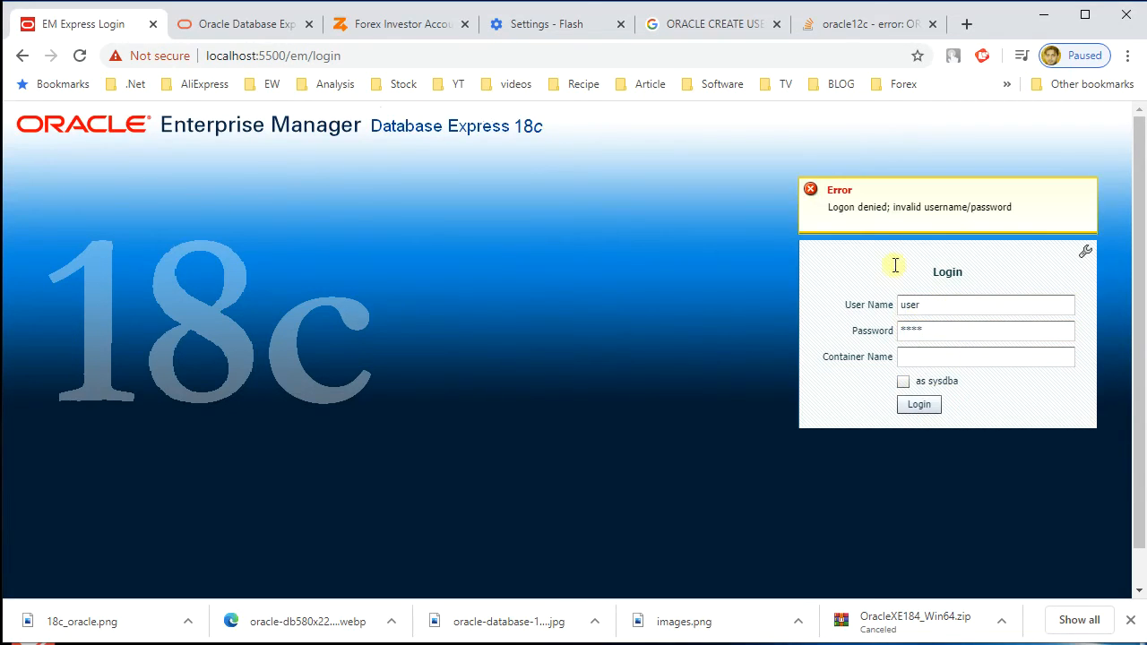
mouse_move(1000, 226)
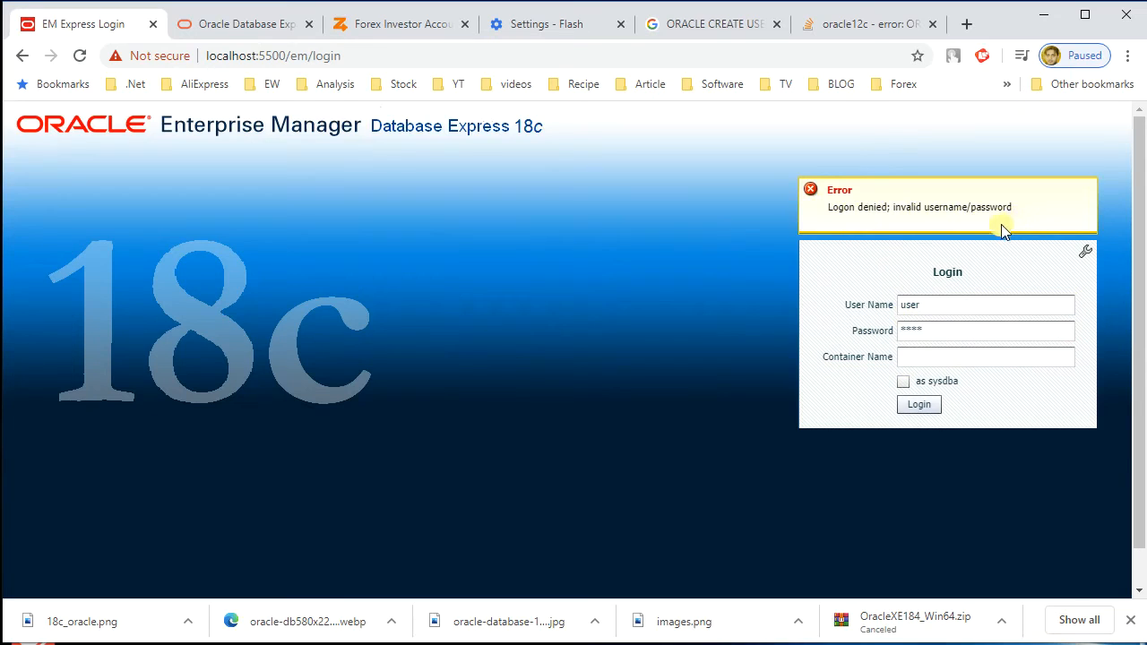
mouse_move(398, 535)
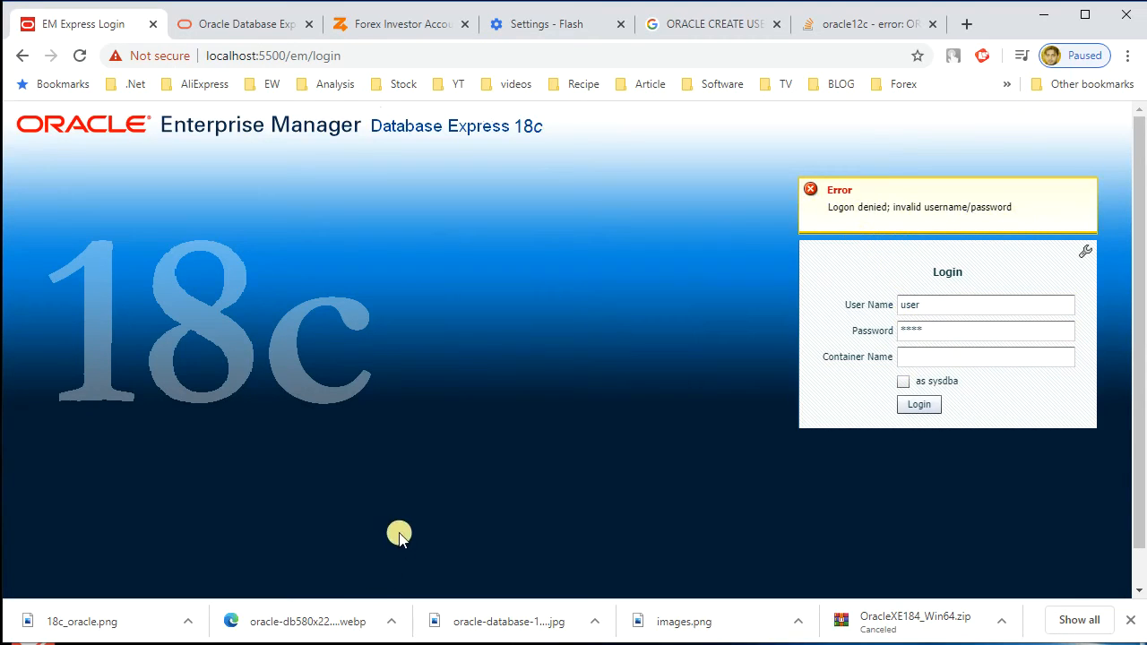
mouse_move(397, 534)
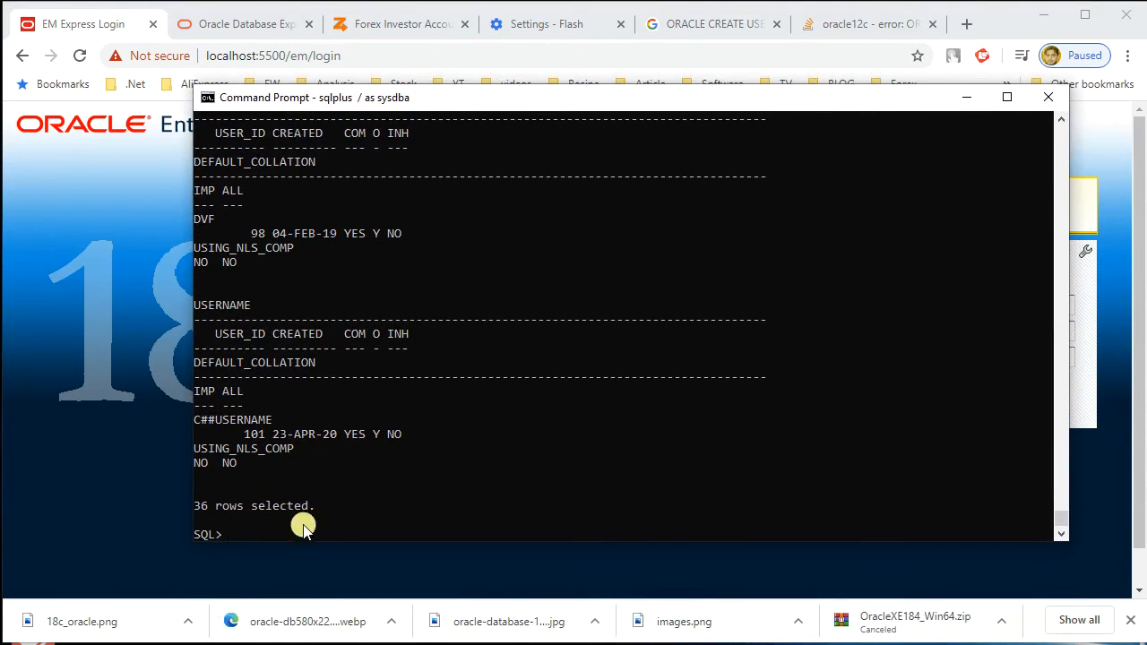
Show the current SQL*Plus user
text(show)
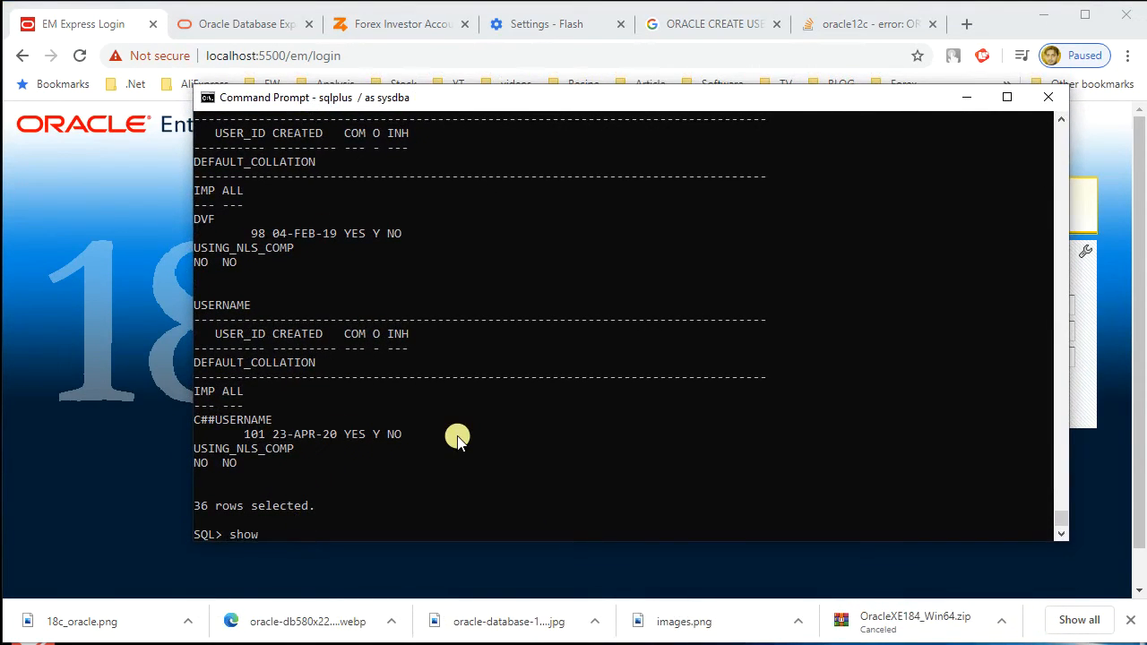
text(user;)
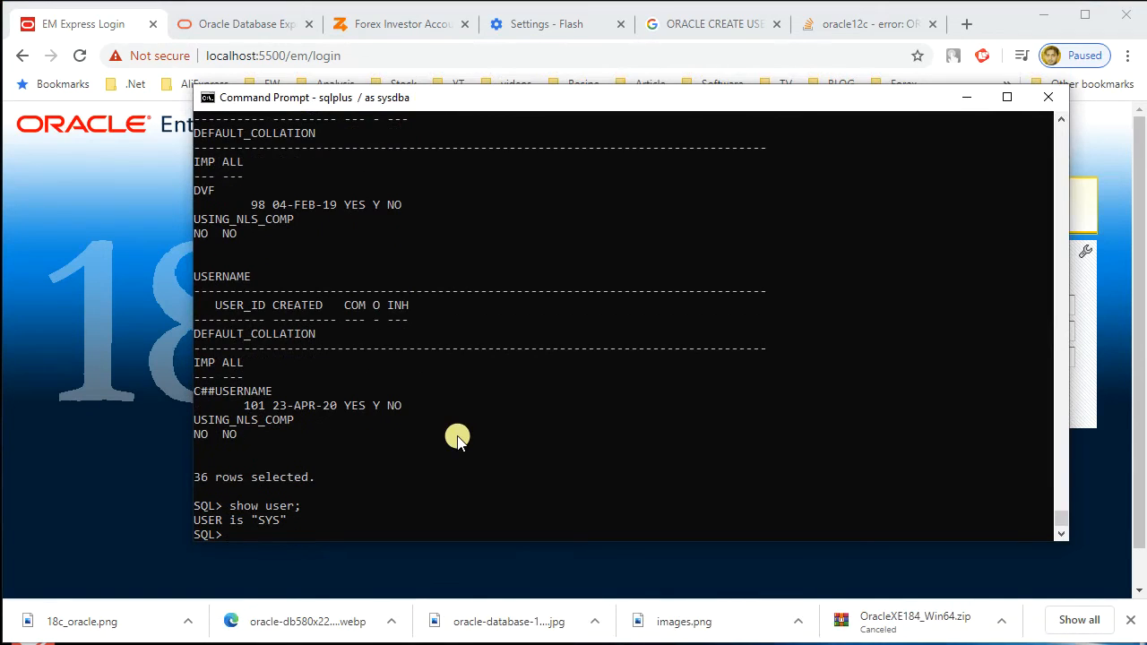
text(ALTER)
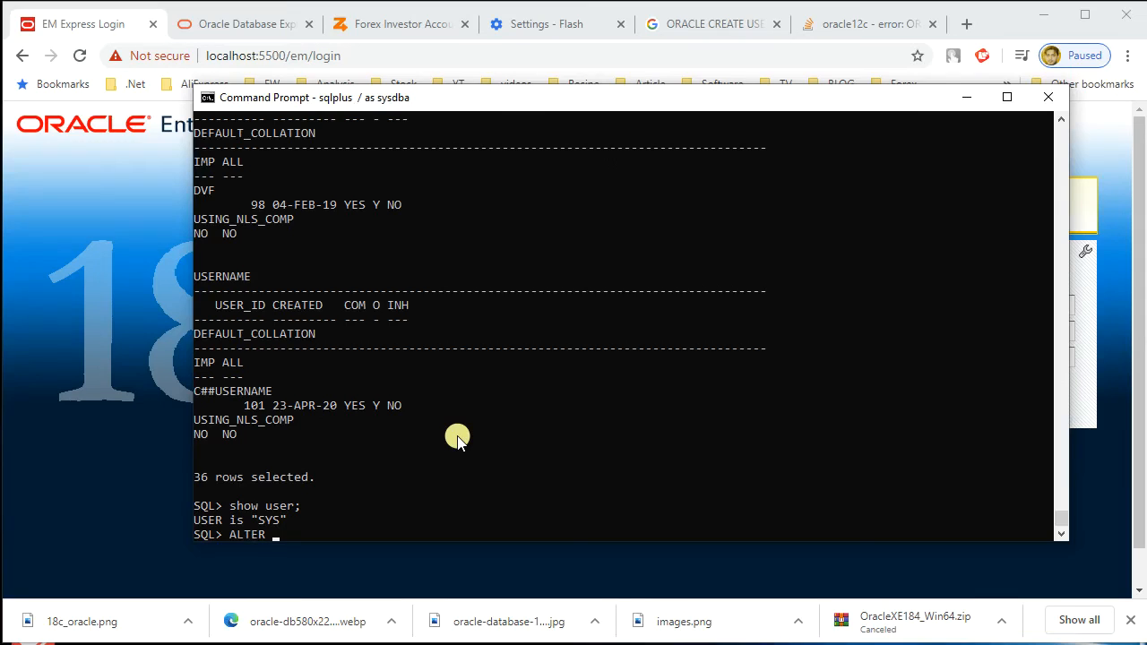
text(USER)
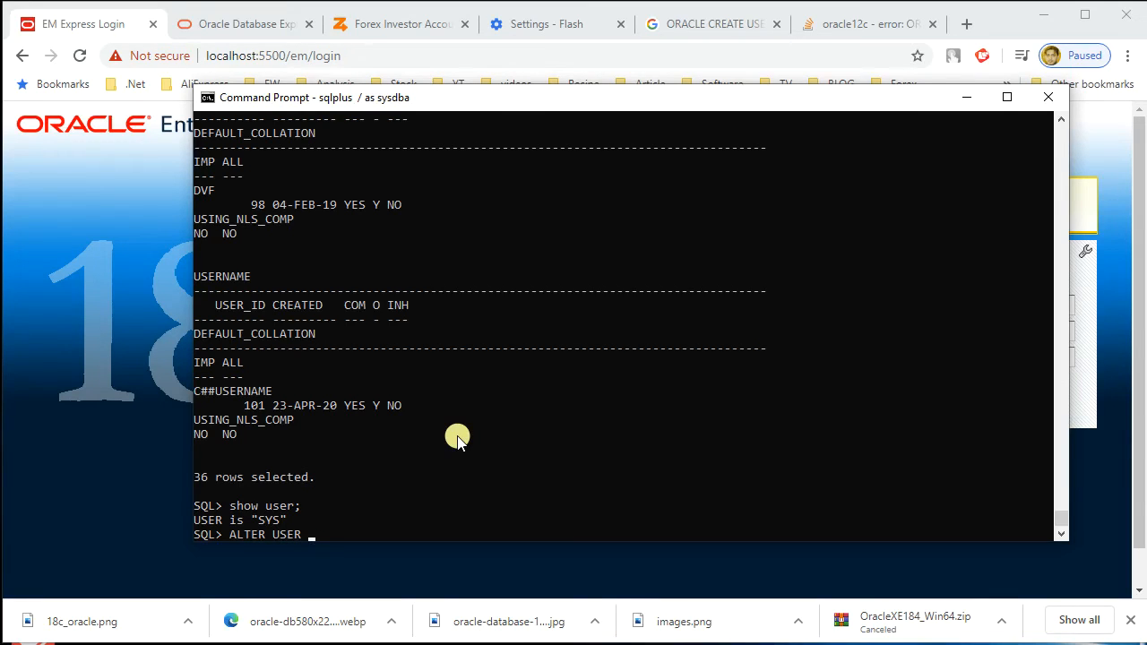
text(SYS)
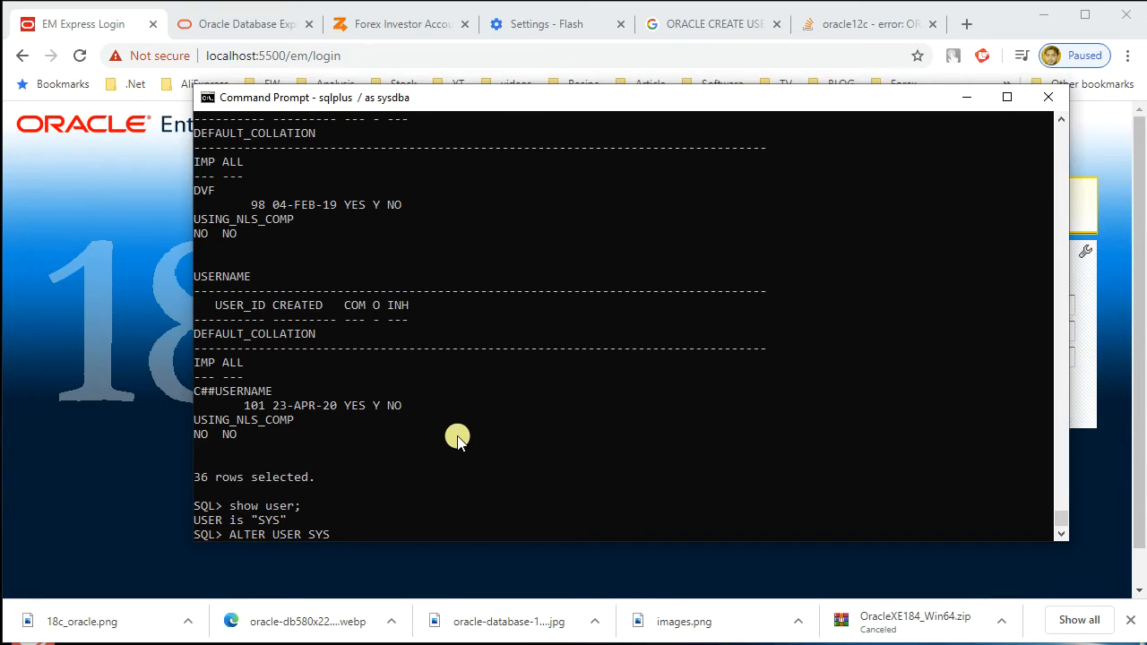
text(IDENTIFIED)
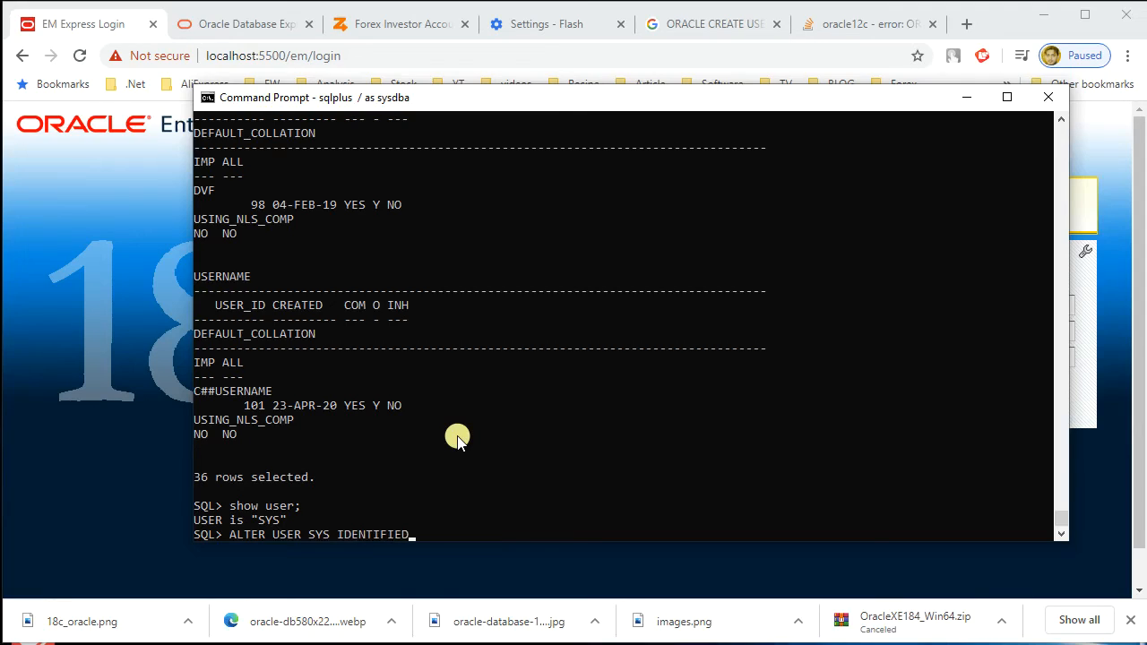
text(BY sys)
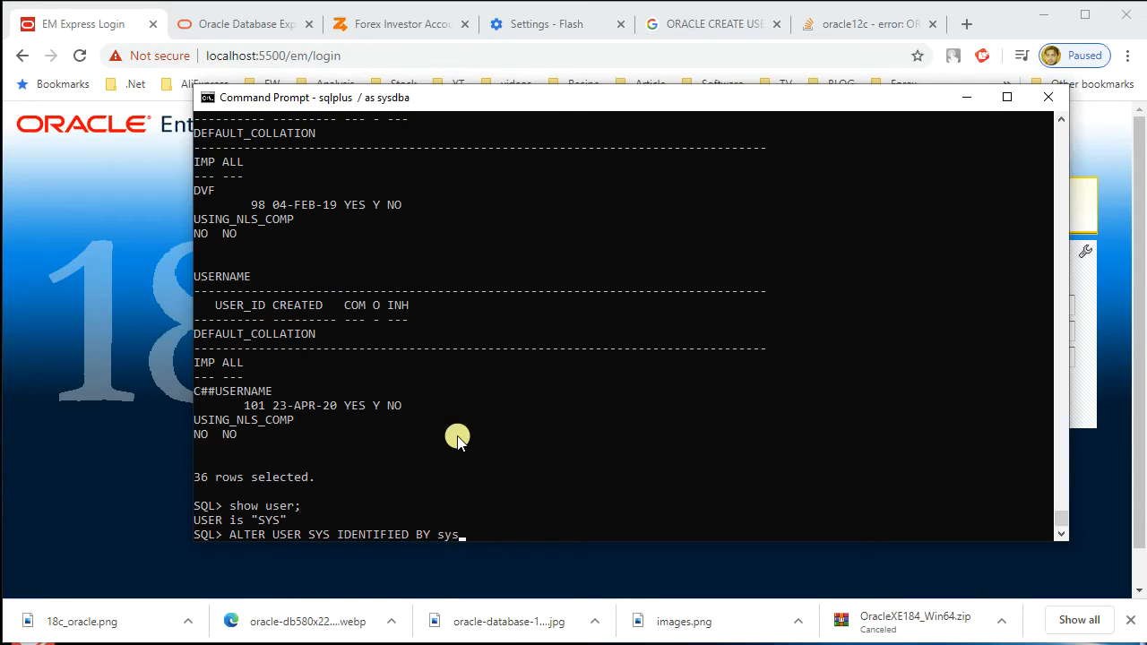
text(;)
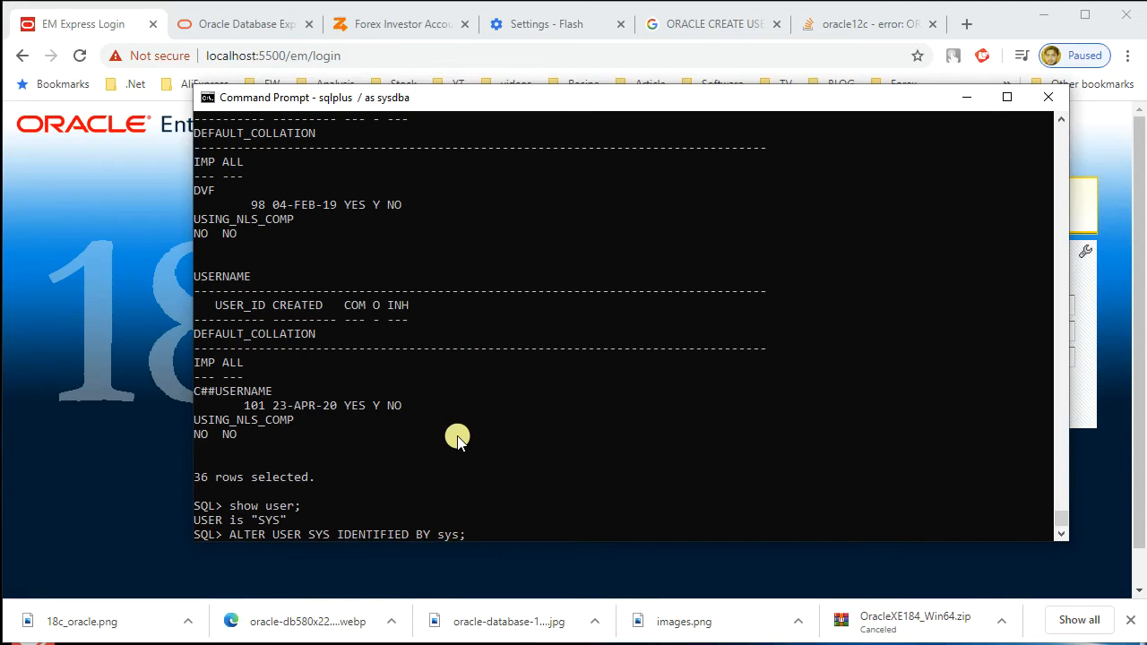
key(Return)
text(s)
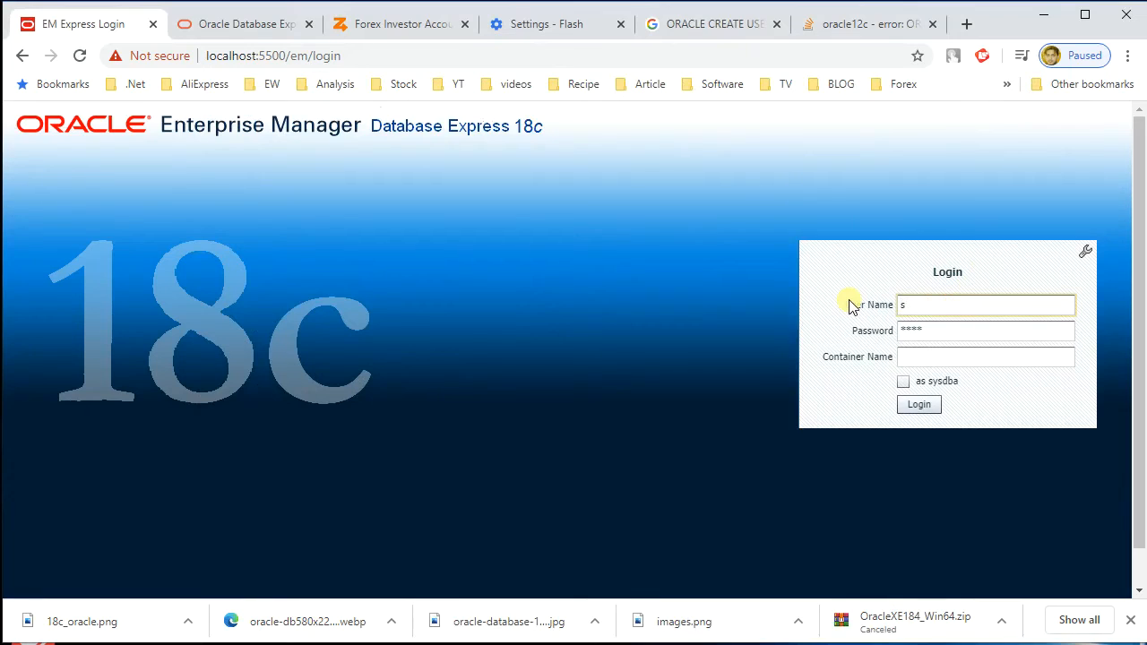
Log in to EM Express as sys with the new password, reaching Database Home
text(ys)
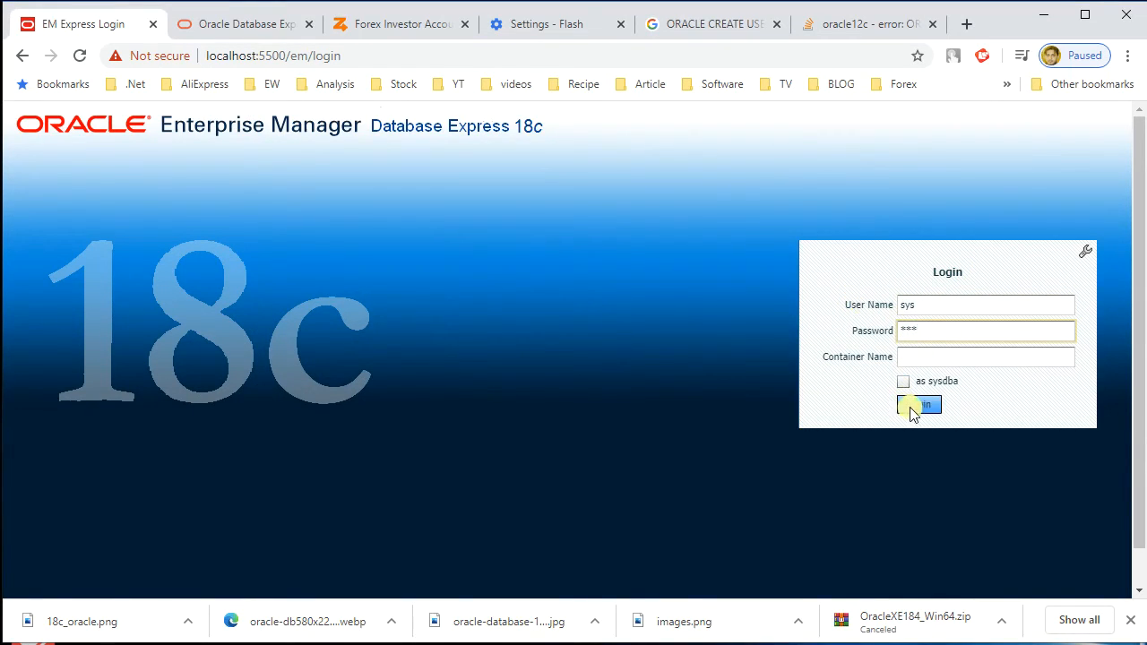
click(918, 405)
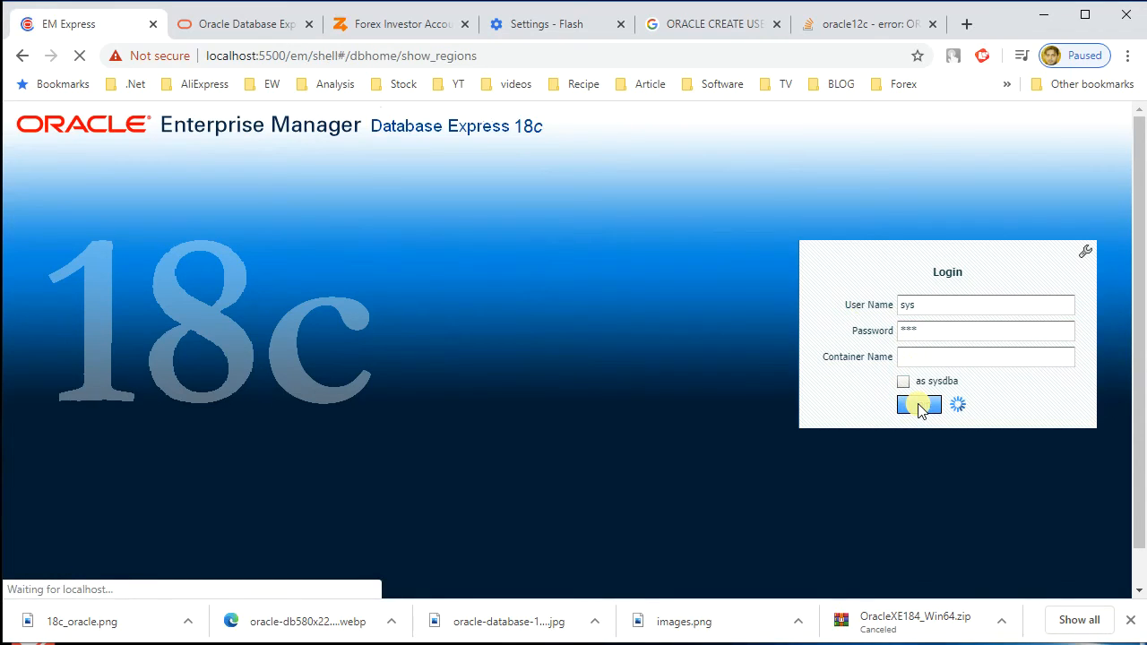
click(917, 405)
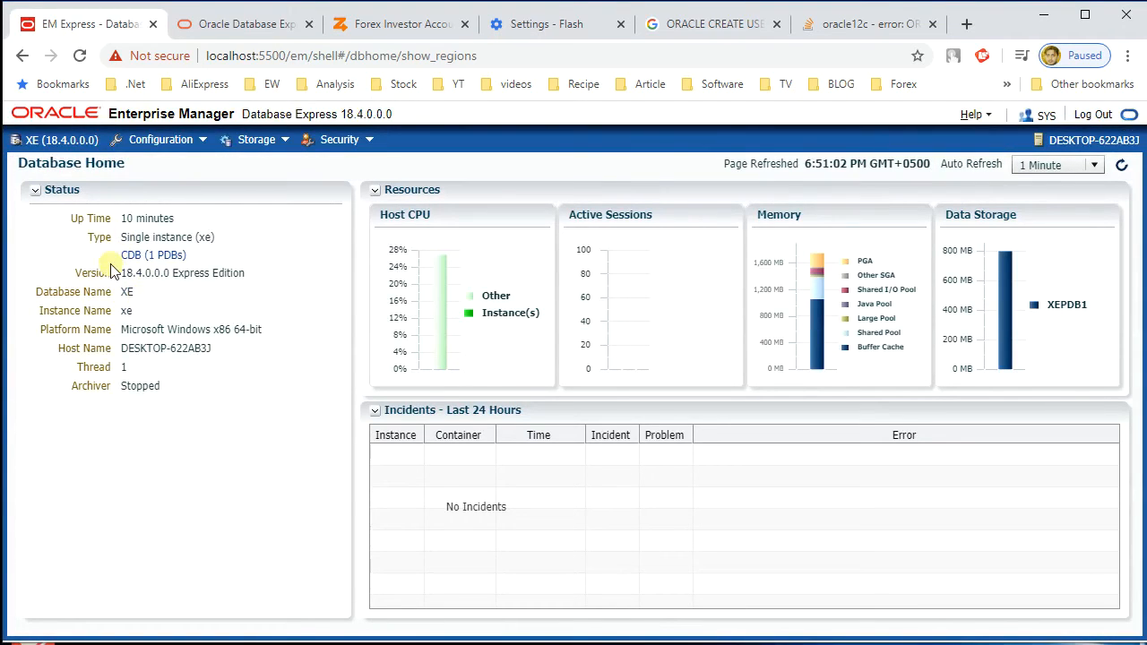
mouse_move(147, 394)
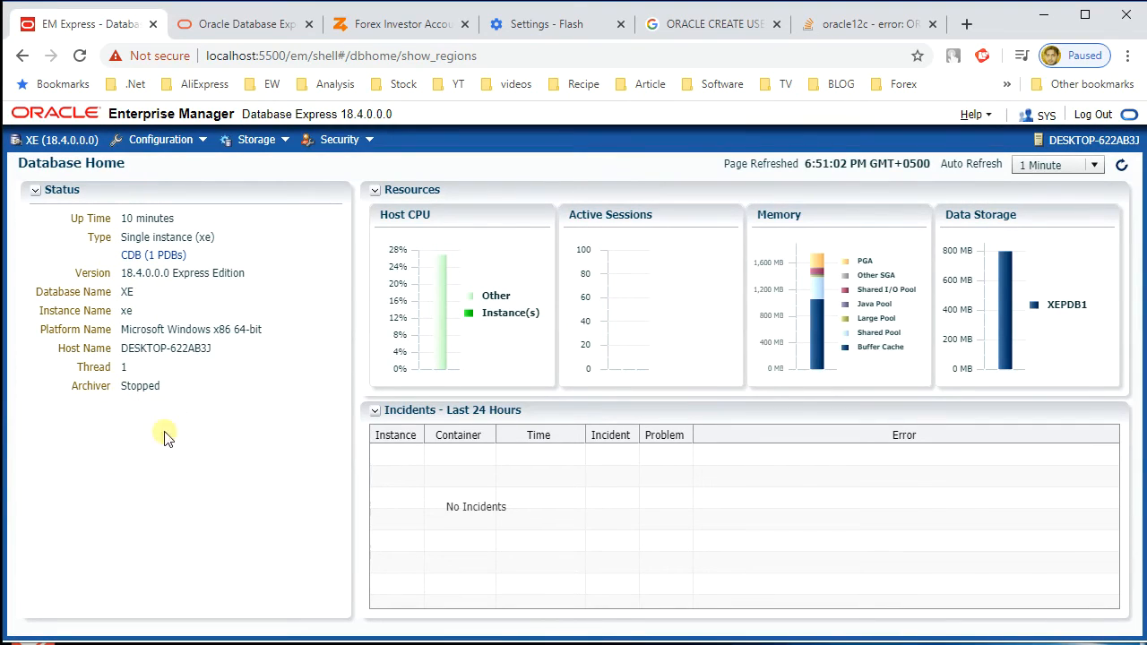
mouse_move(208, 441)
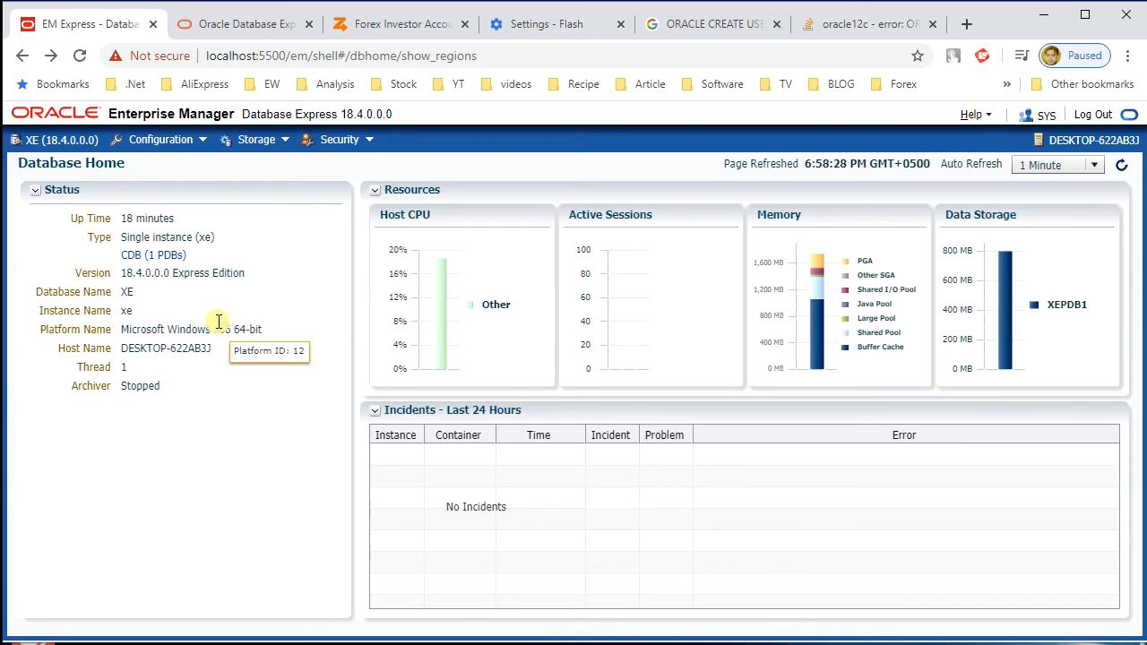
mouse_move(357, 487)
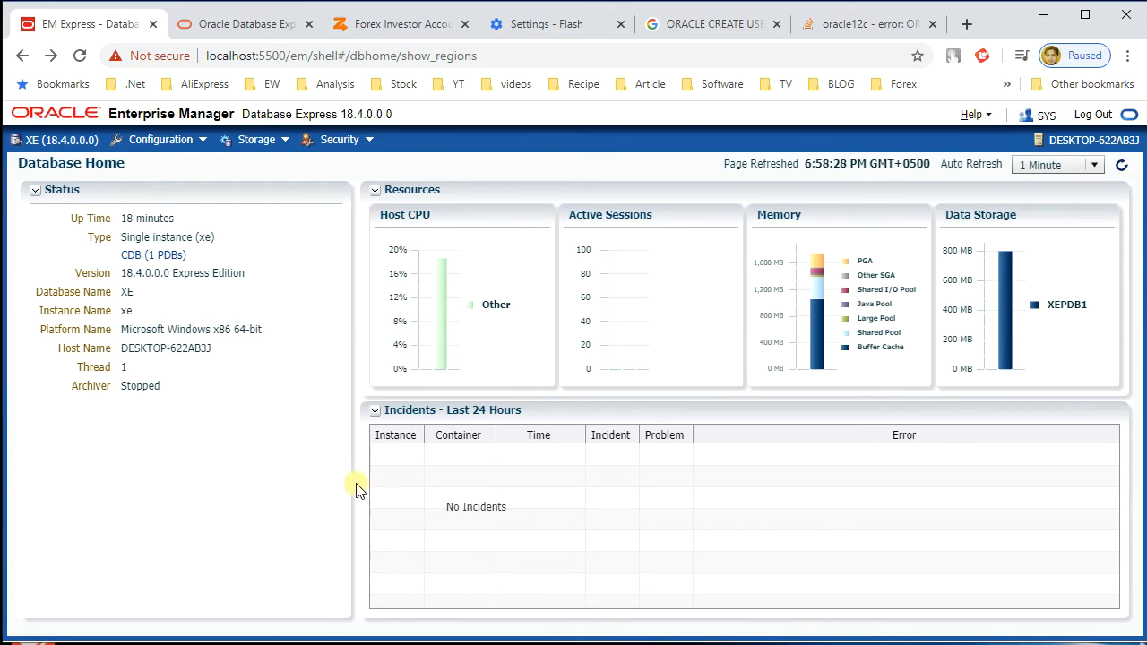
mouse_move(457, 323)
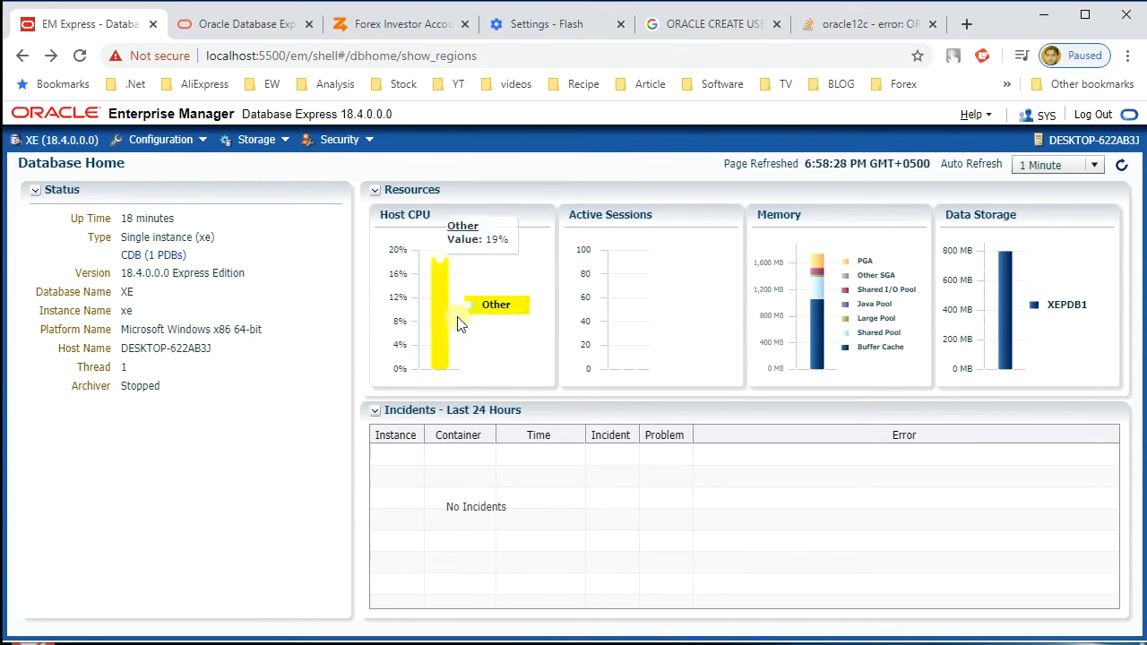
mouse_move(1000, 348)
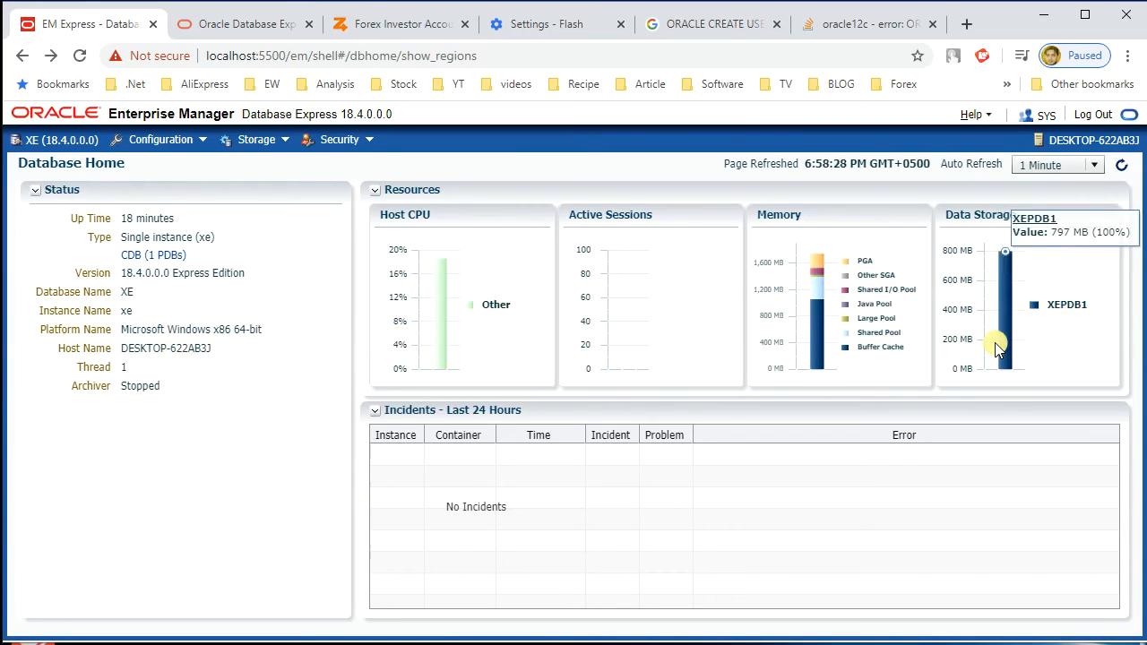
mouse_move(349, 252)
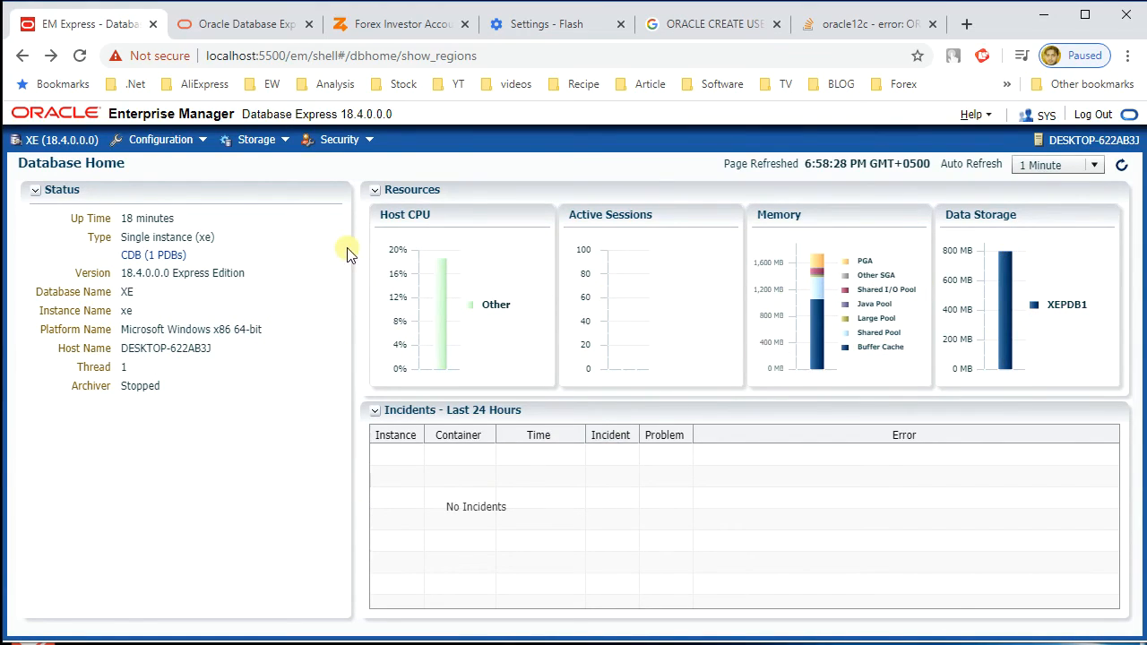
Show Security > Users filtered to open accounts: C##USERNAME, SYS and SYSTEM
click(339, 140)
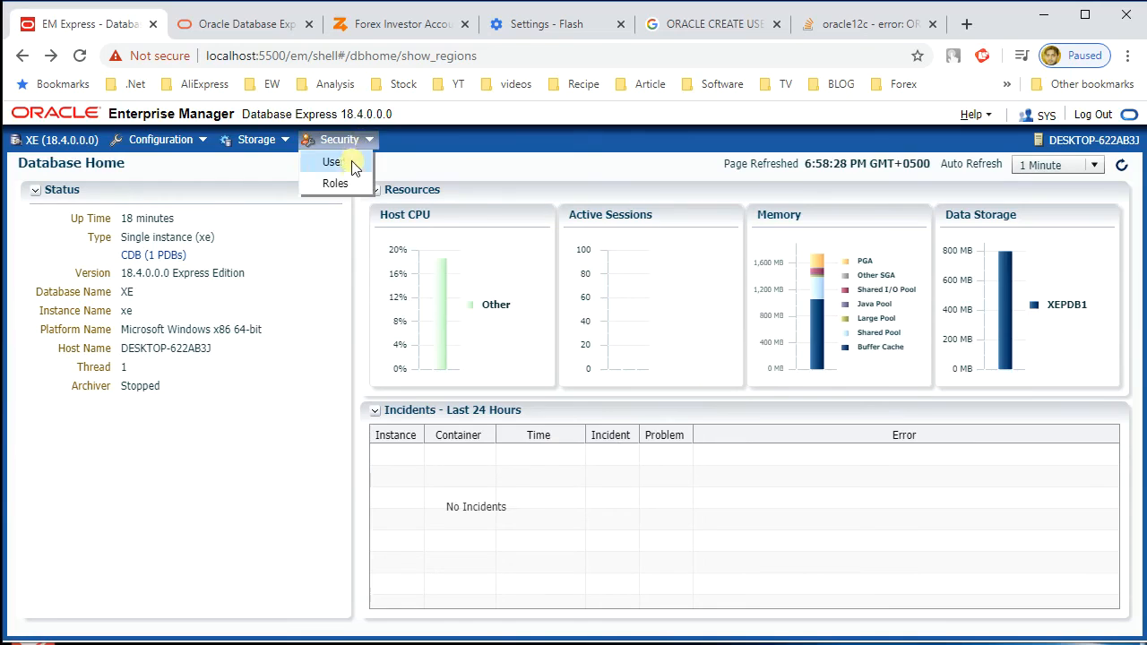
click(333, 161)
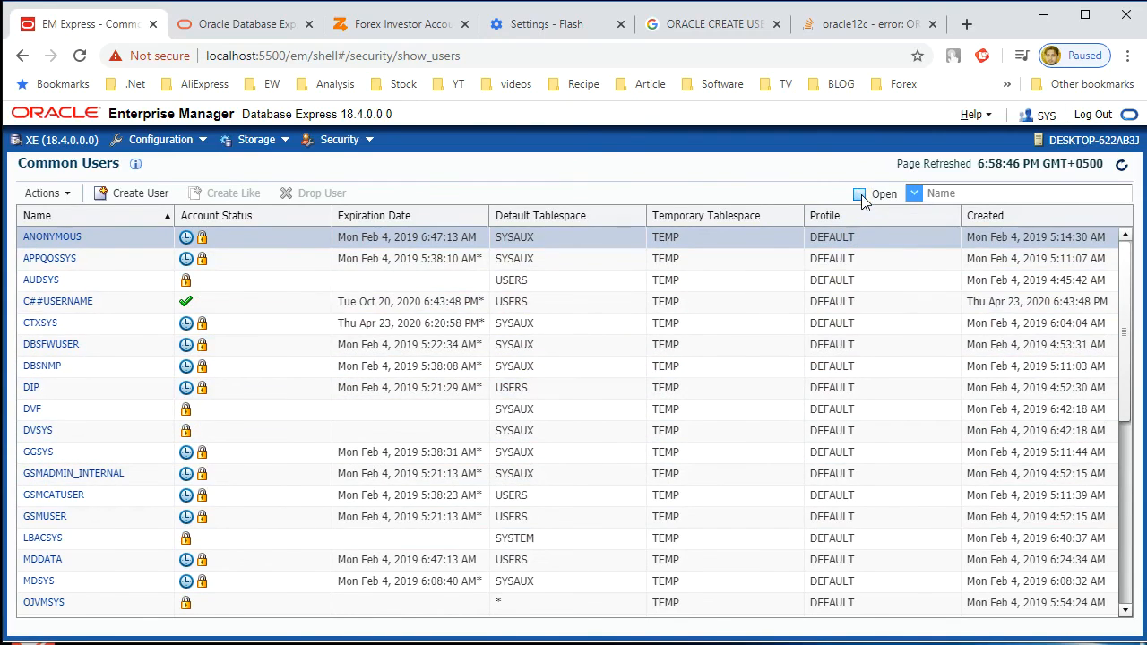
click(860, 193)
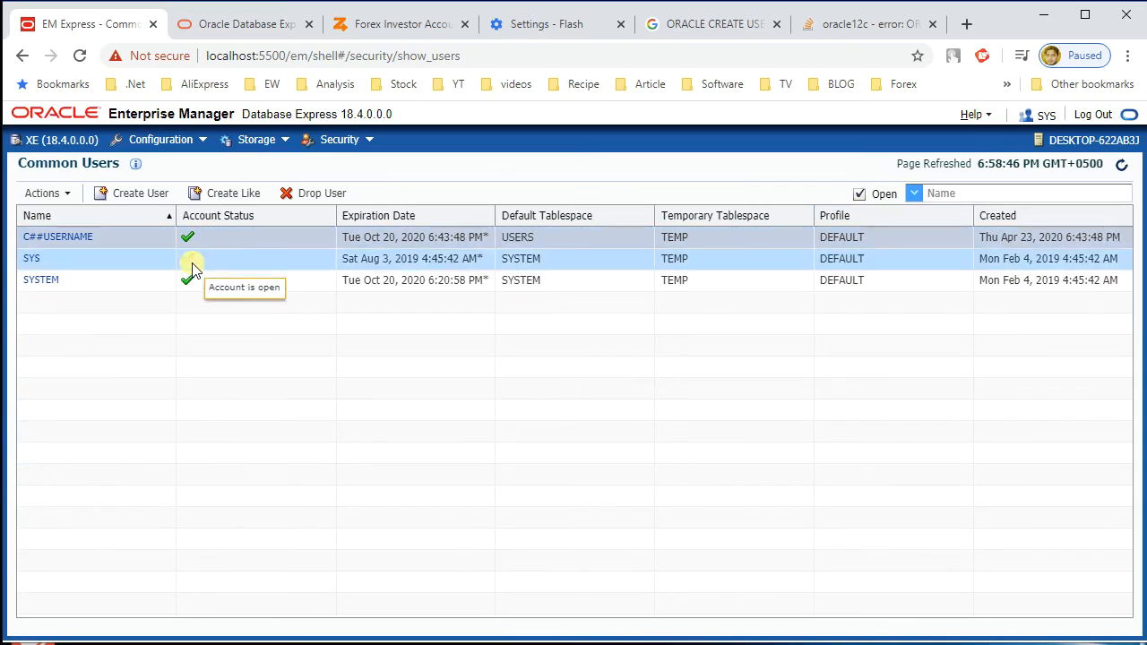
mouse_move(175, 319)
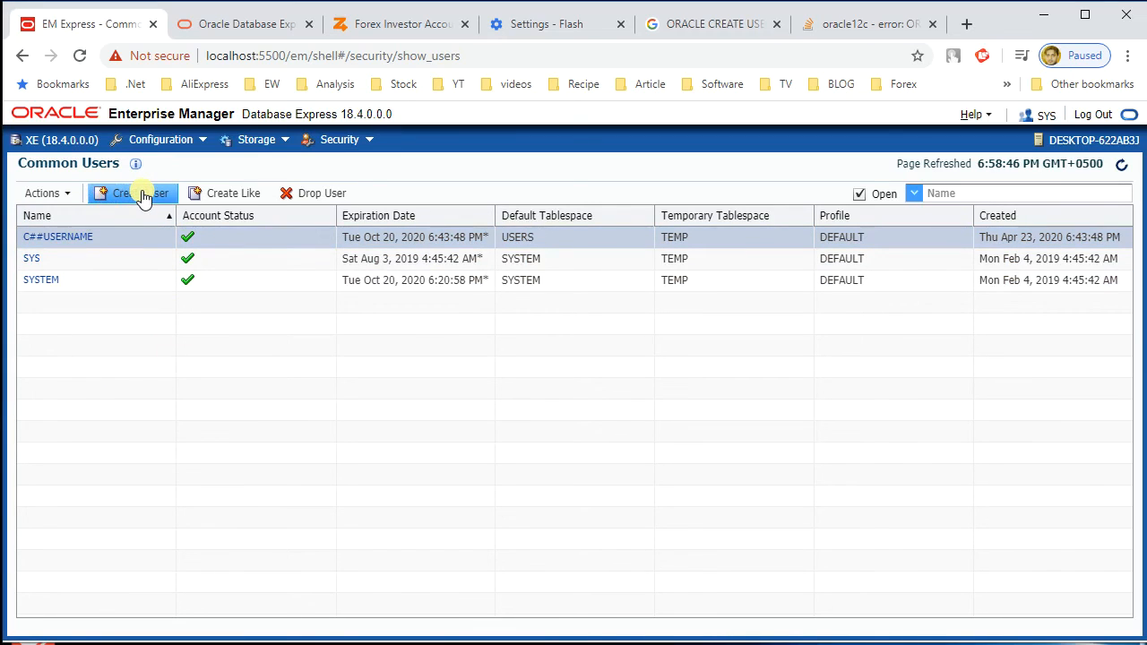
click(132, 194)
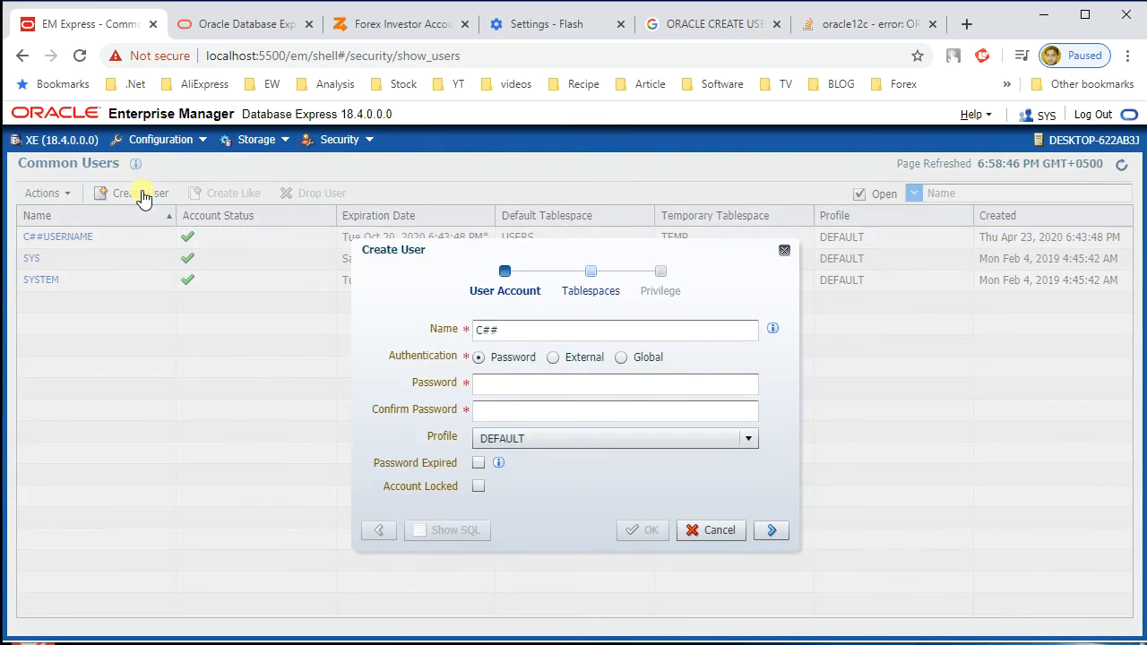
mouse_move(380, 359)
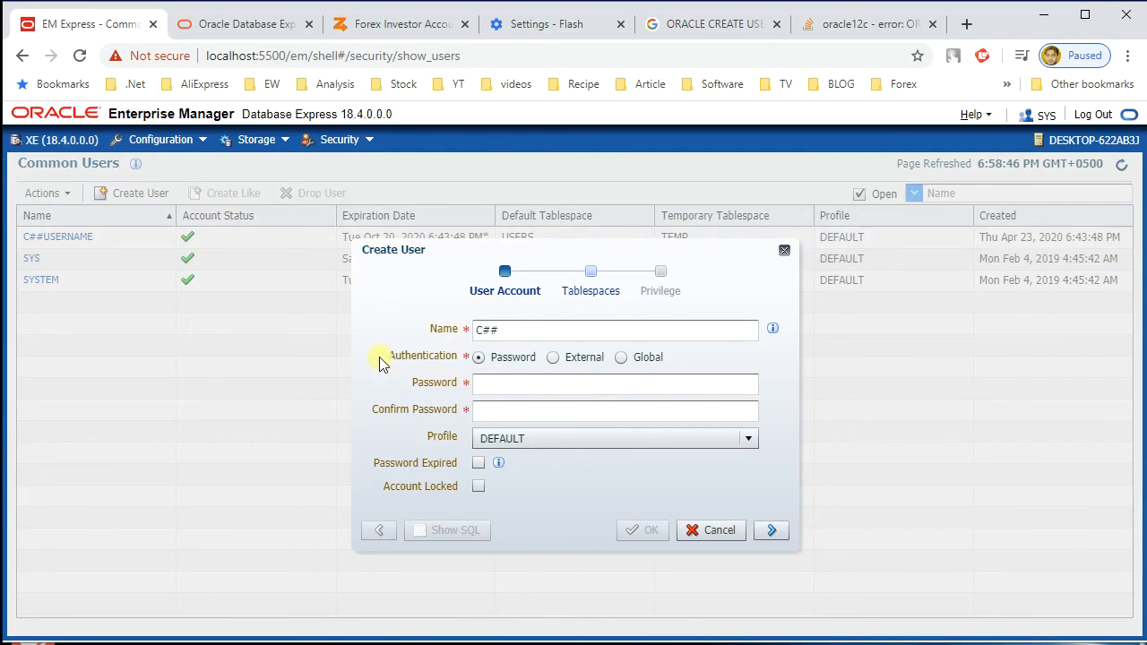
mouse_move(408, 296)
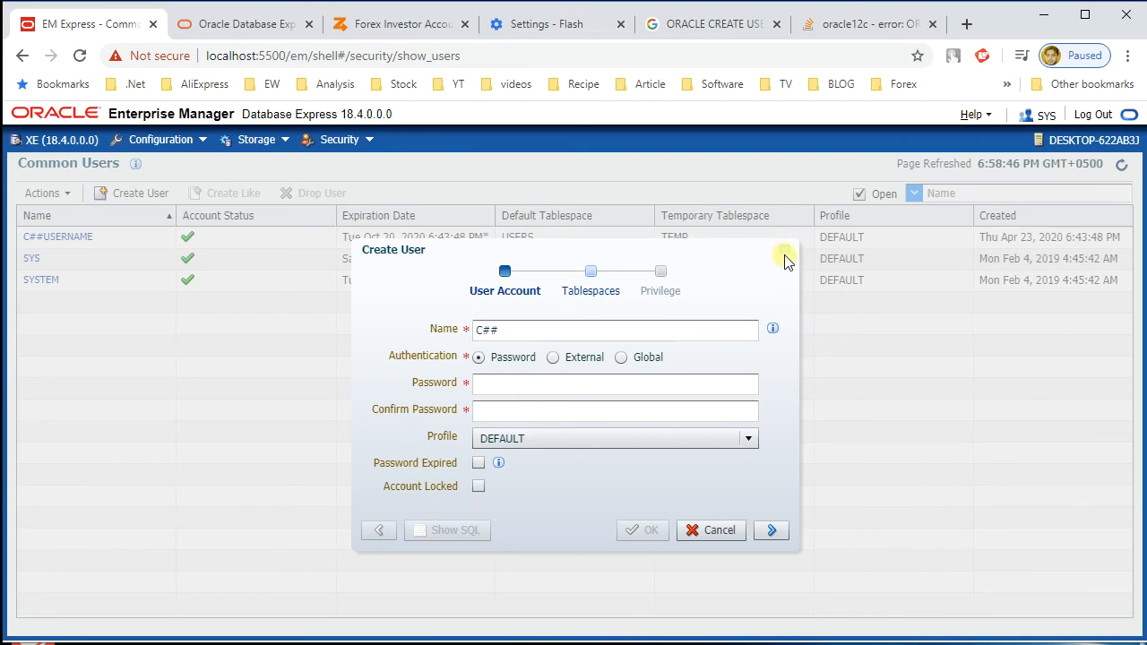
click(720, 531)
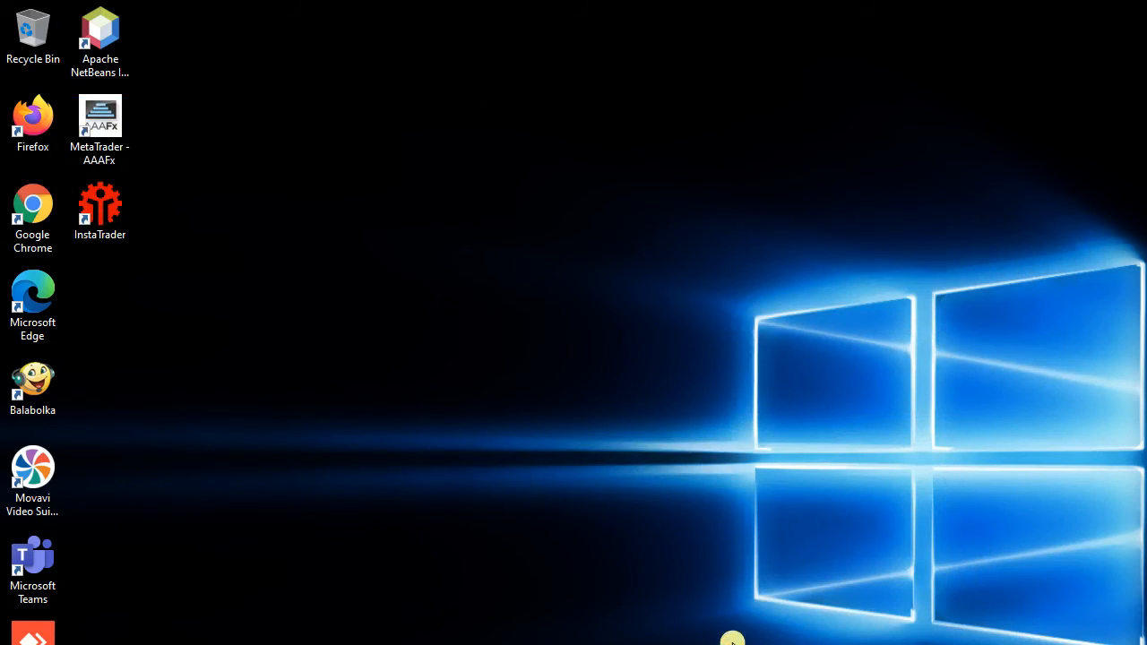
mouse_move(731, 638)
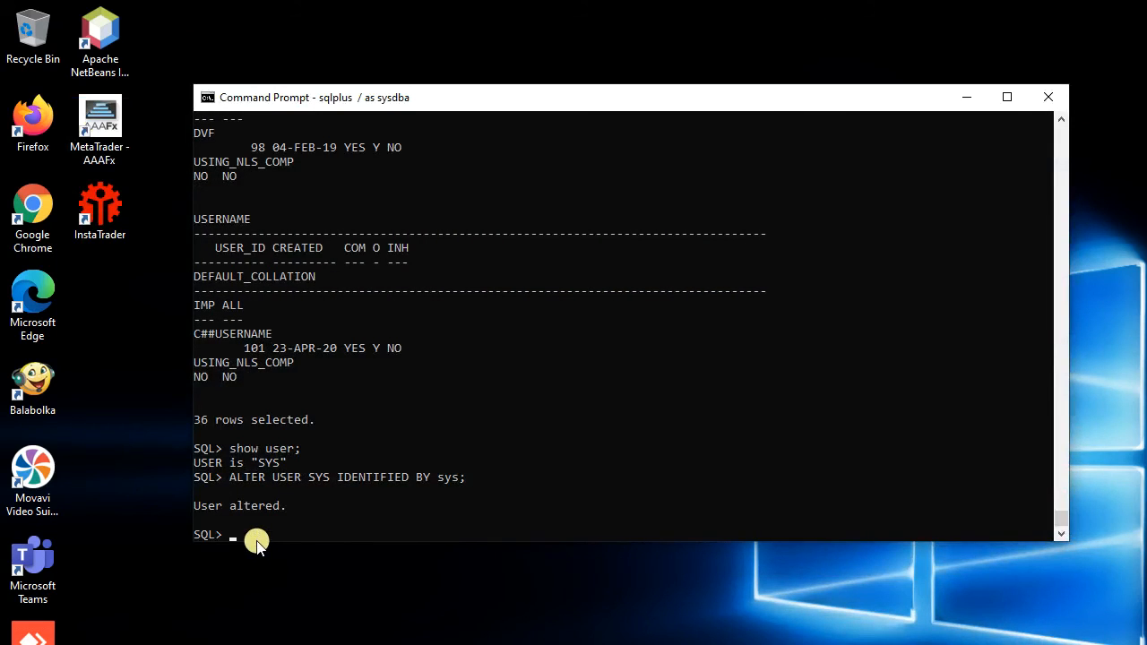
mouse_move(685, 500)
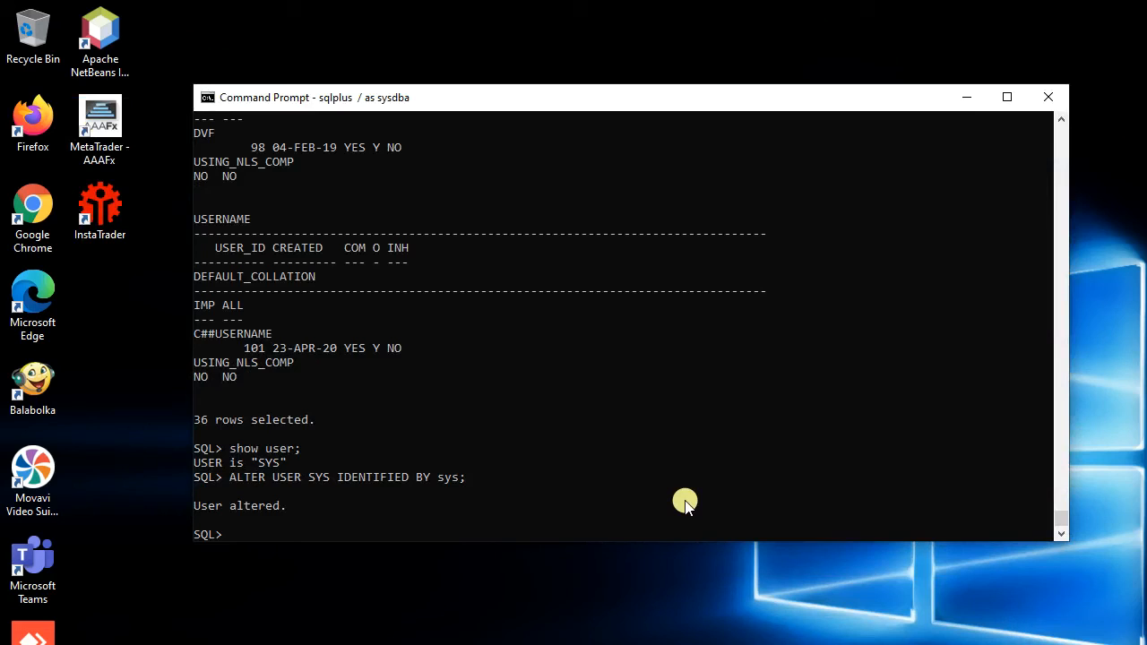
Issue shutdown so the database is closed, dismounted and the instance stopped
text(shut)
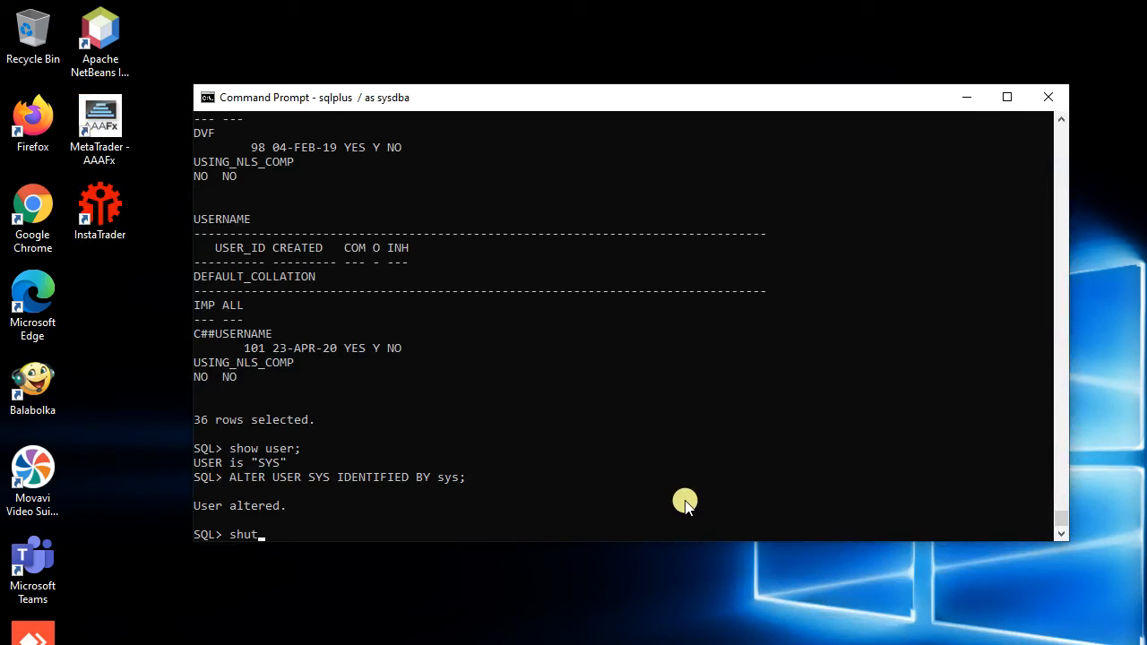
text(down)
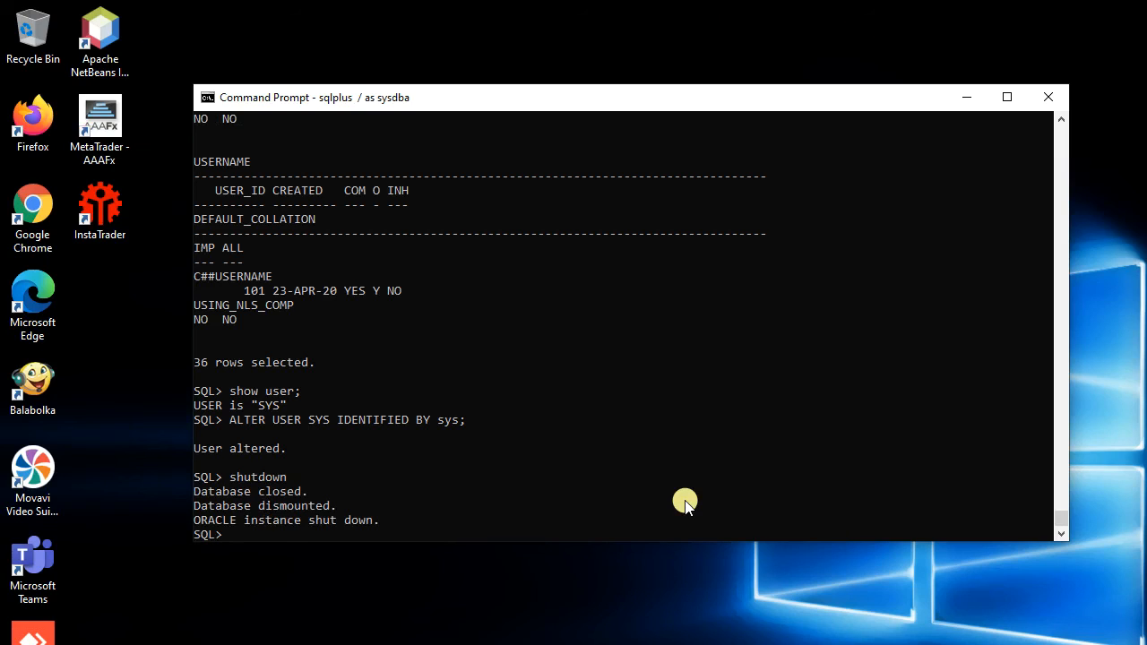
mouse_move(960, 260)
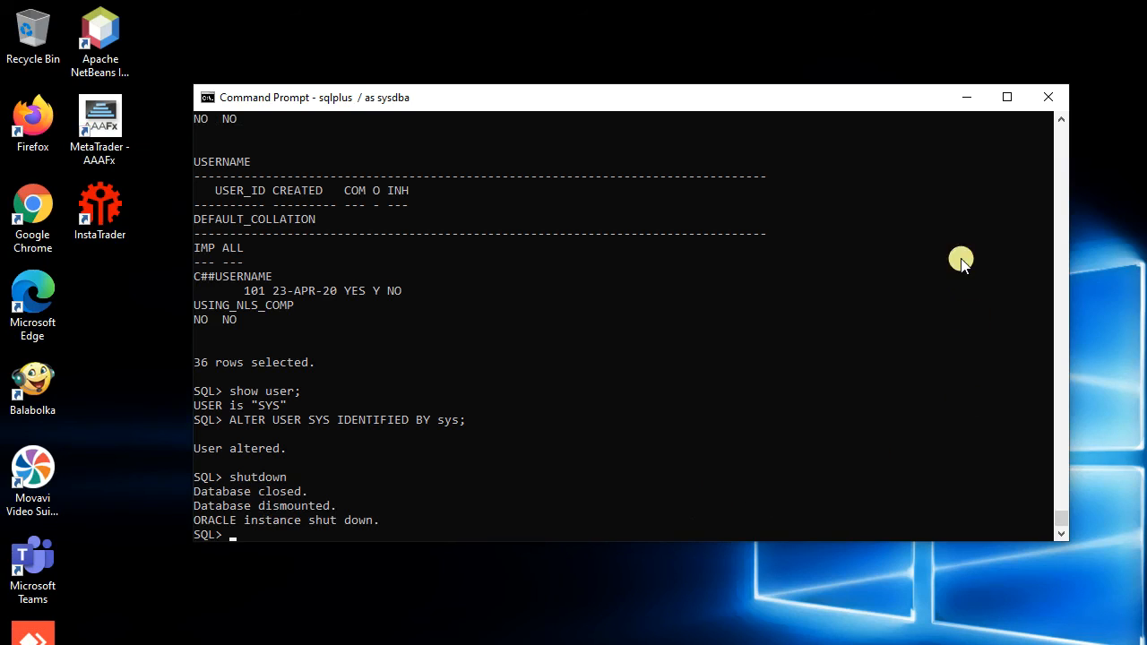